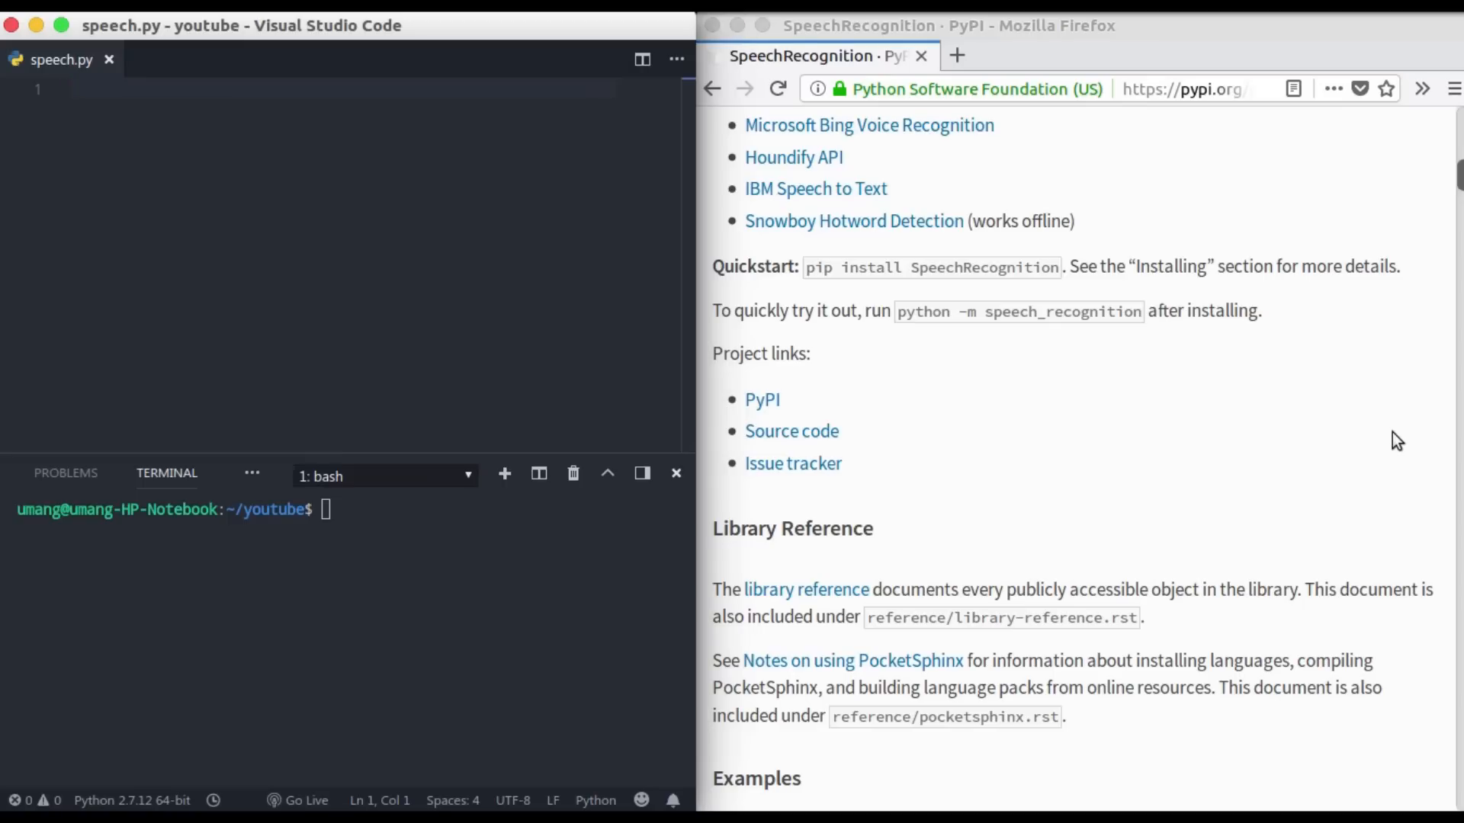
- Run sudo pip3 install SpeechRecognition and confirm version 3.8.1 is already satisfied
{"action": "scroll", "scroll_direction": "up", "scroll_amount": 3}
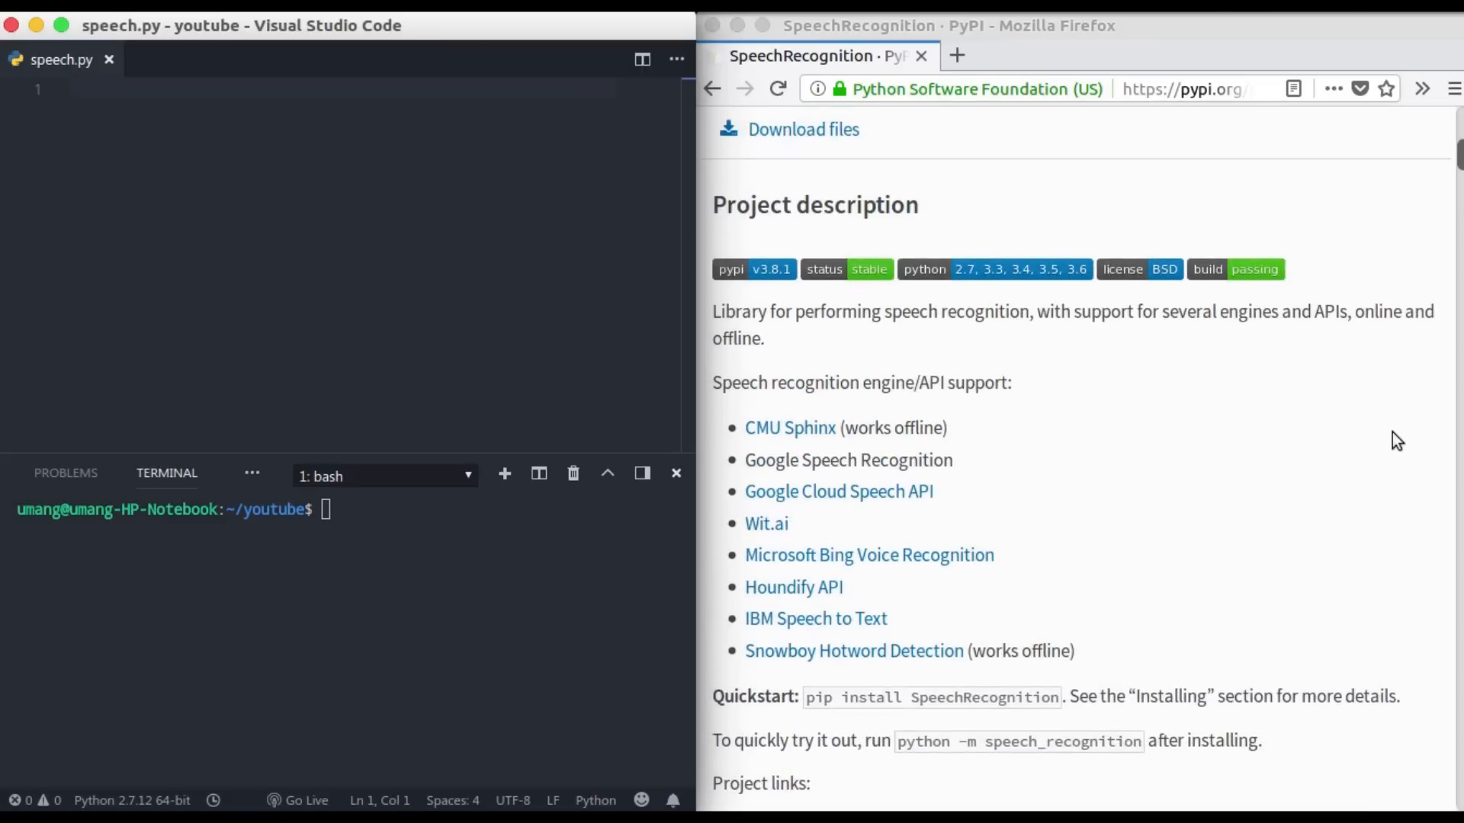
{"action": "scroll", "scroll_direction": "up", "scroll_amount": 3}
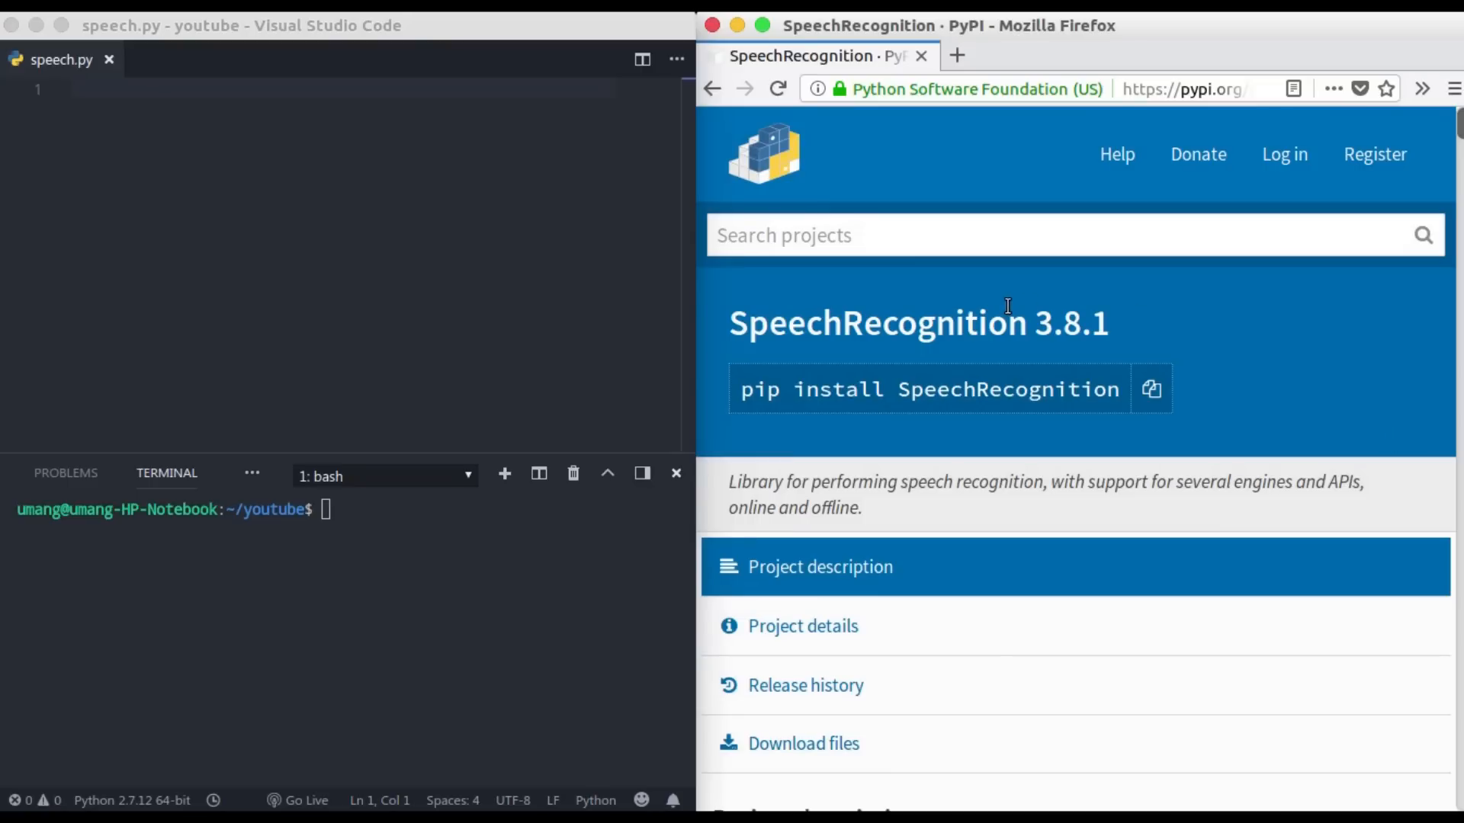
{"action": "scroll", "scroll_direction": "down", "scroll_amount": 3}
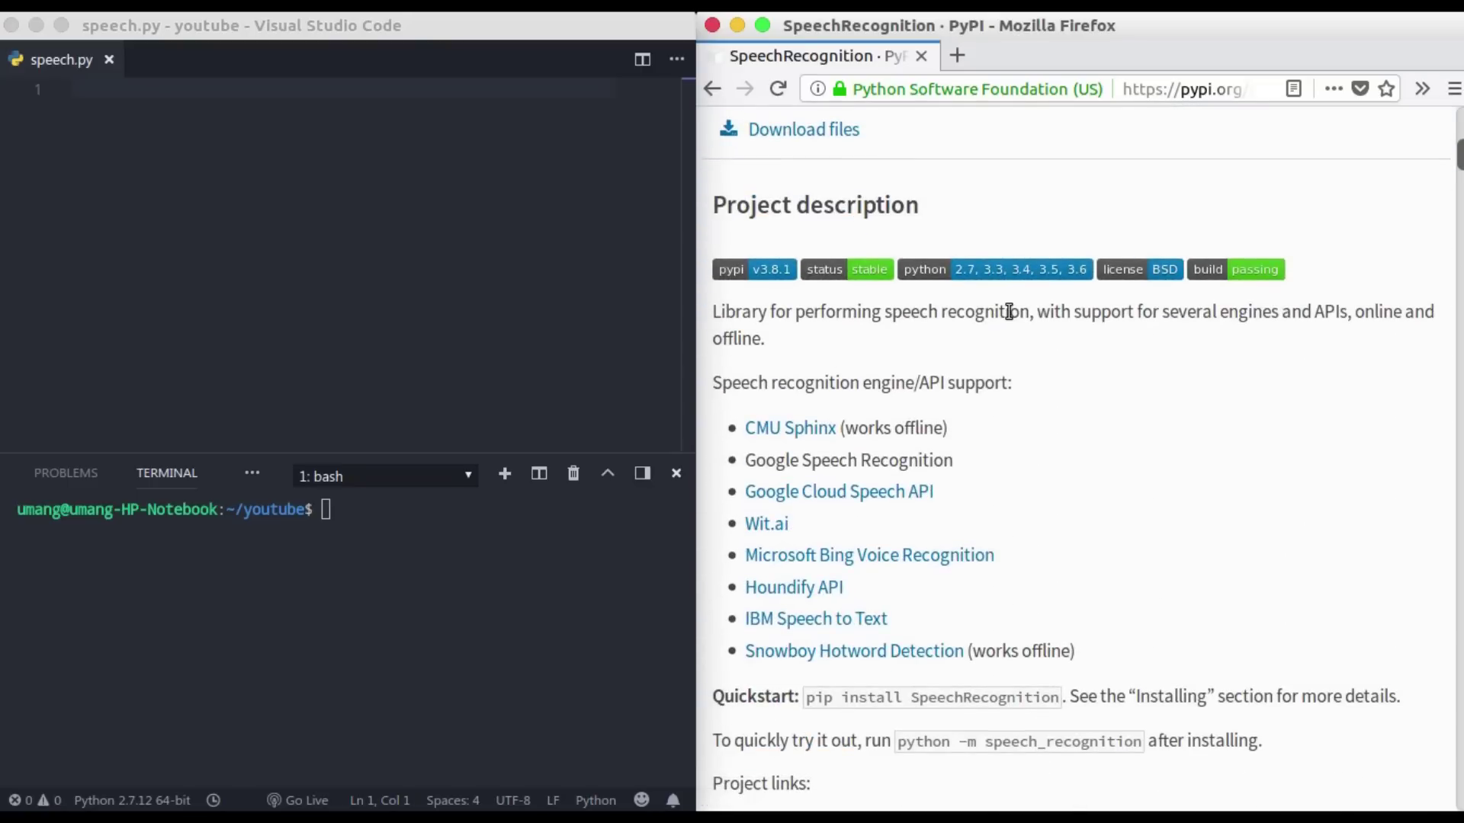
{"action": "scroll", "scroll_direction": "down", "scroll_amount": 3}
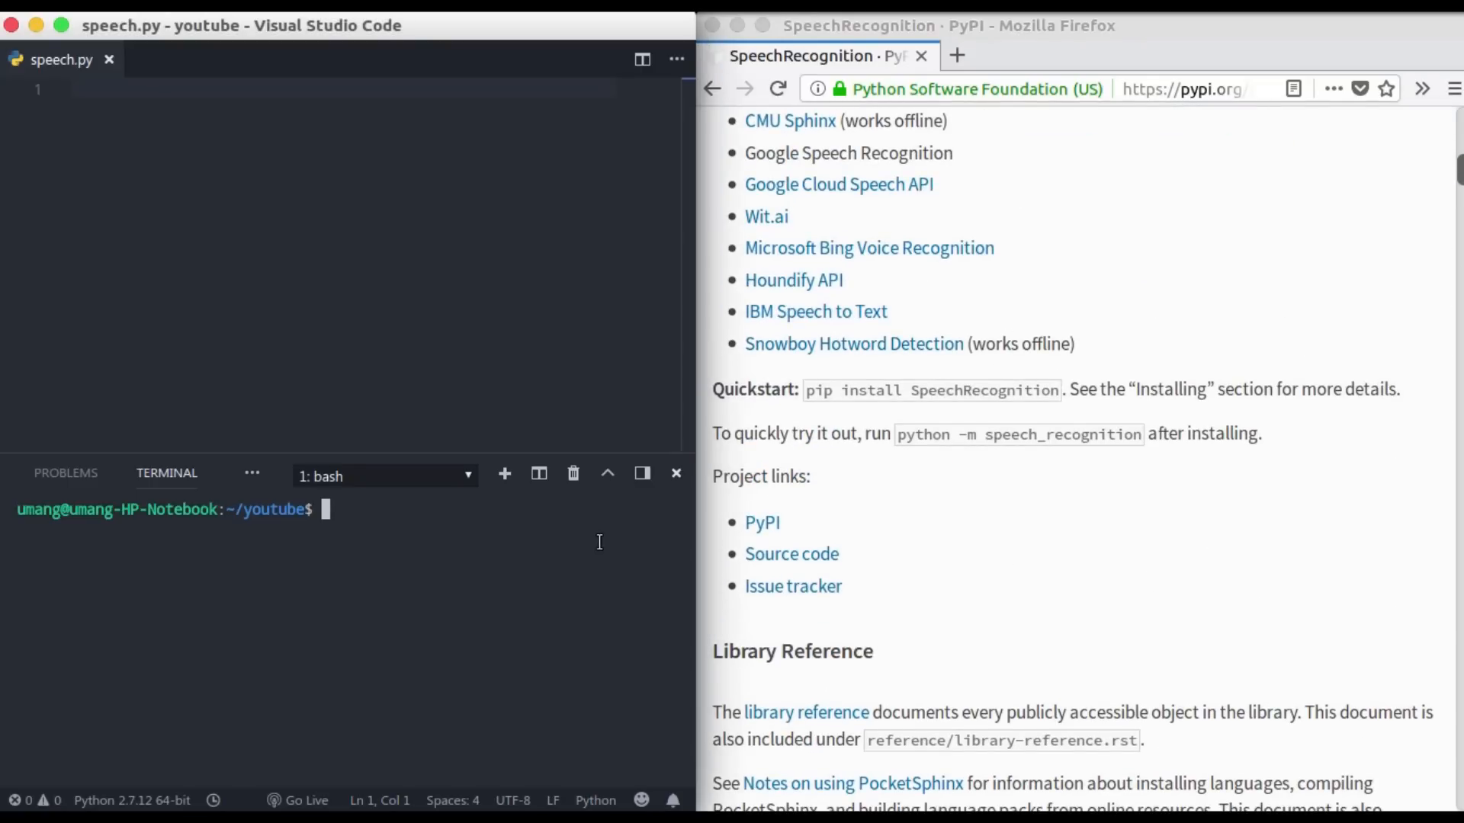
{"action": "type", "text": "sudo"}
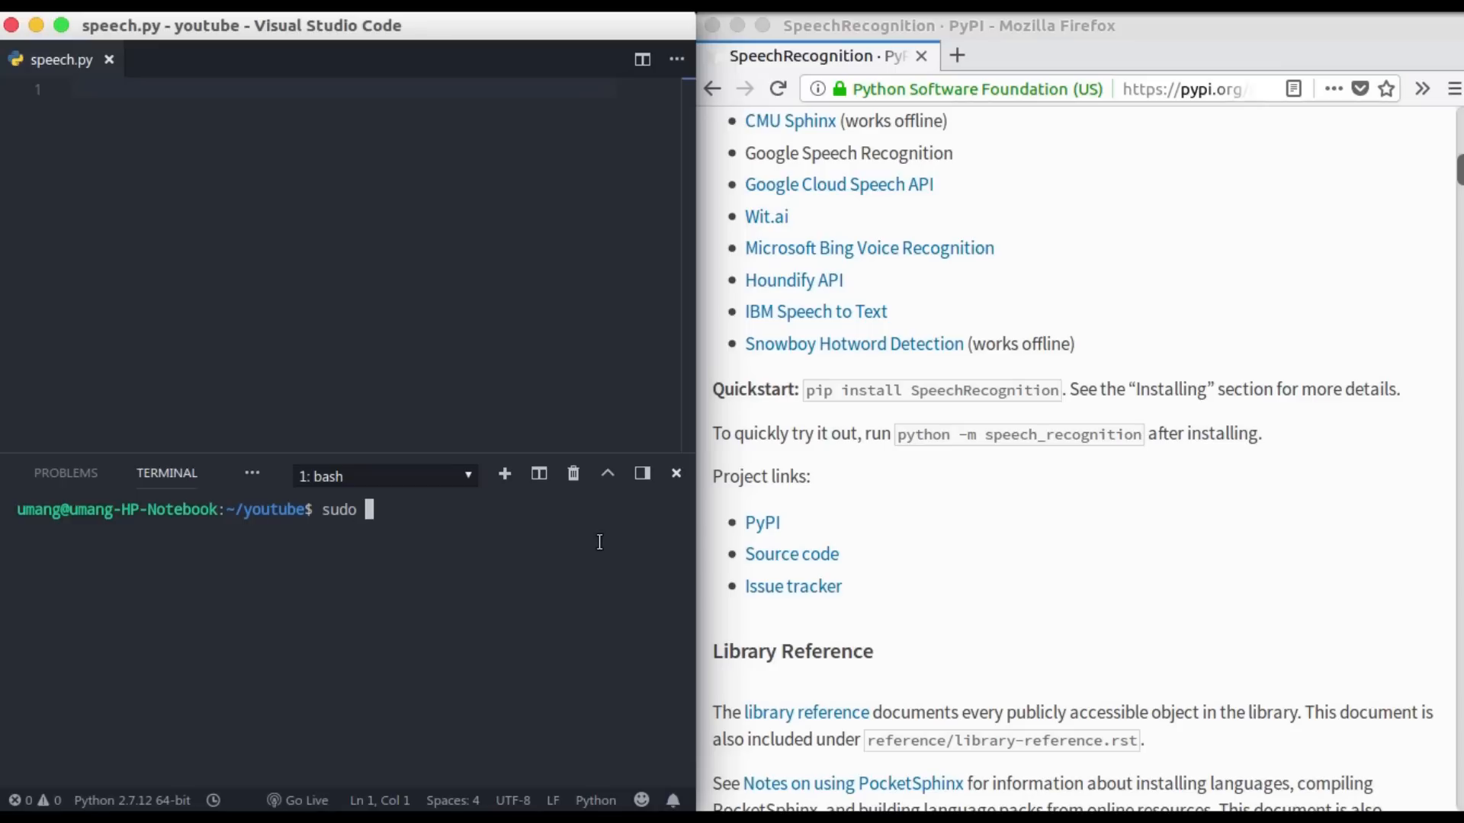
{"action": "type", "text": "pip3 inst"}
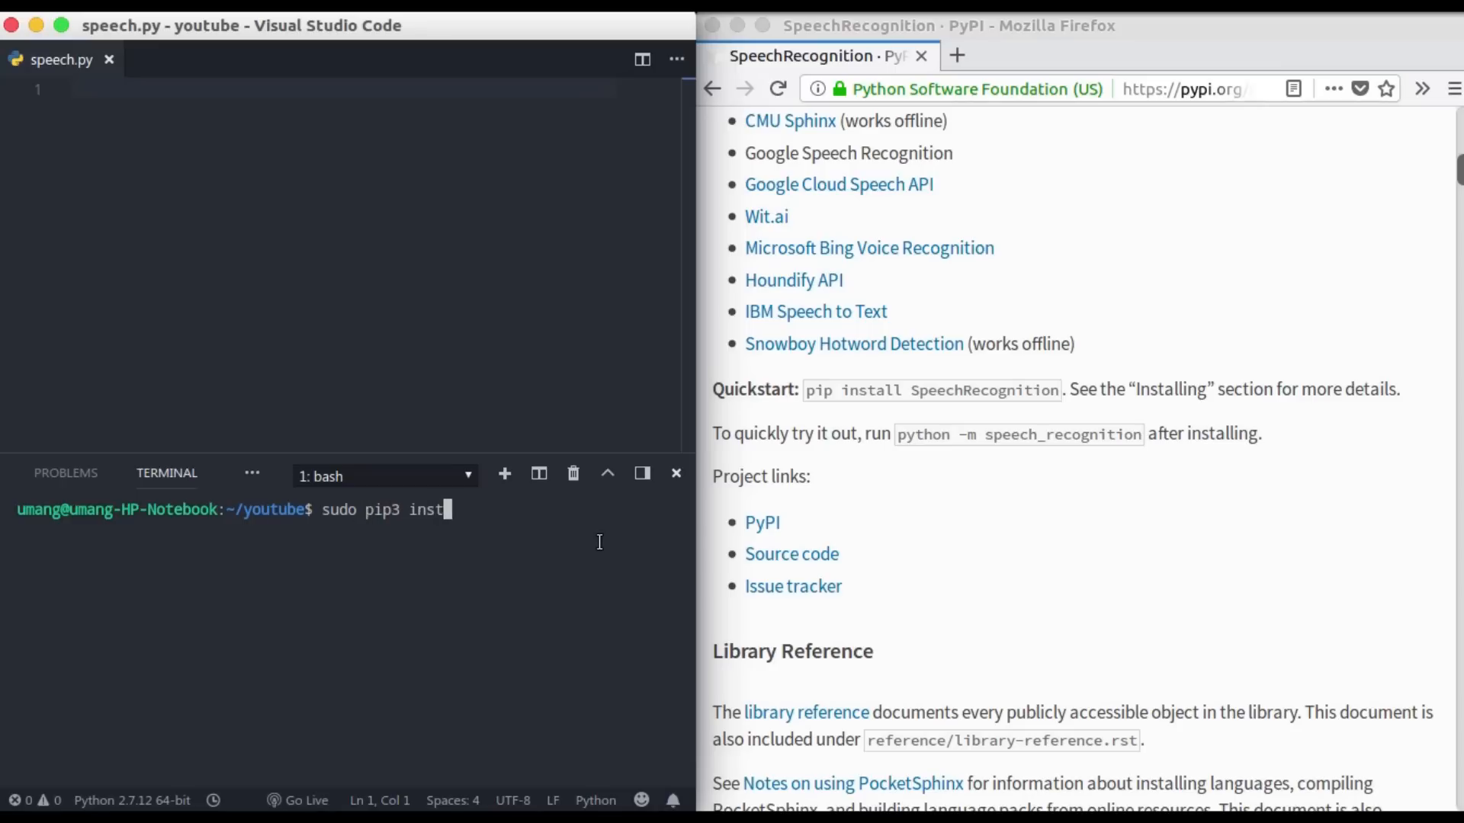
{"action": "type", "text": "all"}
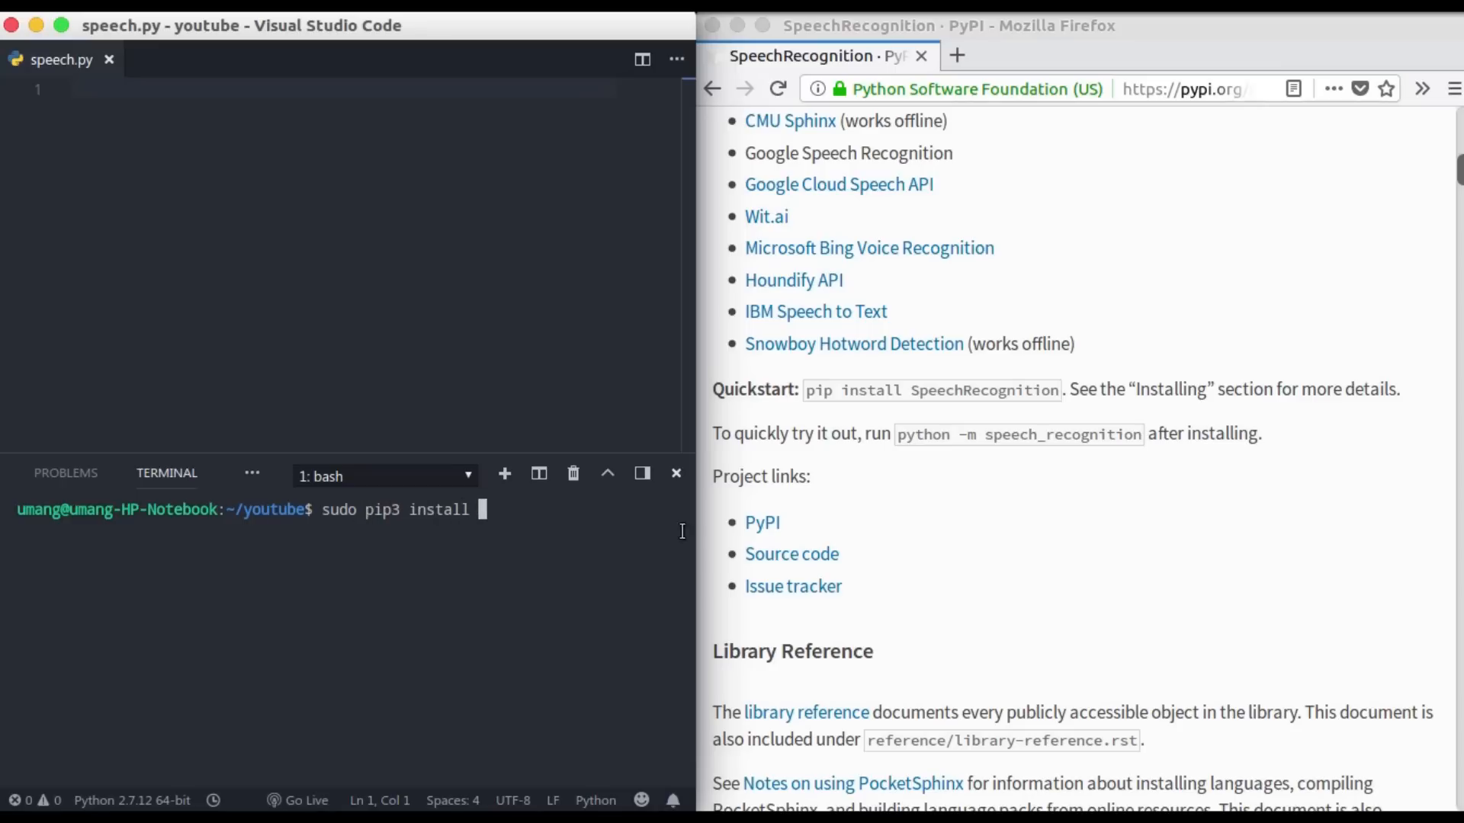
{"action": "double_click", "coordinate": [978, 391]}
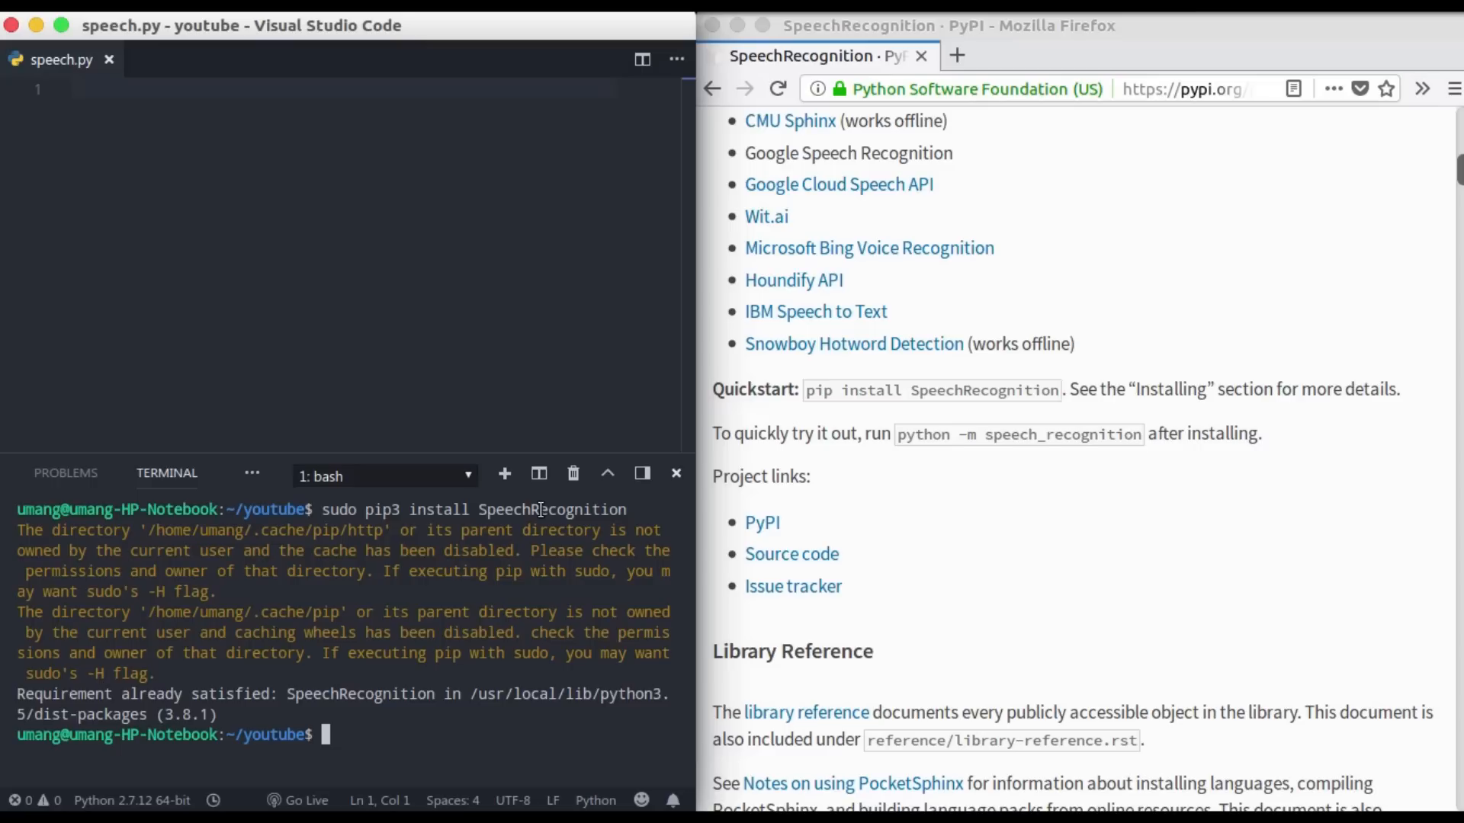
{"action": "mouse_move", "coordinate": [486, 634]}
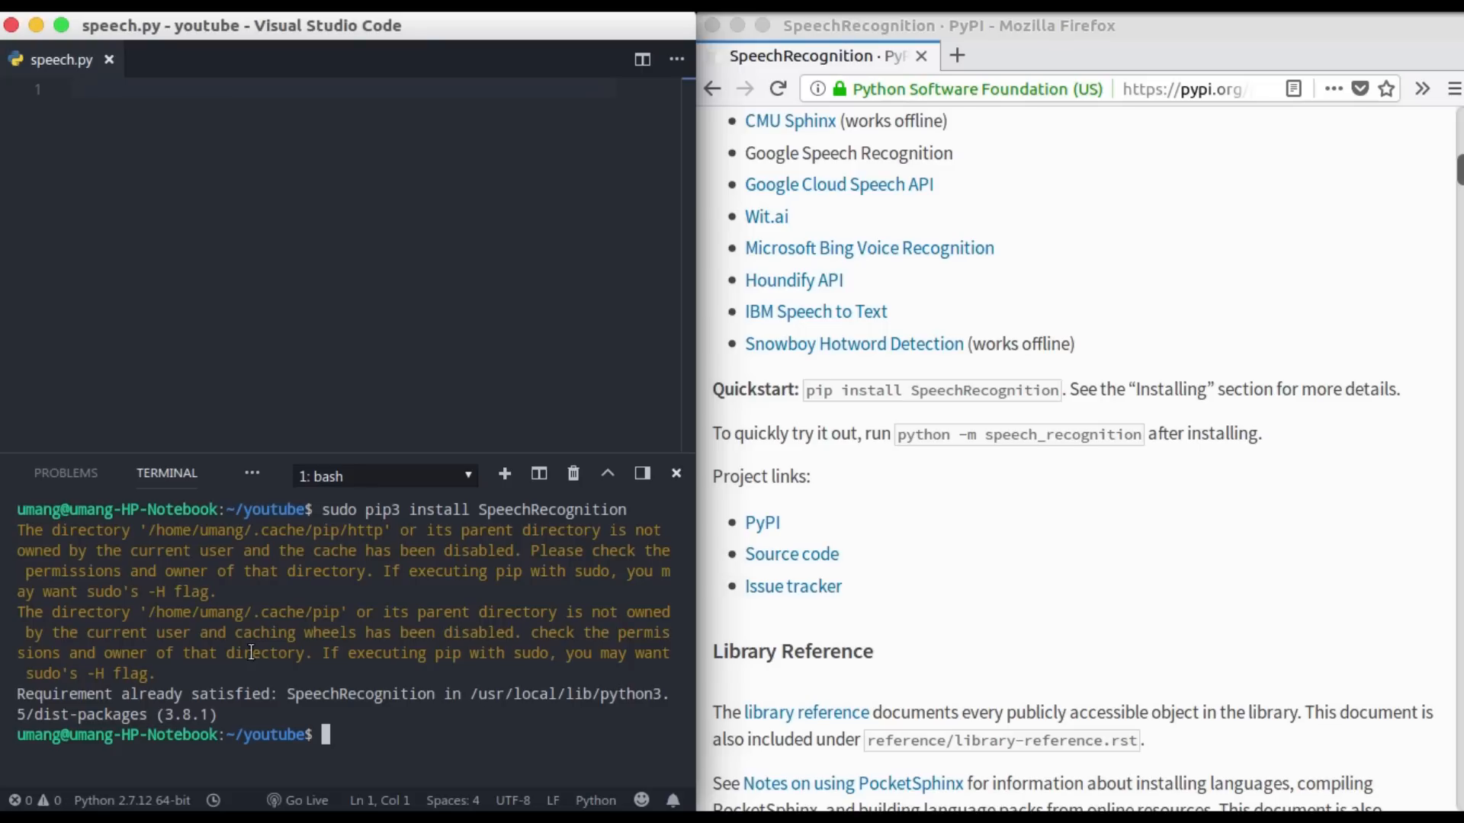
{"action": "mouse_move", "coordinate": [136, 695]}
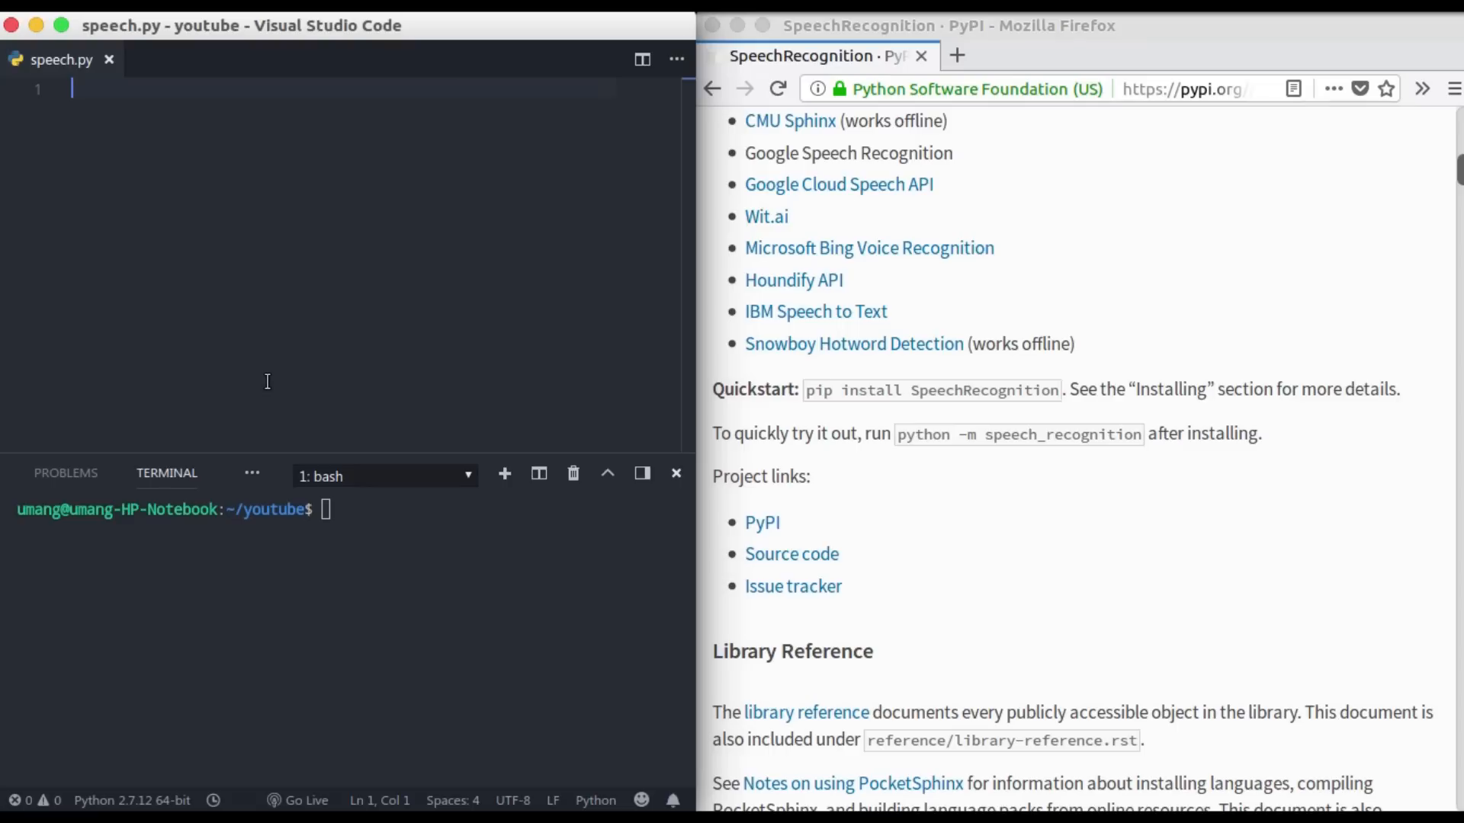
- Write 'import speech_recognition as sr' on line 1 and leave blank lines below it
{"action": "type", "text": "import"}
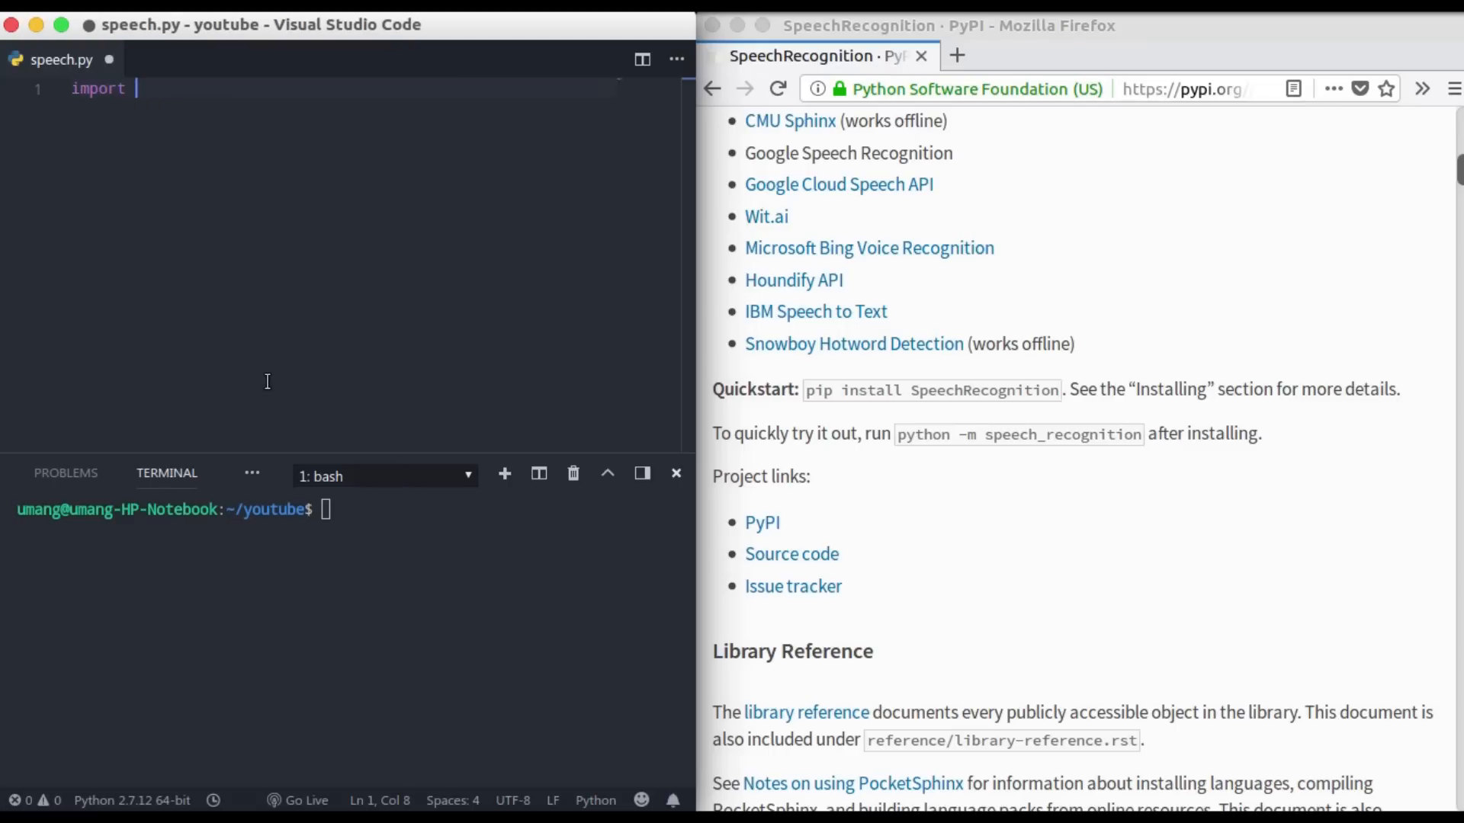
{"action": "type", "text": "speech_recognition a"}
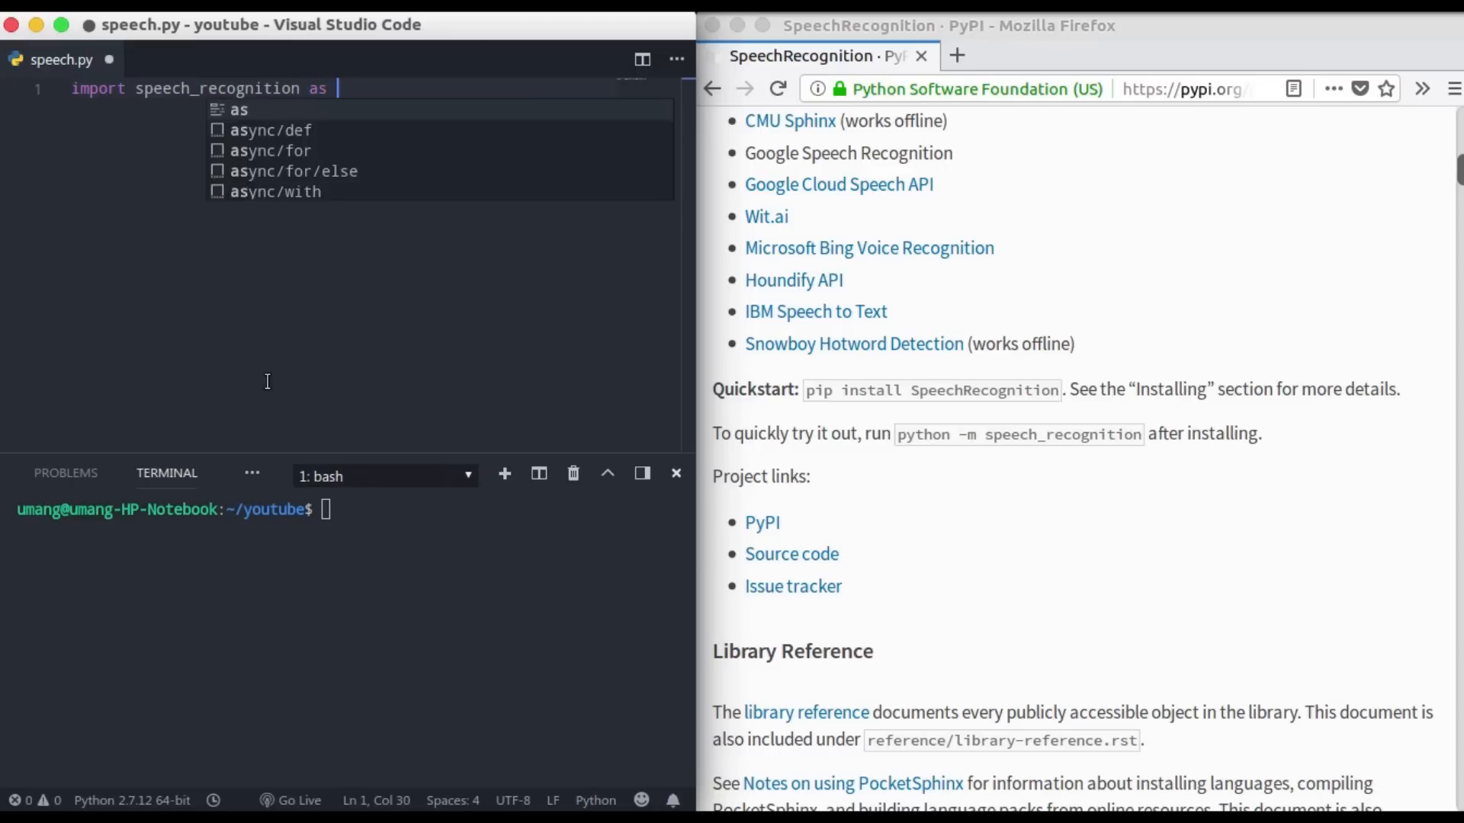
{"action": "type", "text": "sr"}
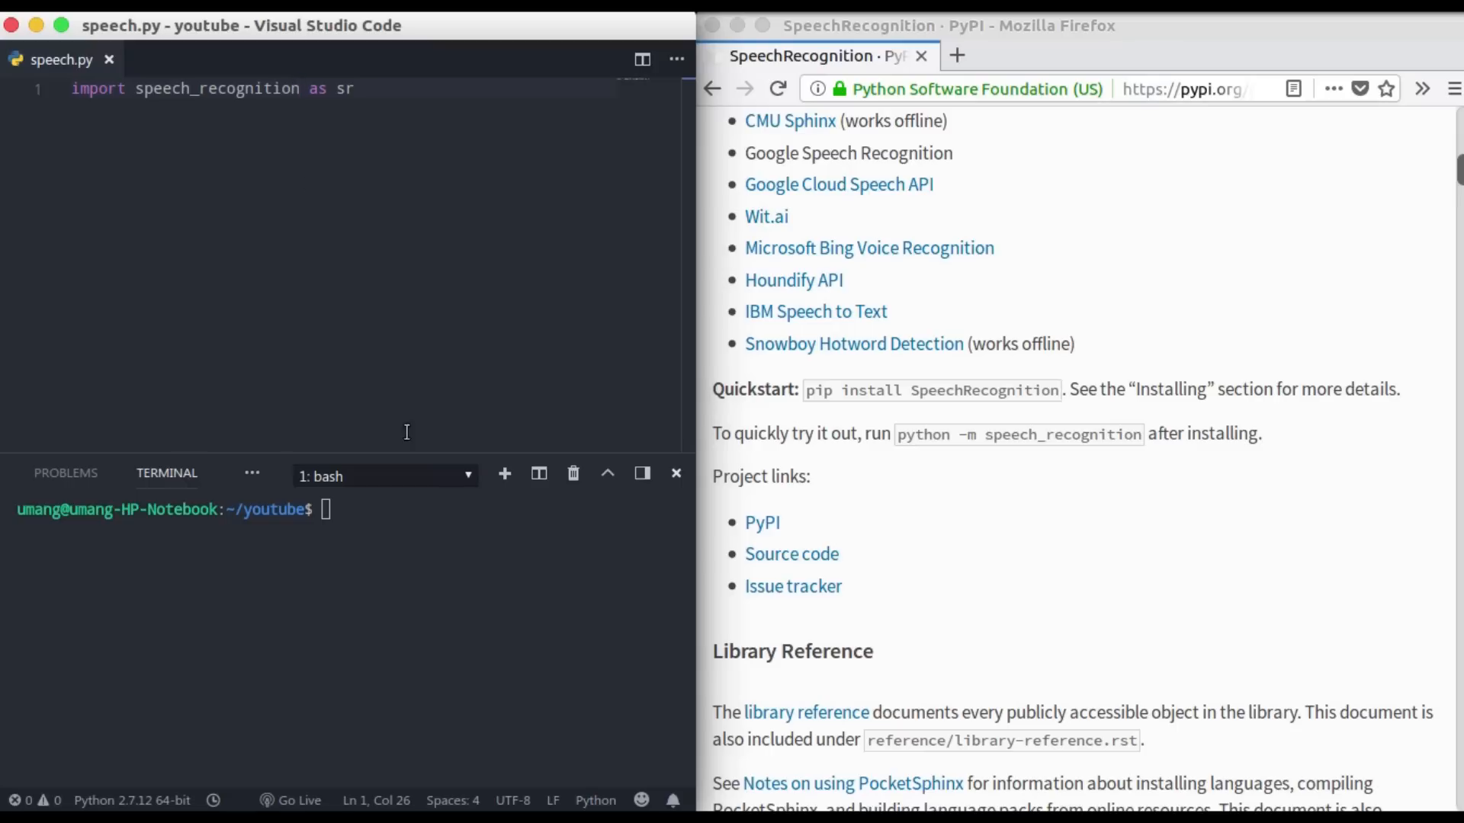
{"action": "type", "text": "sudo pip3 install SpeechRecognition"}
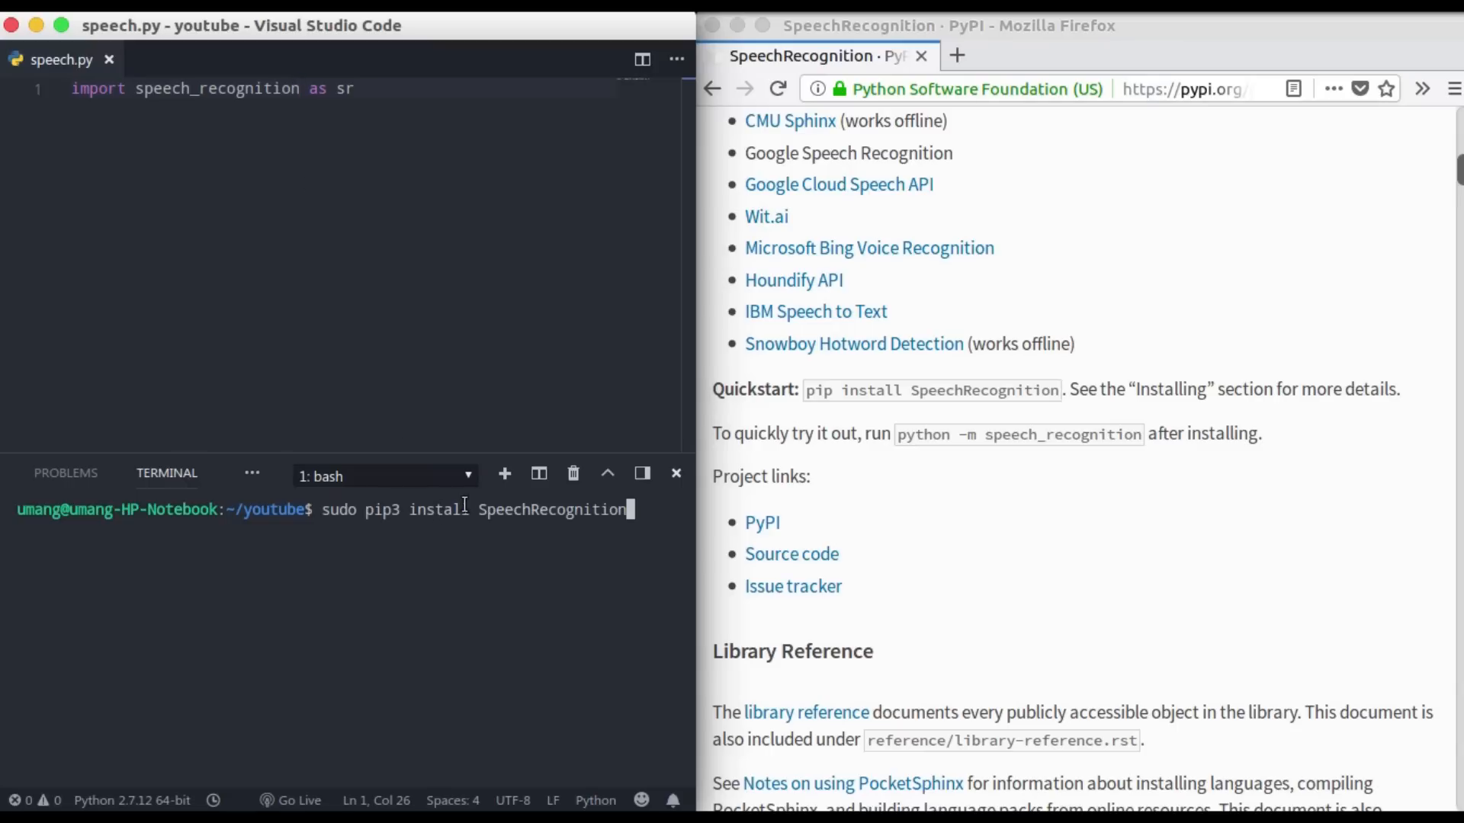
{"action": "mouse_move", "coordinate": [561, 523]}
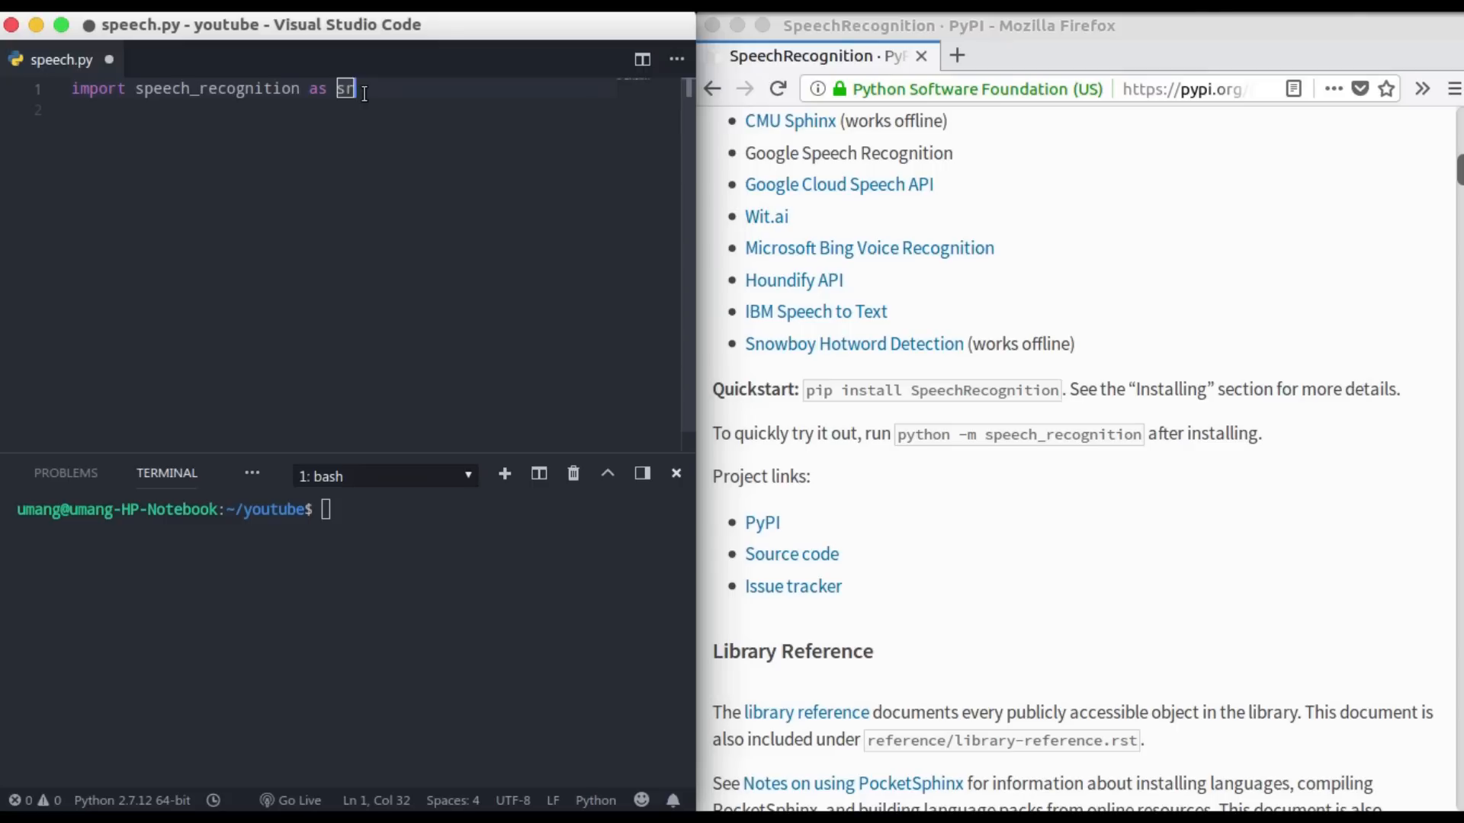
{"action": "key", "text": "Enter"}
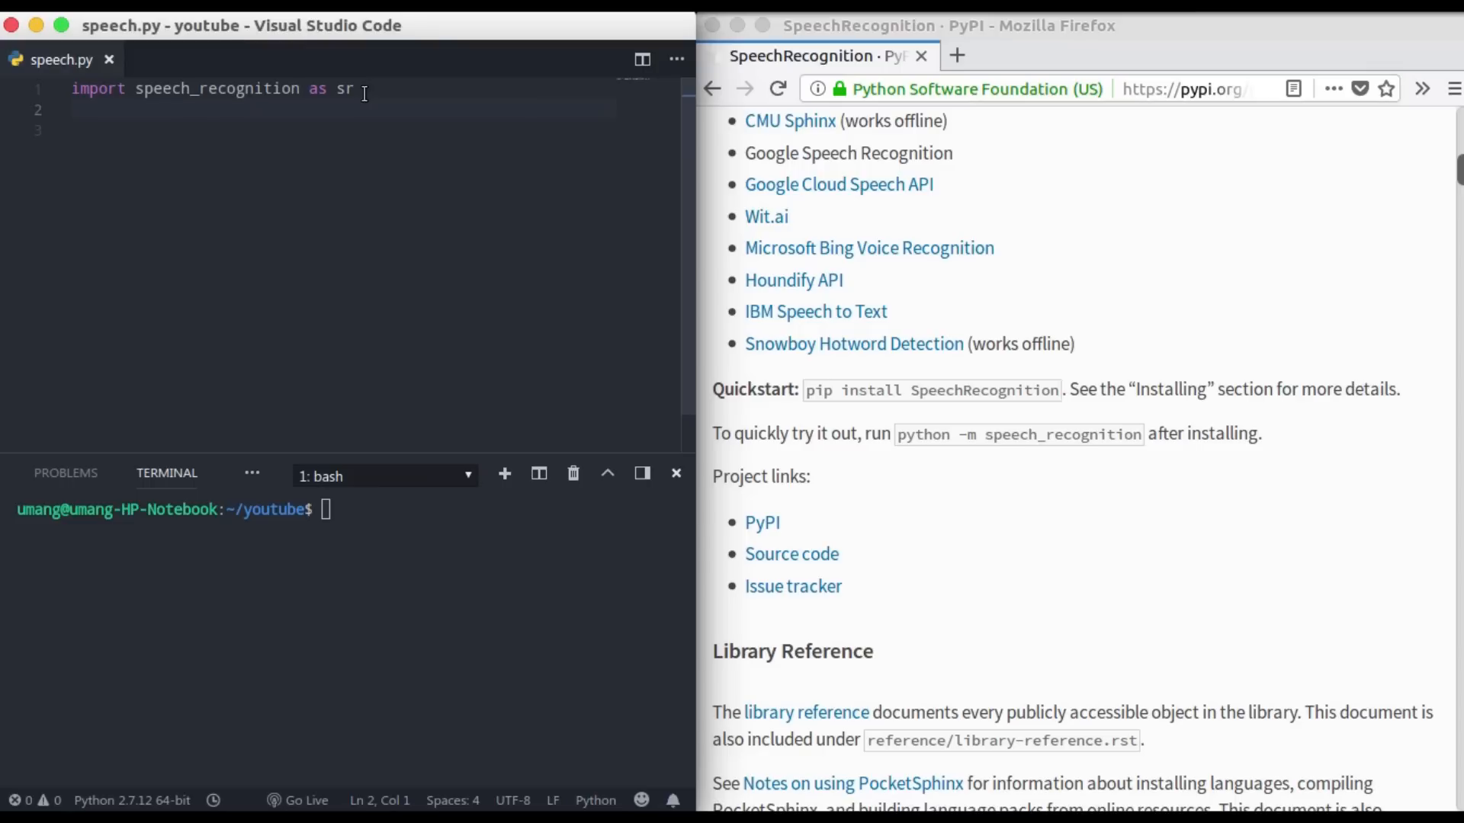
- Create the recognizer with 'r = sr.Recognizer()'
{"action": "type", "text": "r ="}
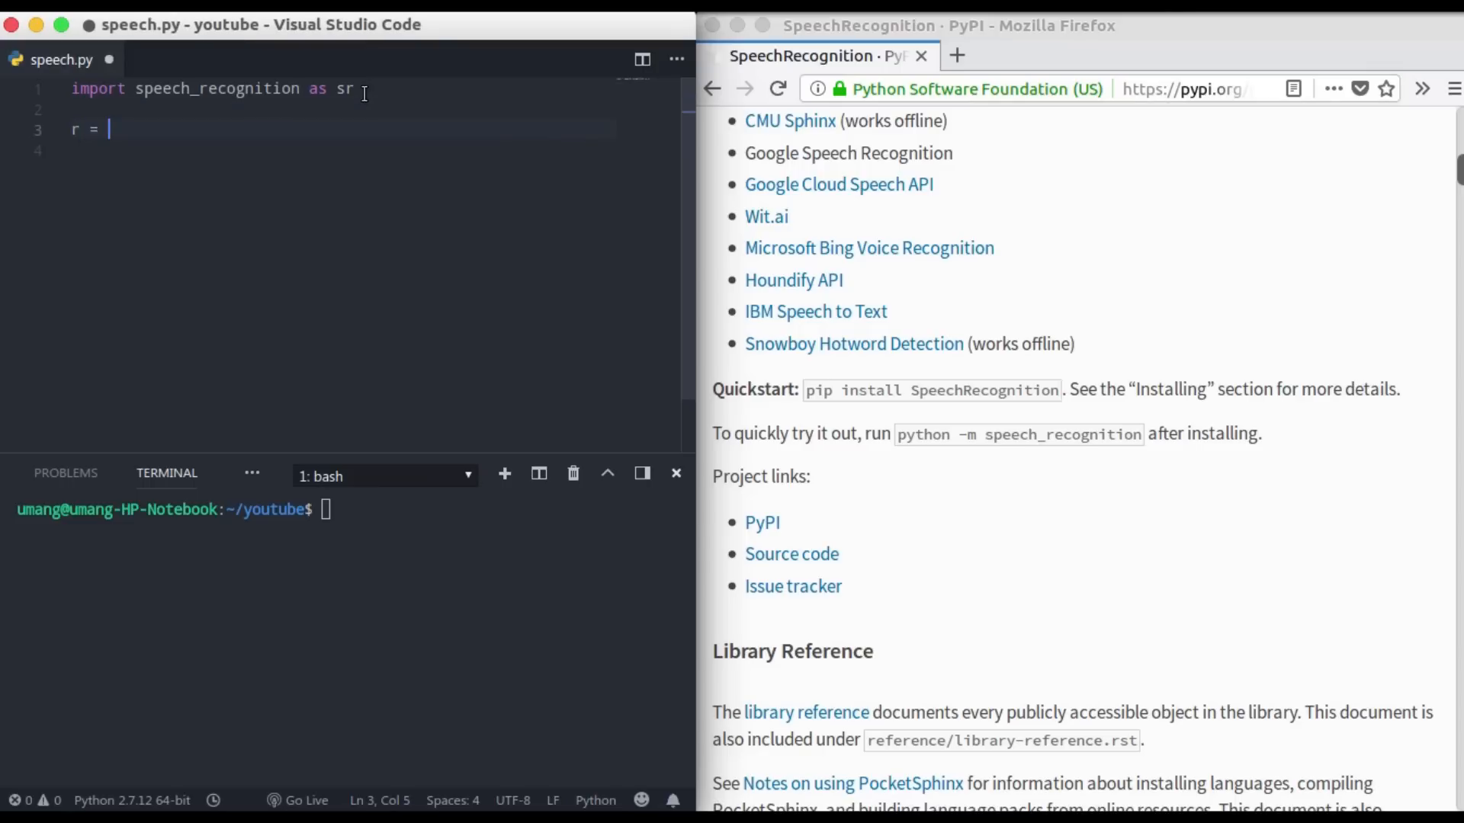
{"action": "type", "text": "sr."}
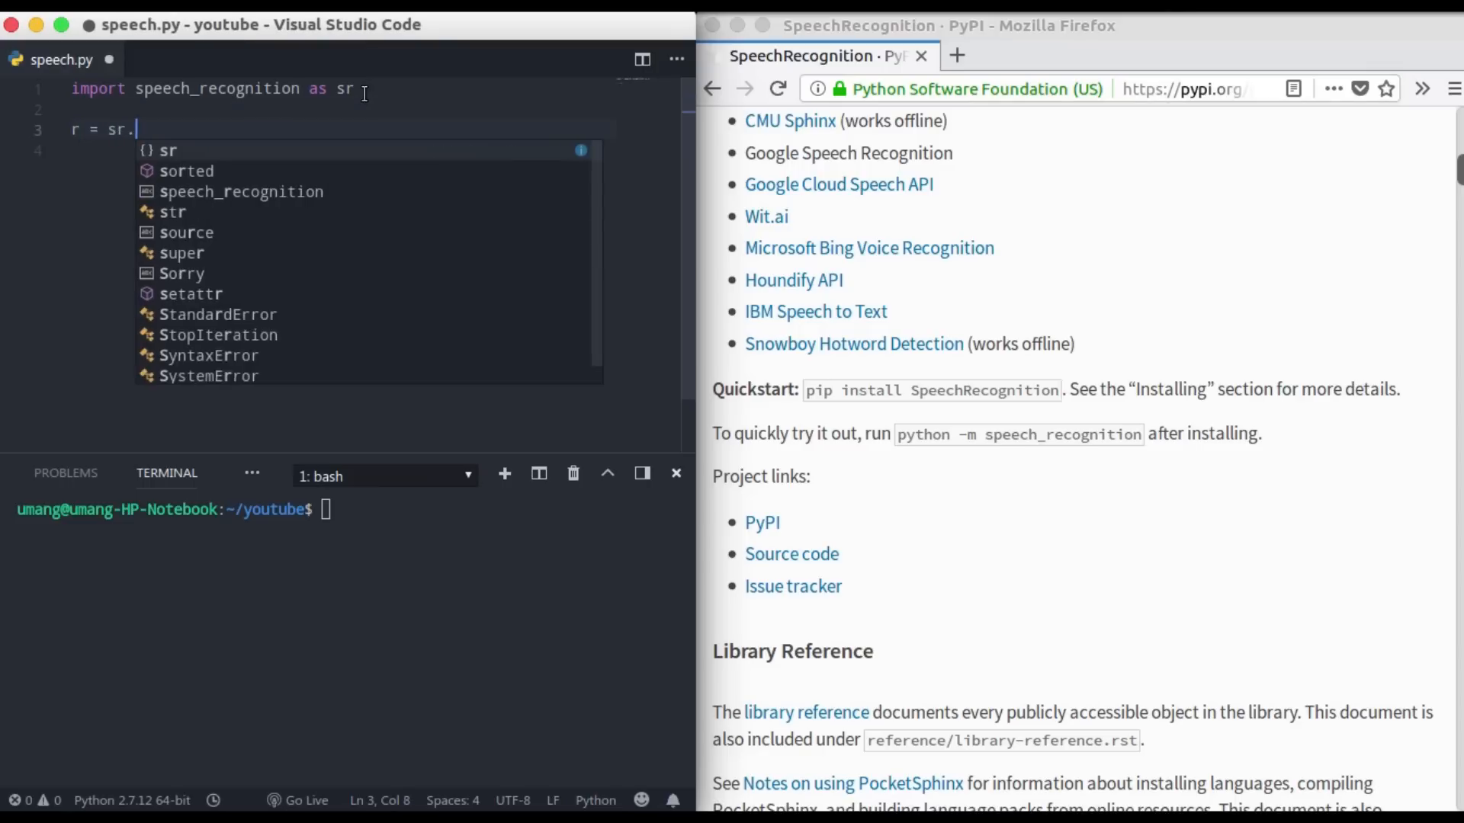
{"action": "type", "text": "Recognizer("}
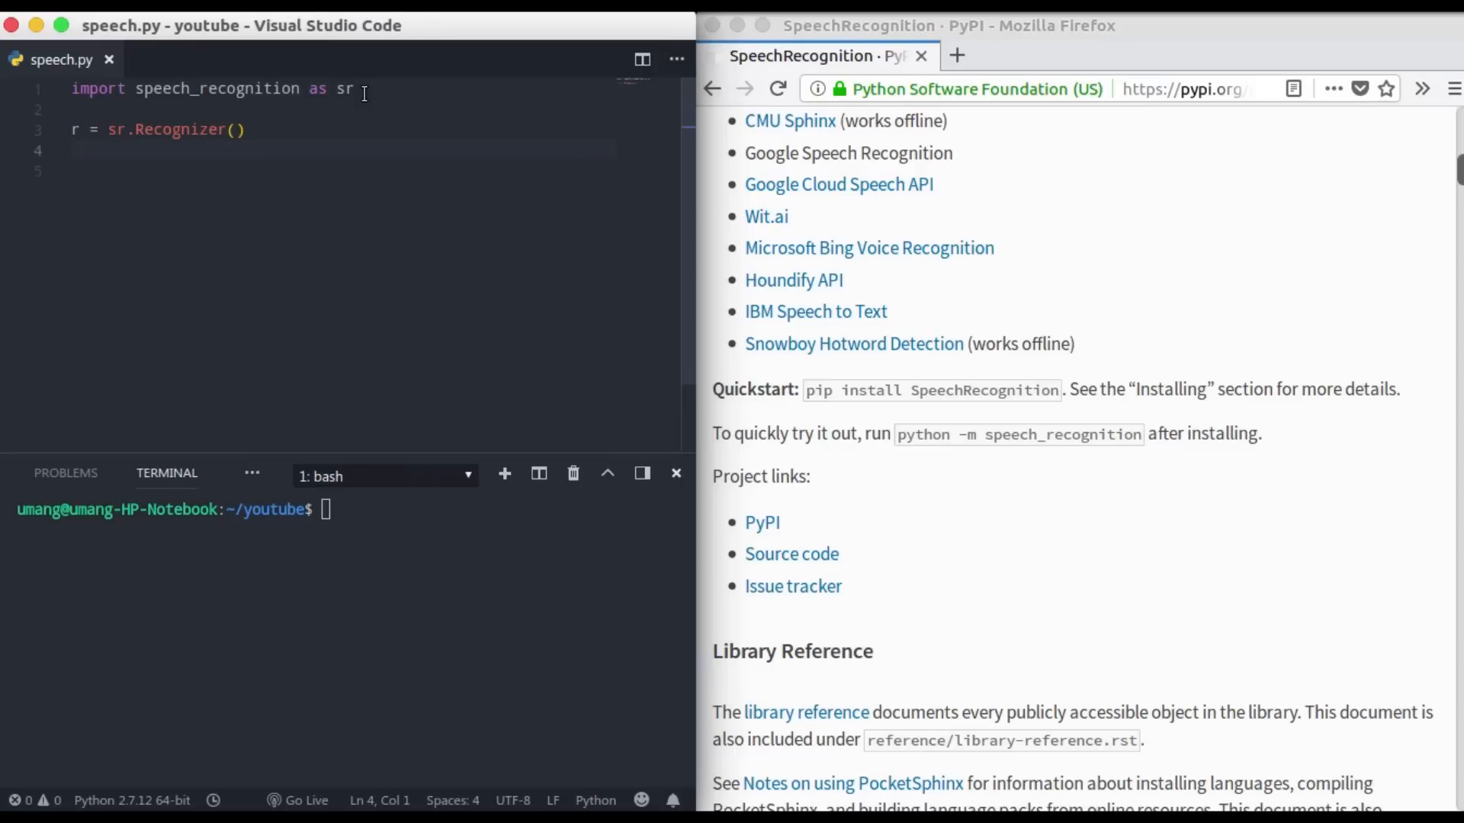
- Add 'with sr.Microphone() as source:' on line 5, highlighting sr.Microphone to explain it
{"action": "type", "text": "with"}
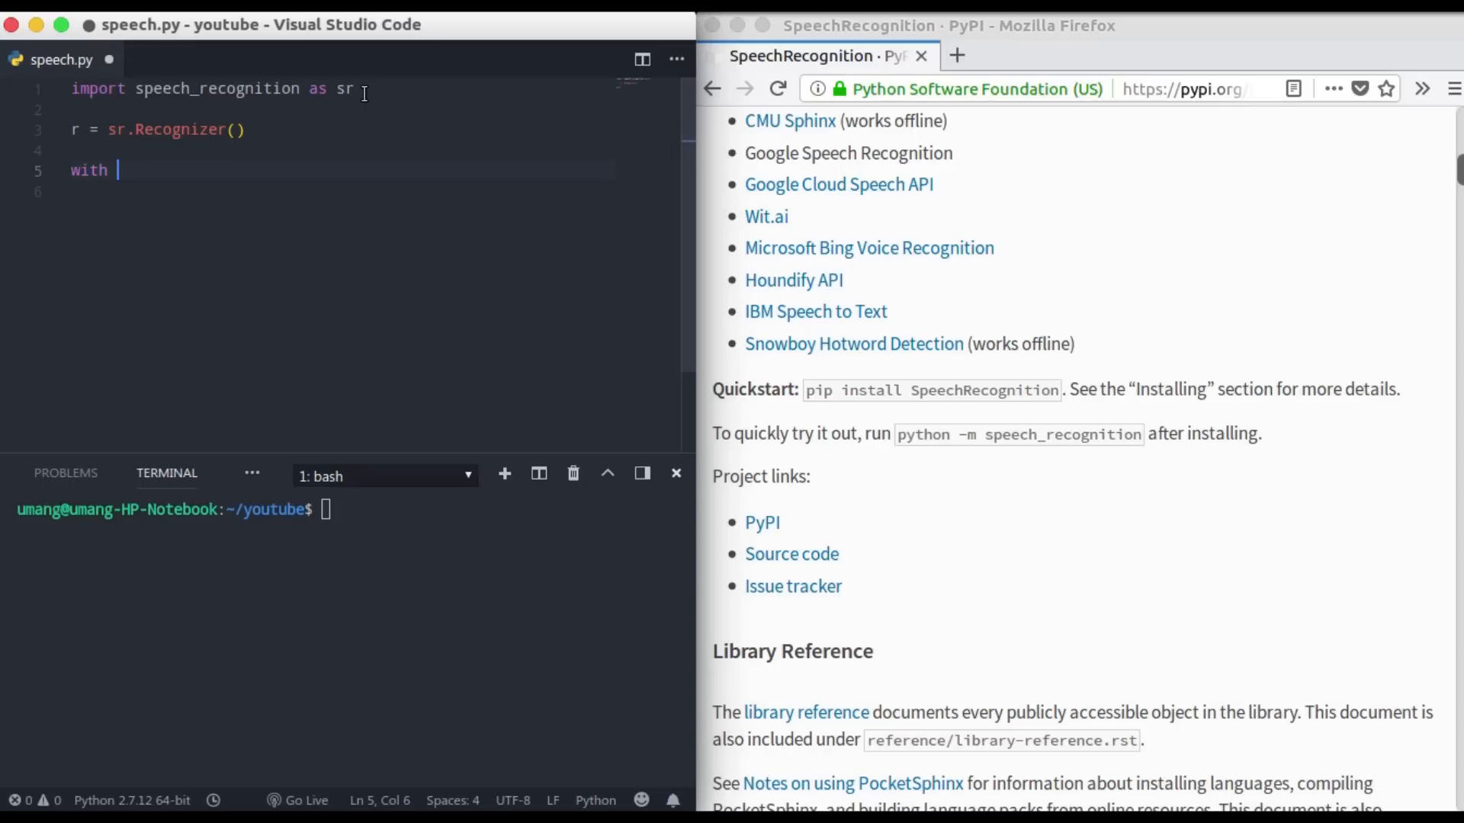
{"action": "type", "text": "sr.Microphone"}
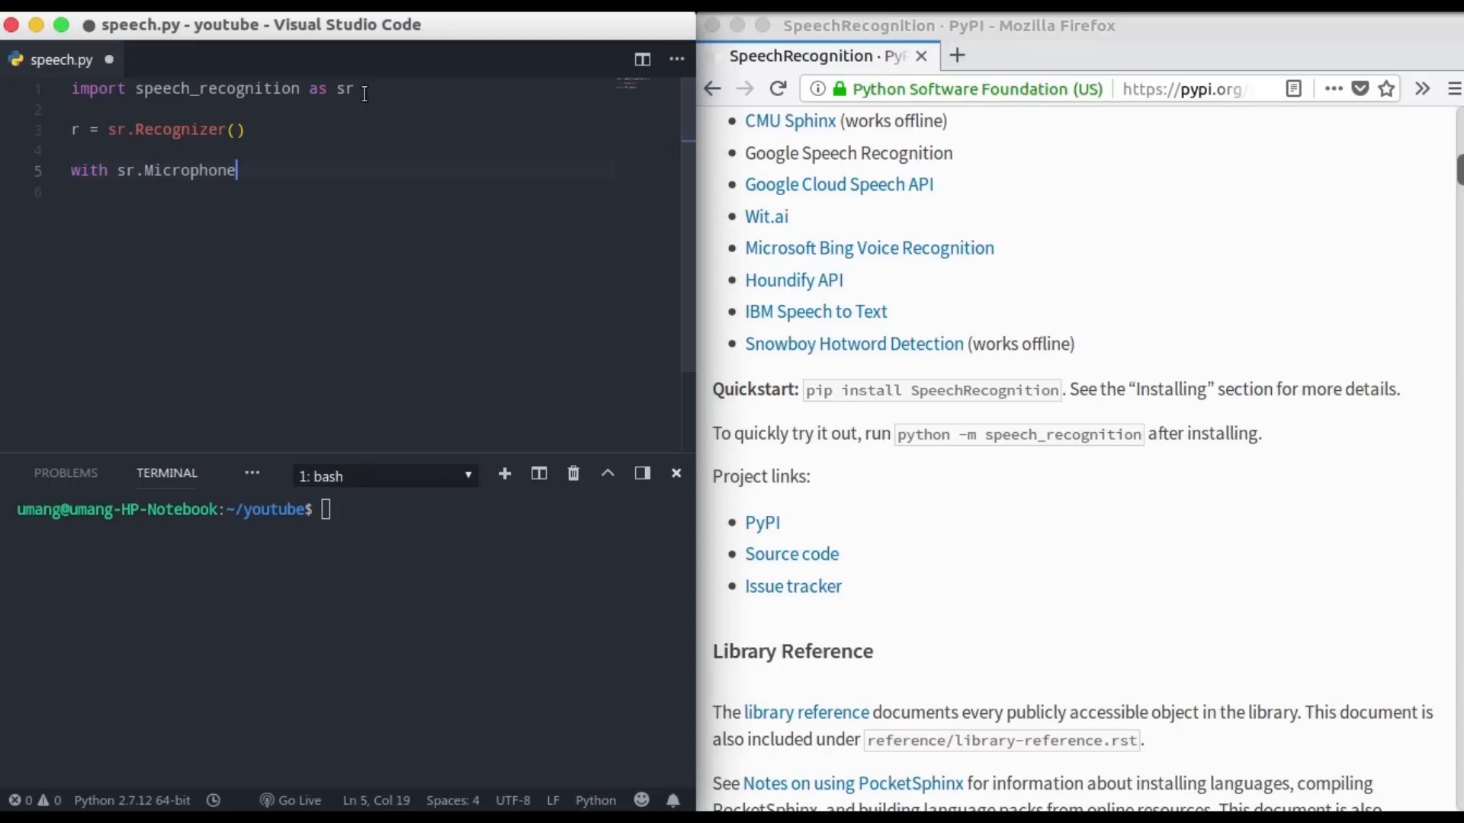
{"action": "type", "text": "() as sourc"}
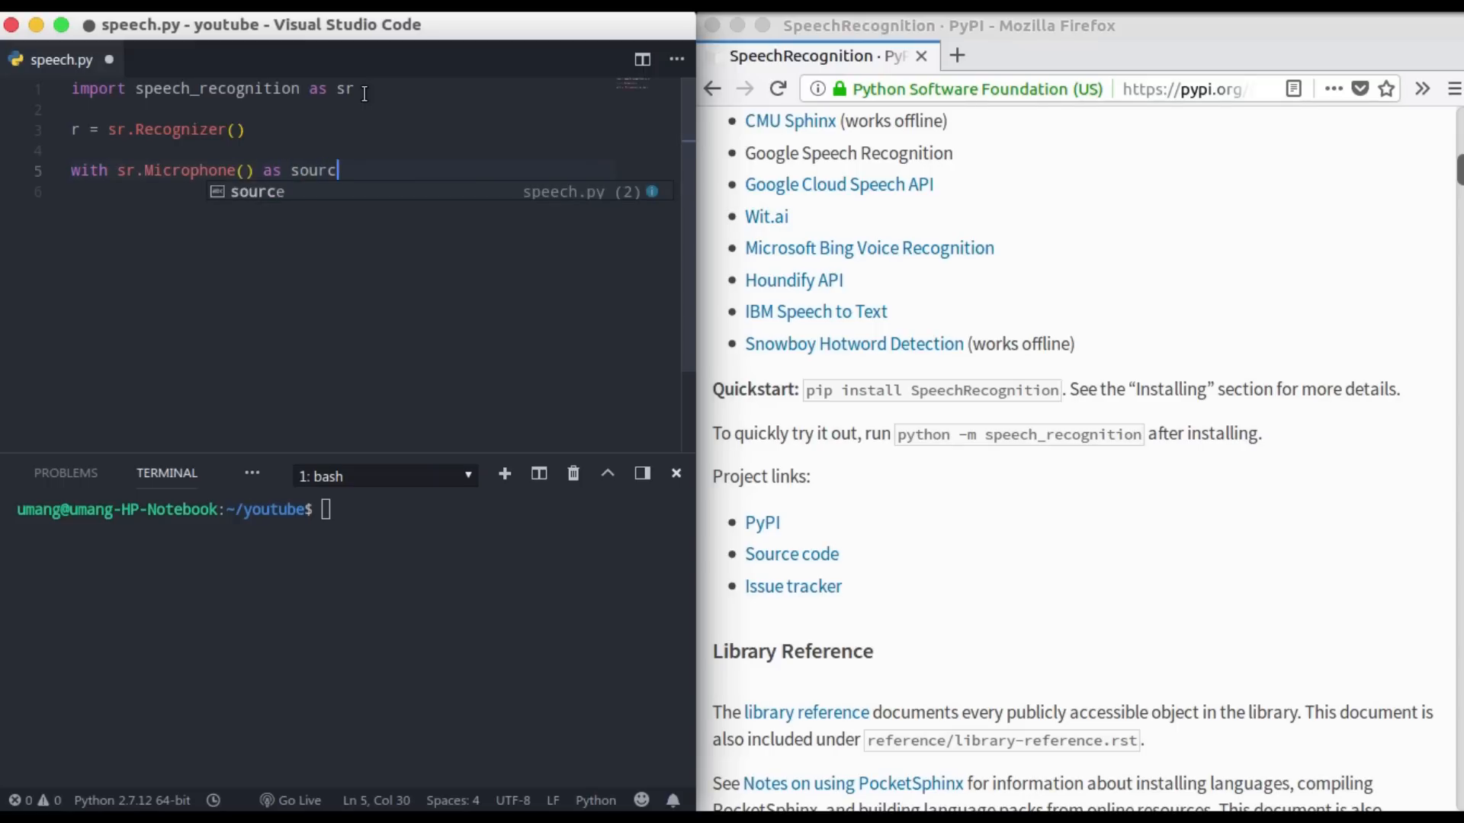
{"action": "type", "text": "e"}
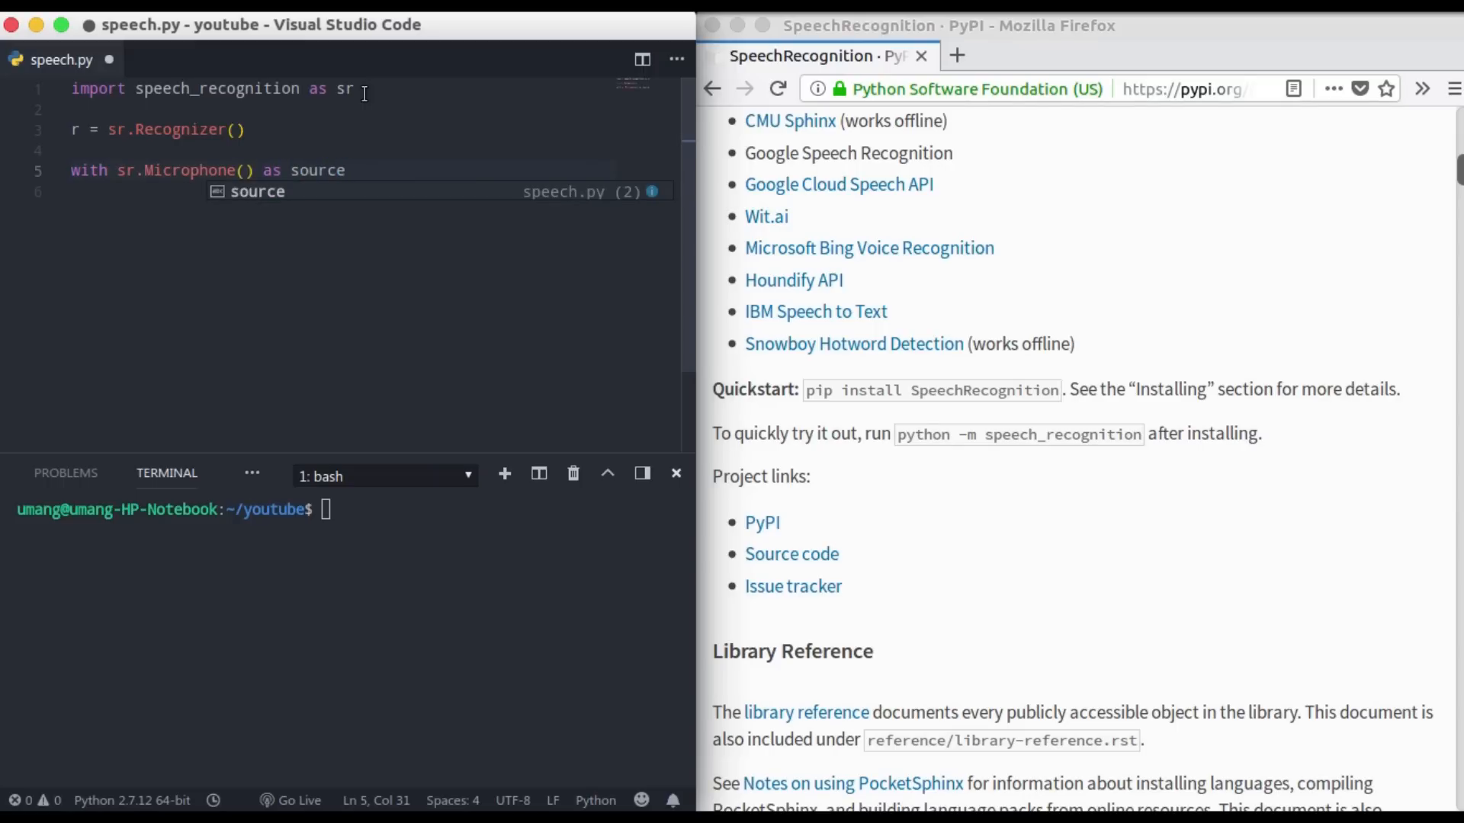
{"action": "type", "text": ":"}
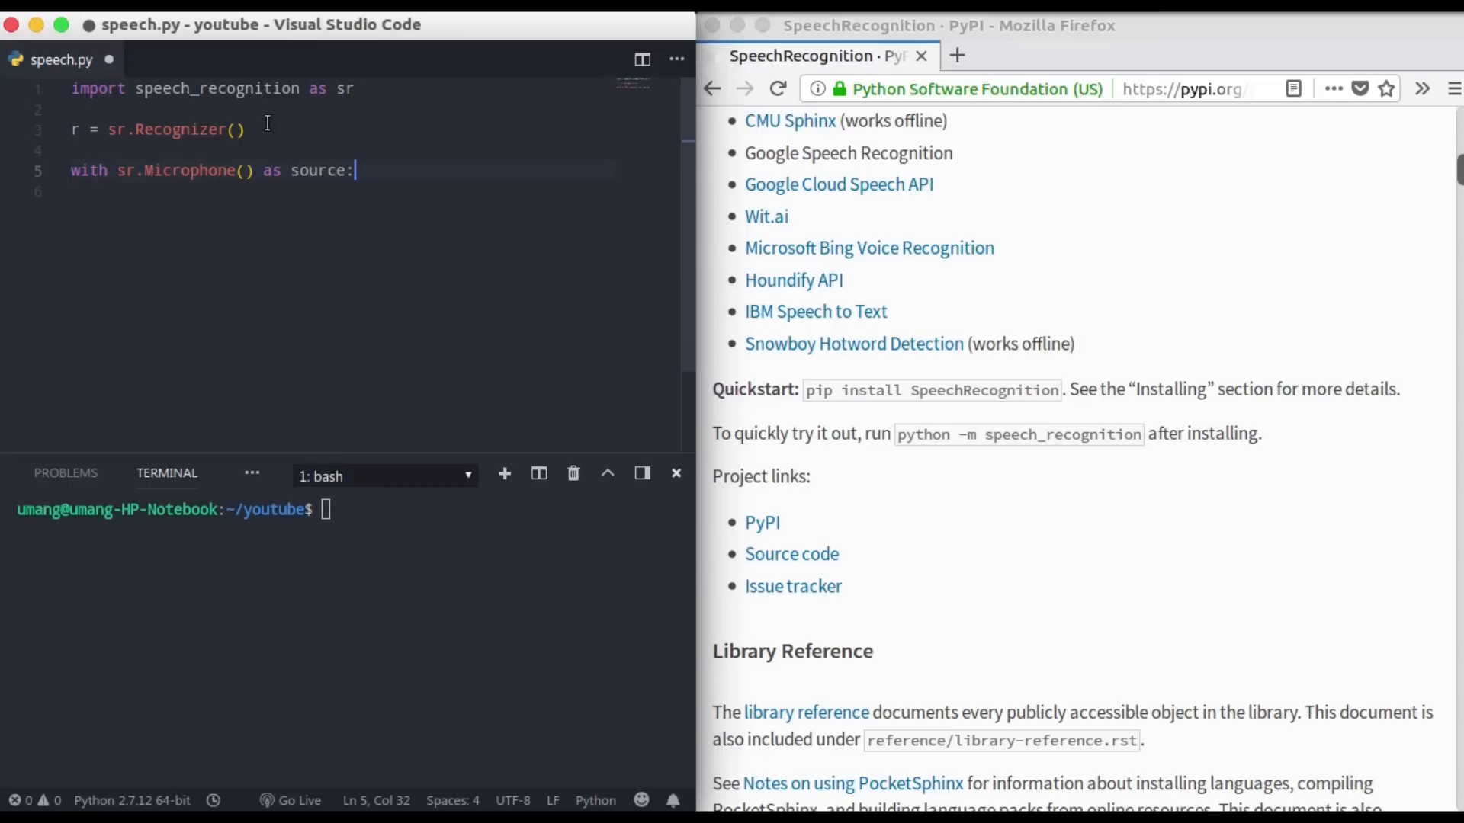
{"action": "left_click_drag", "start_coordinate": [110, 170], "coordinate": [215, 169]}
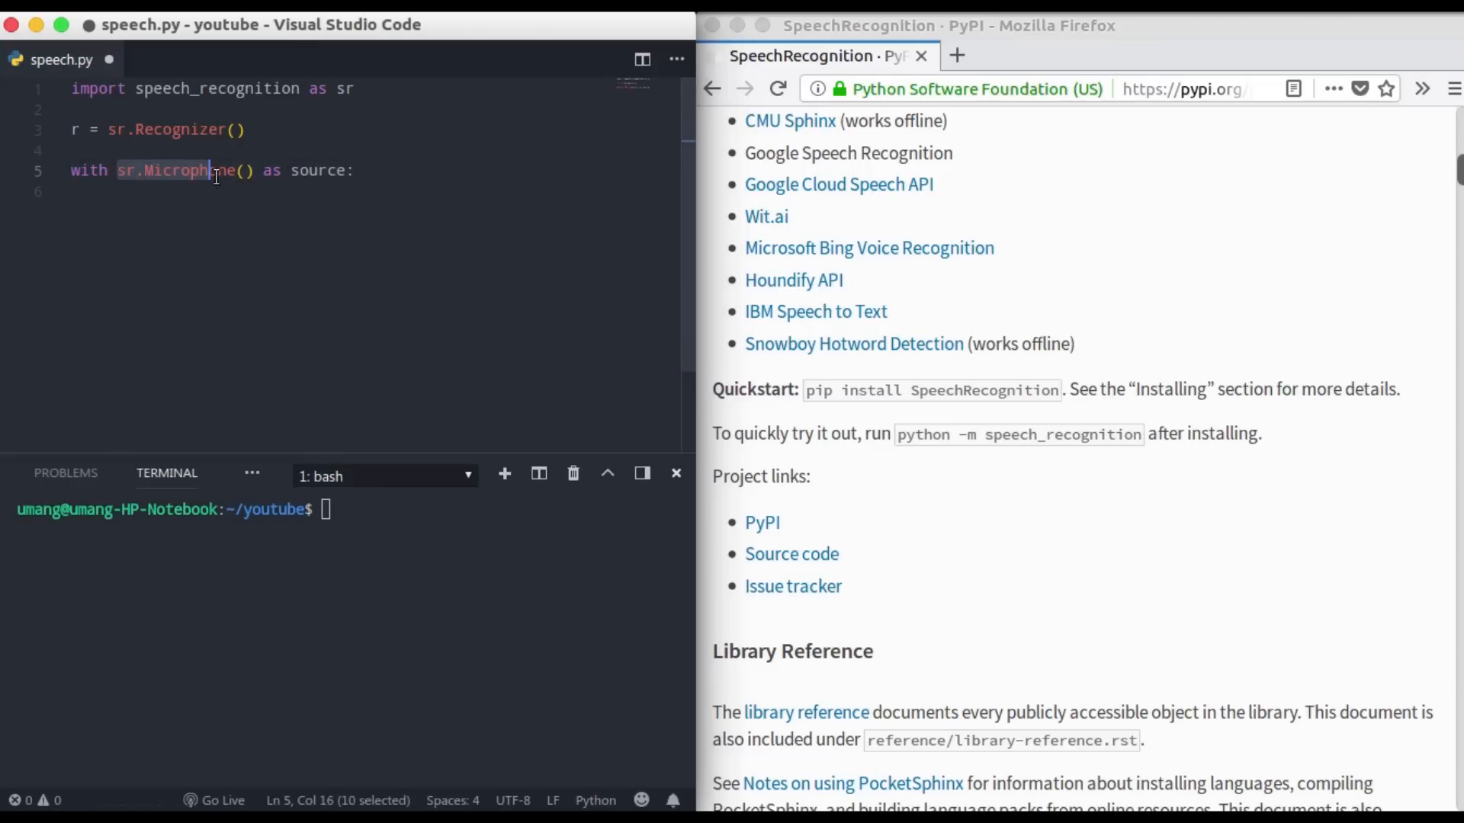
{"action": "left_click", "coordinate": [382, 171]}
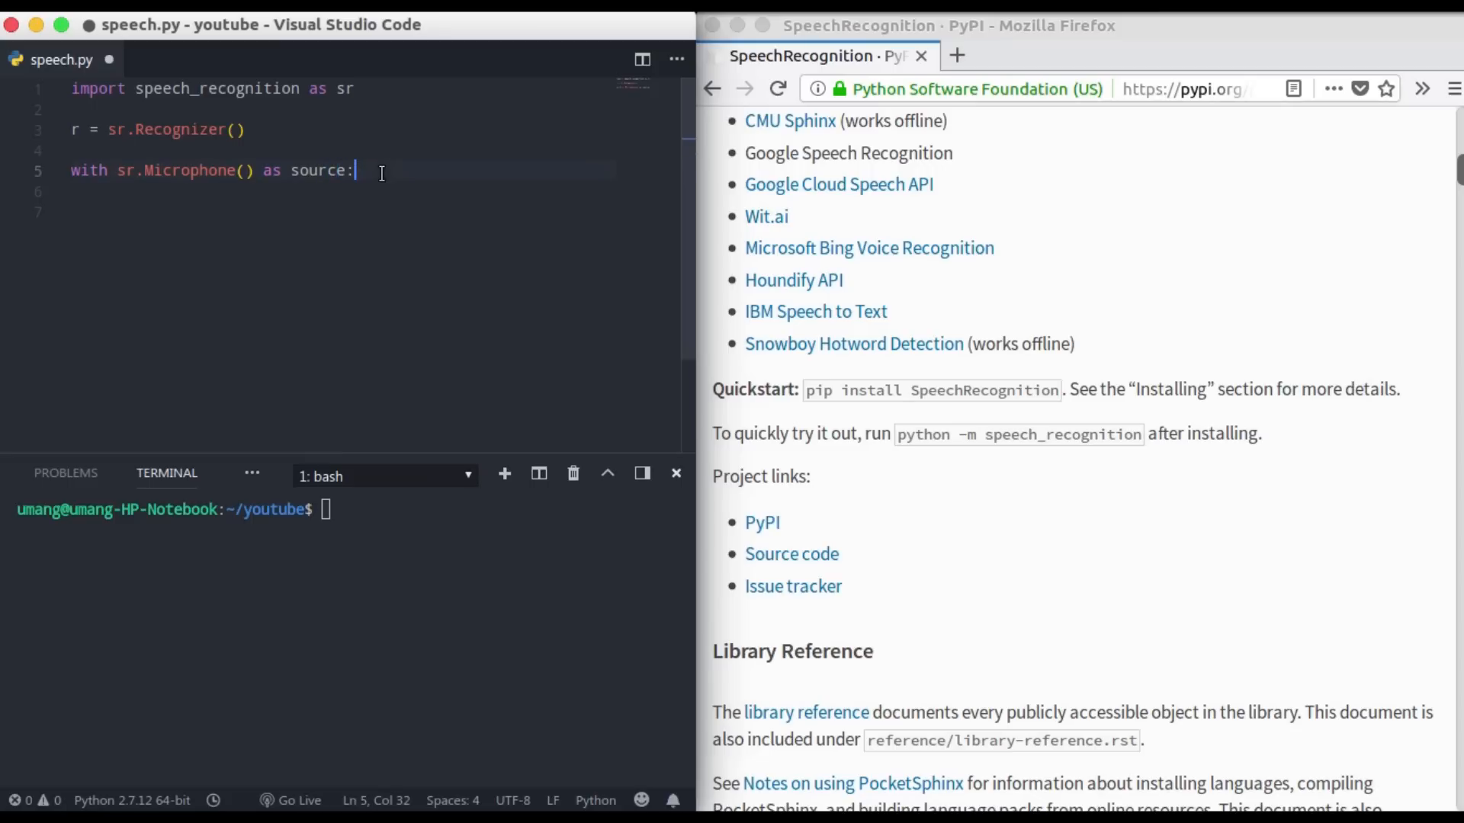
- Inside the with block, add print('Speak Anything : ') as the prompt
{"action": "key", "text": "Enter"}
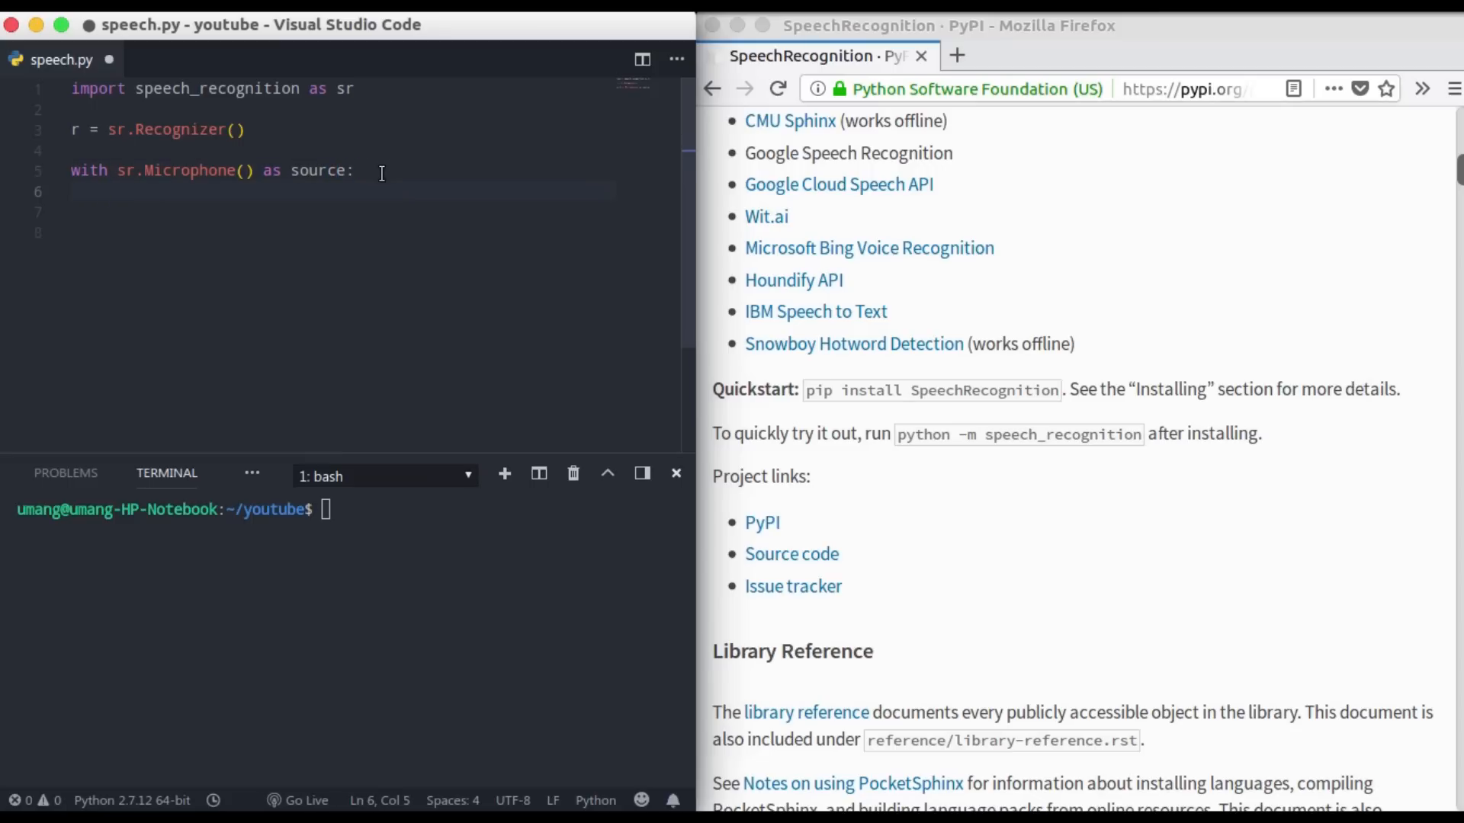
{"action": "type", "text": "print()"}
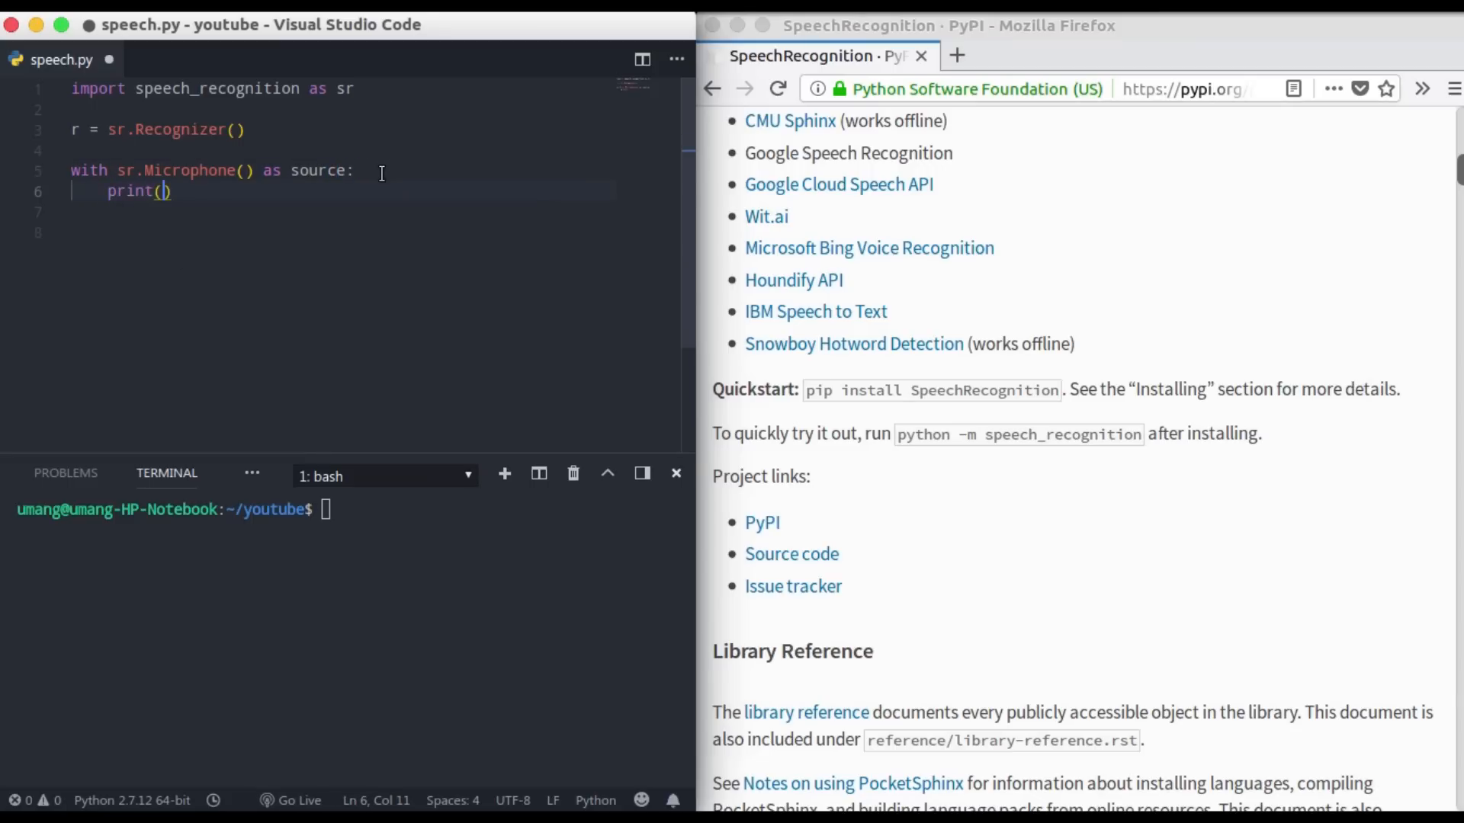
{"action": "type", "text": "'Enter '"}
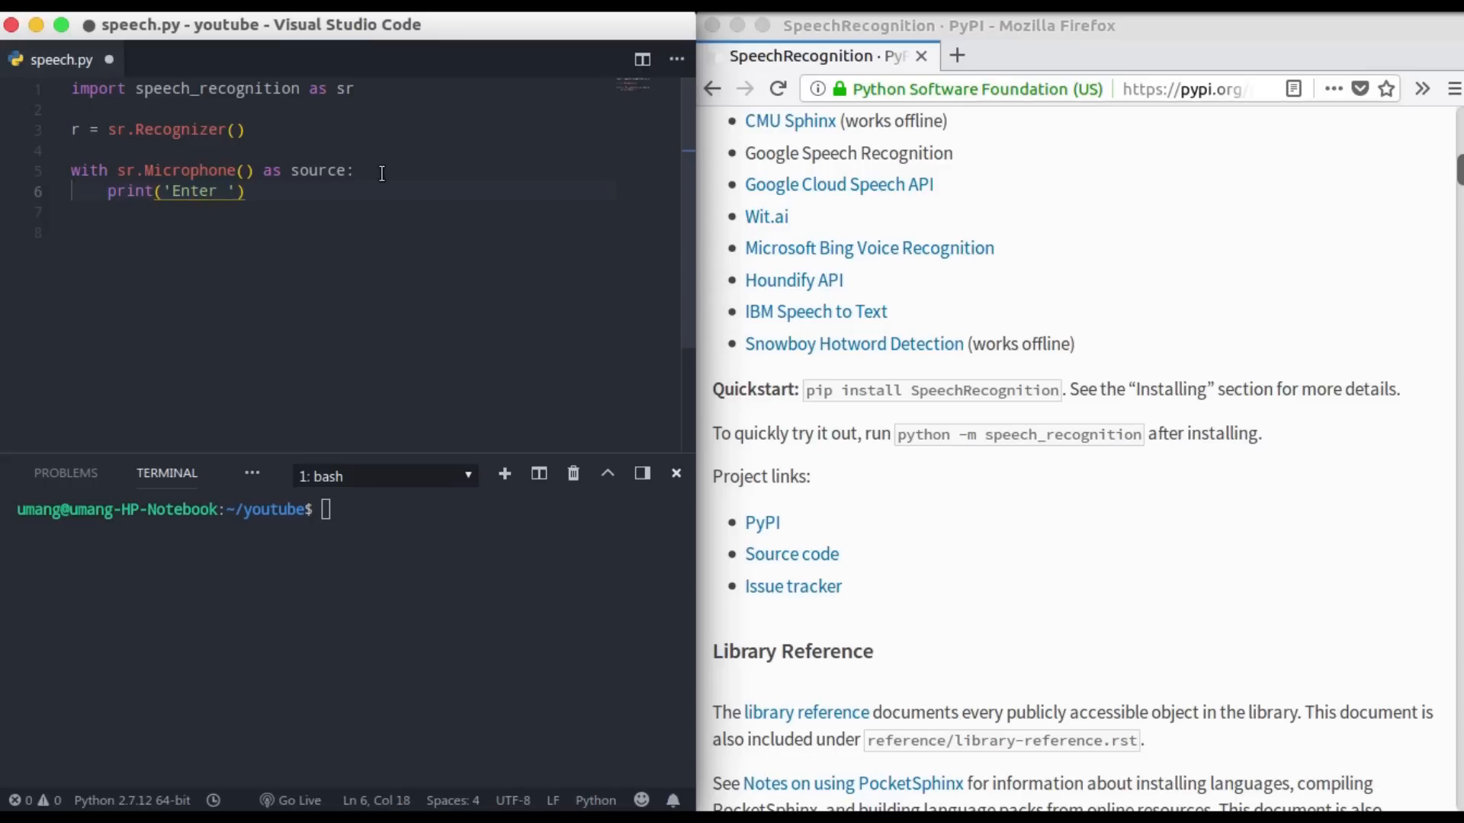
{"action": "type", "text": "Anyt"}
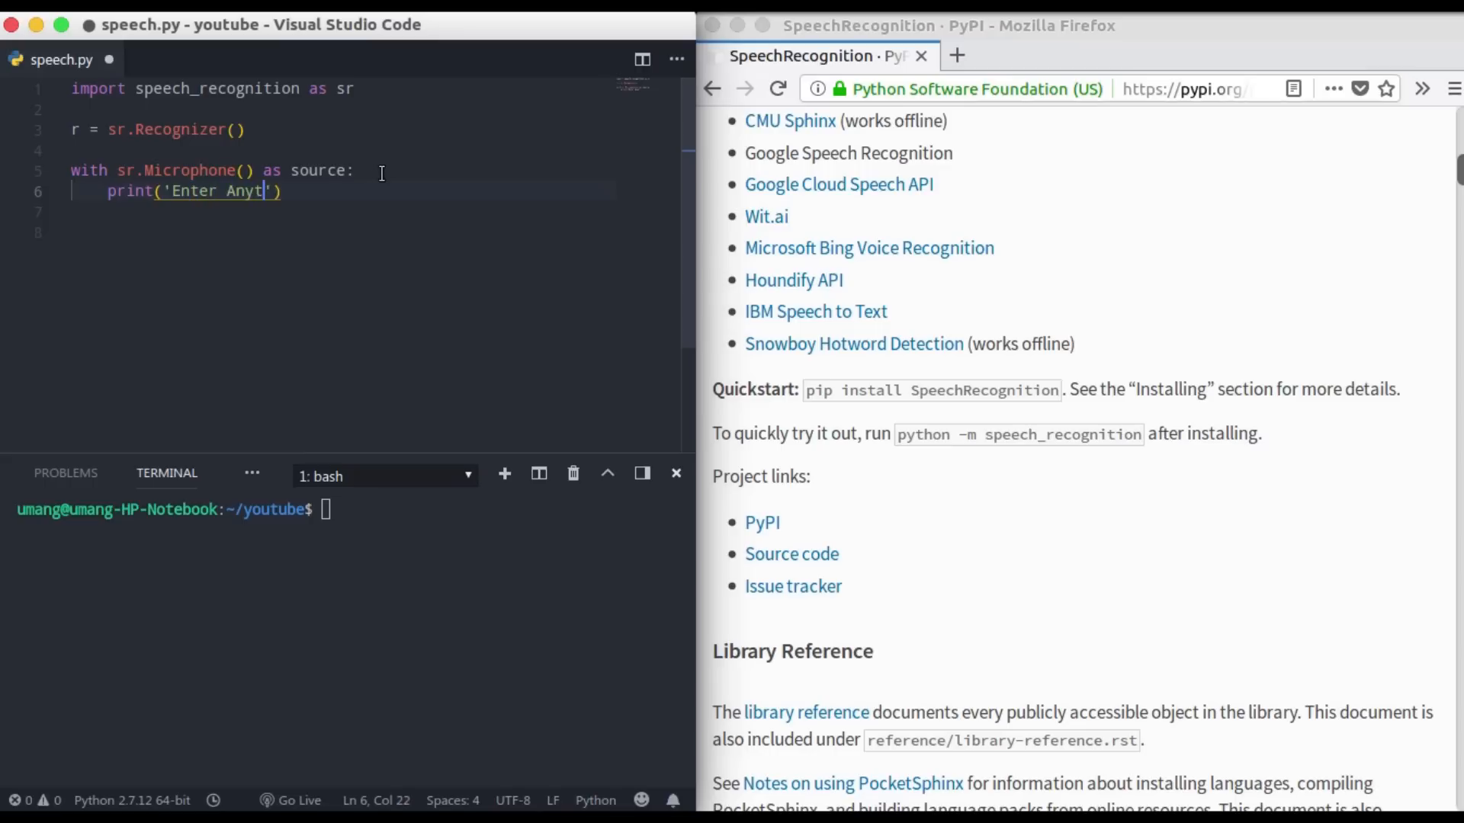
{"action": "type", "text": "hing"}
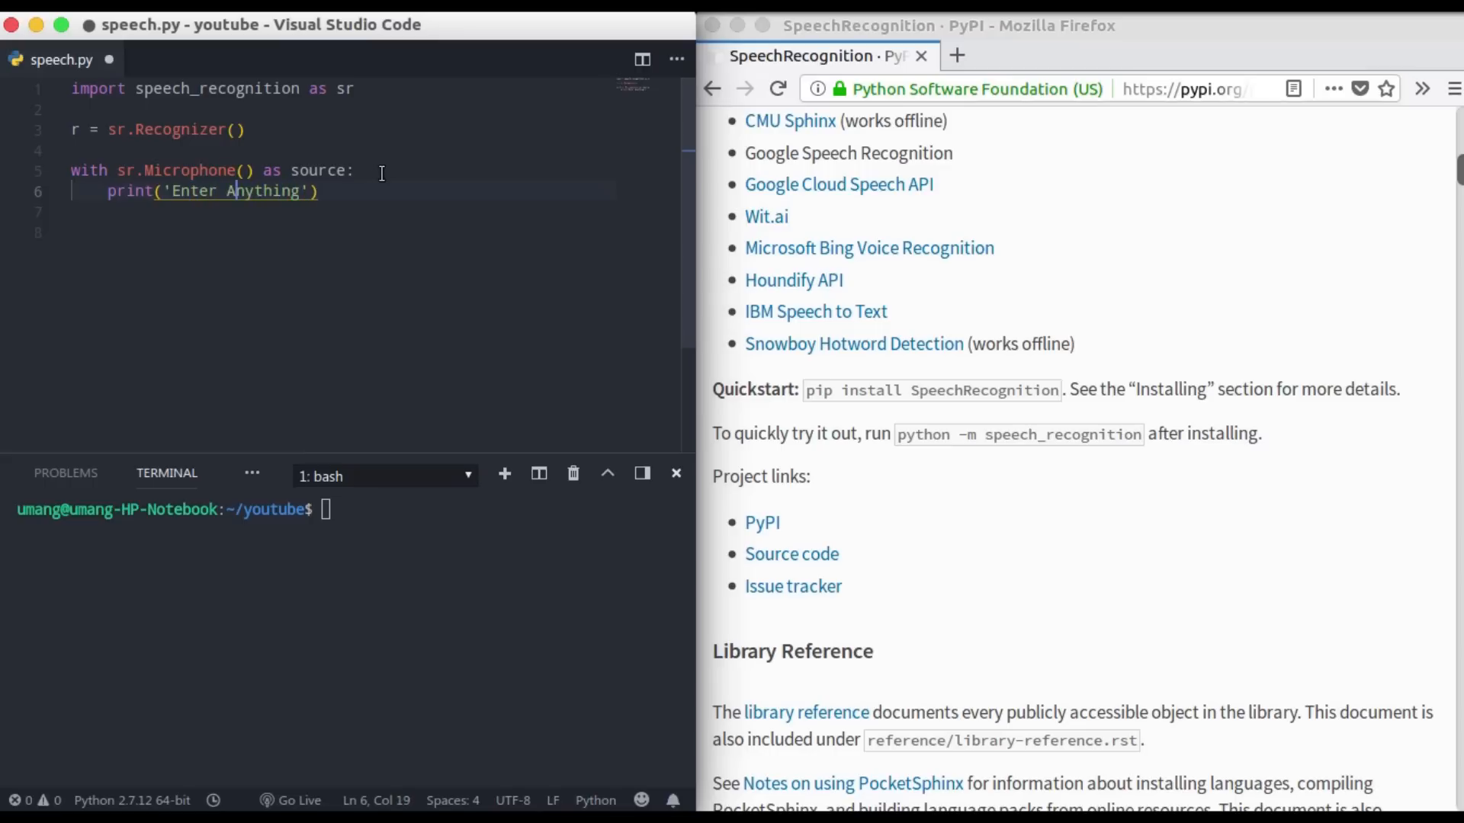
{"action": "type", "text": "Spe"}
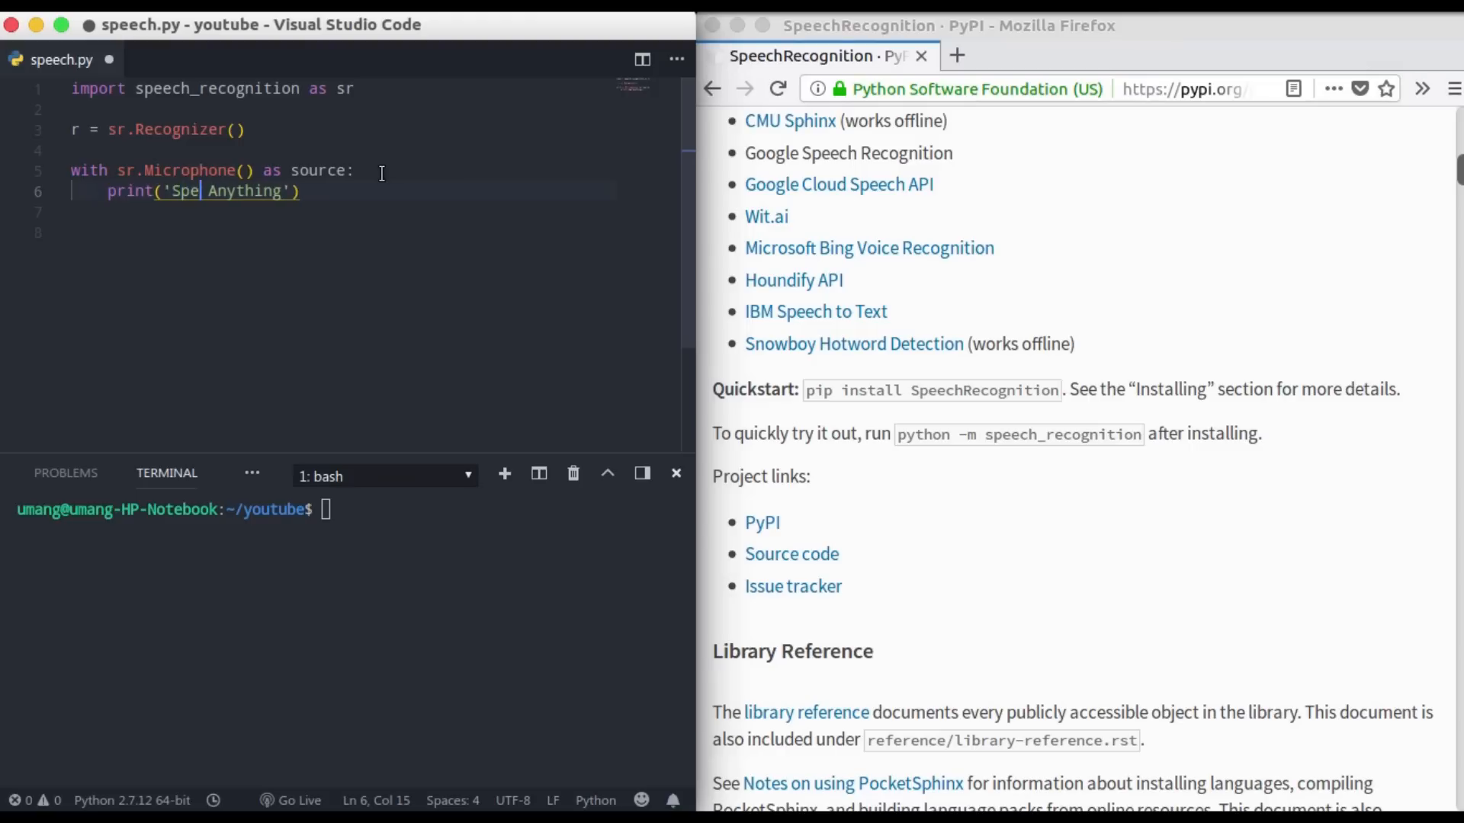
{"action": "key", "text": "Backspace"}
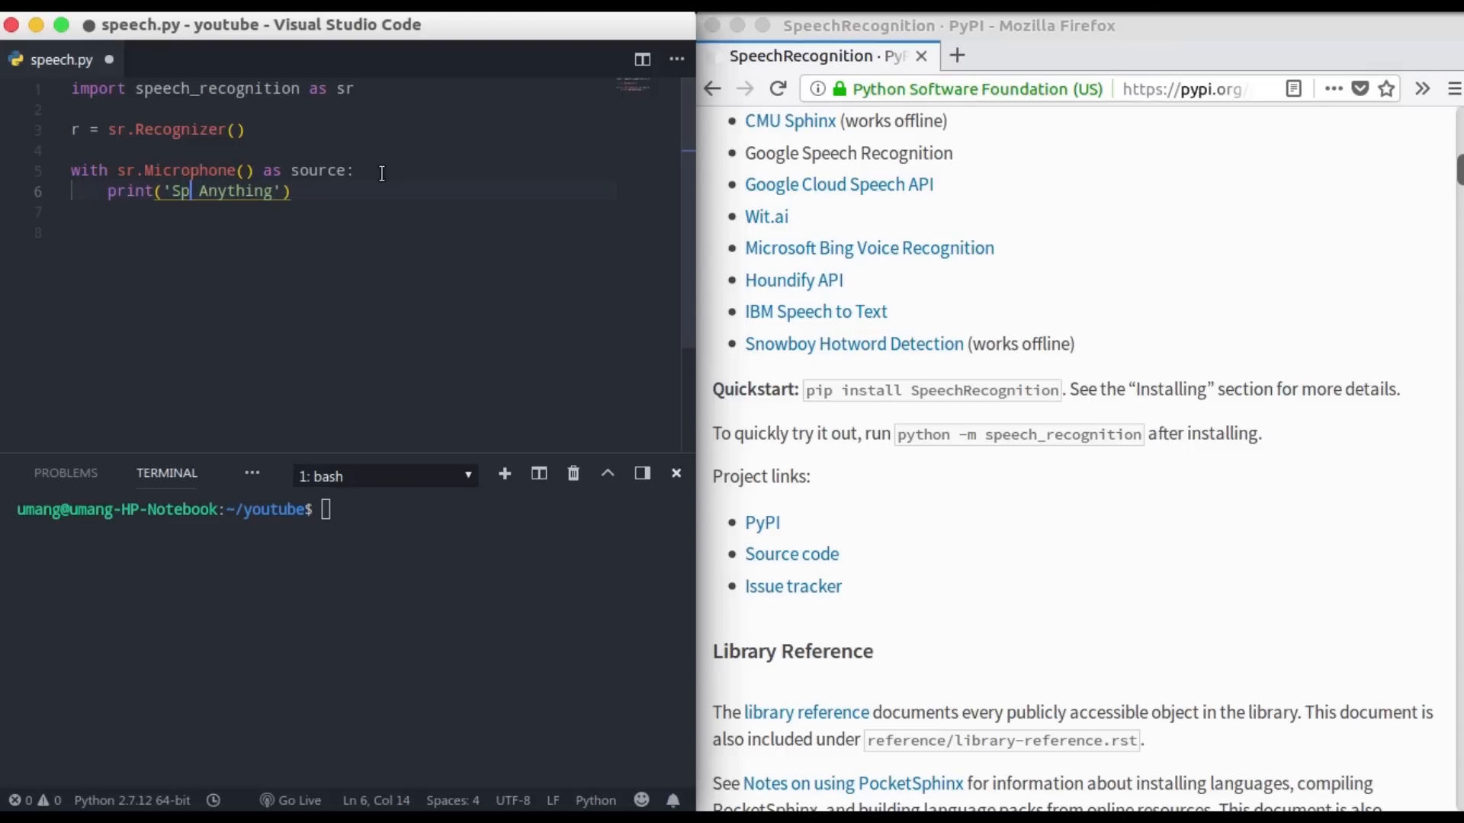
{"action": "type", "text": "eak"}
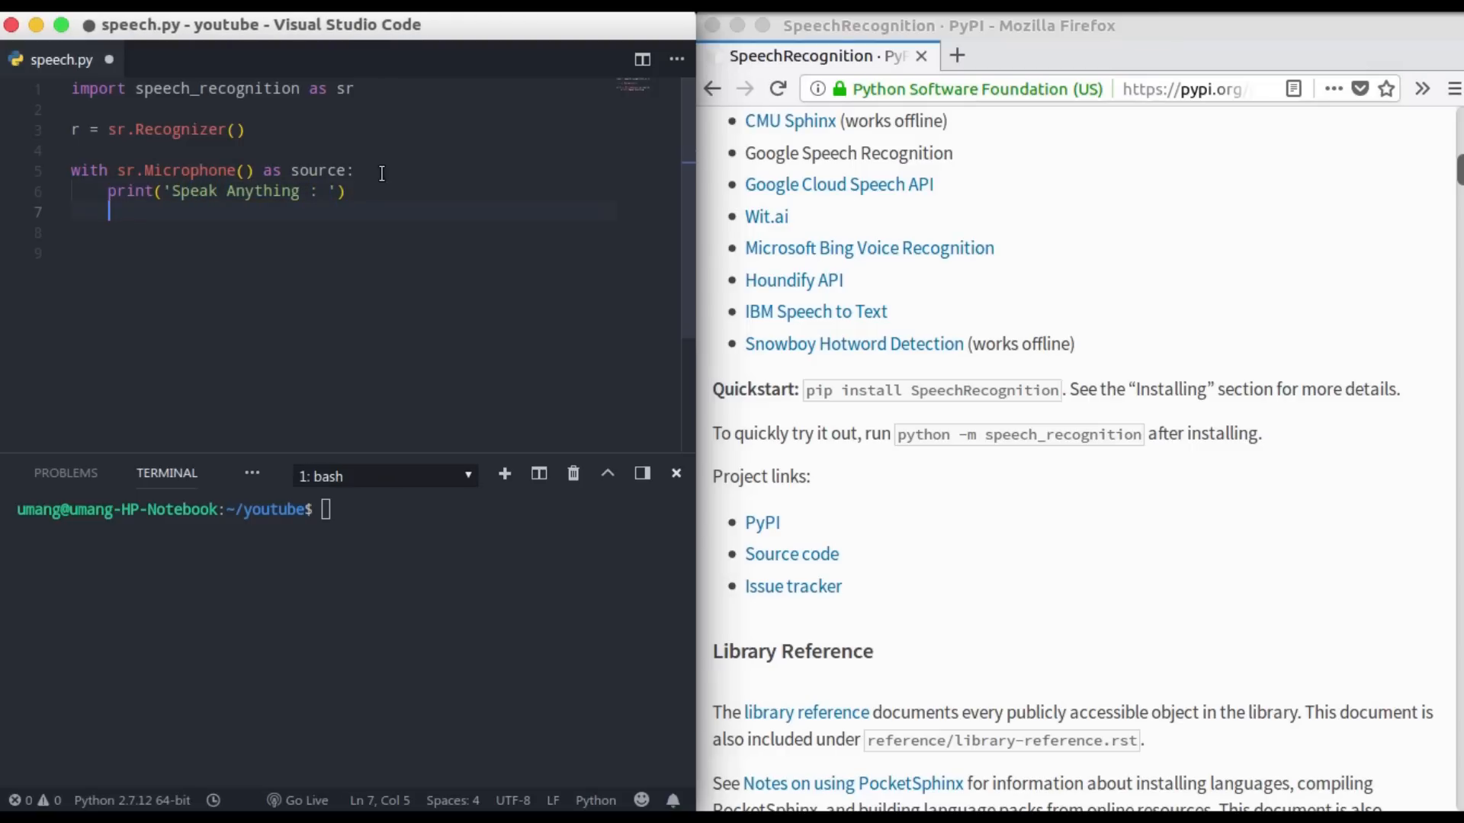
- Capture the speech with 'audio = r.listen(source)'
{"action": "type", "text": "audio ="}
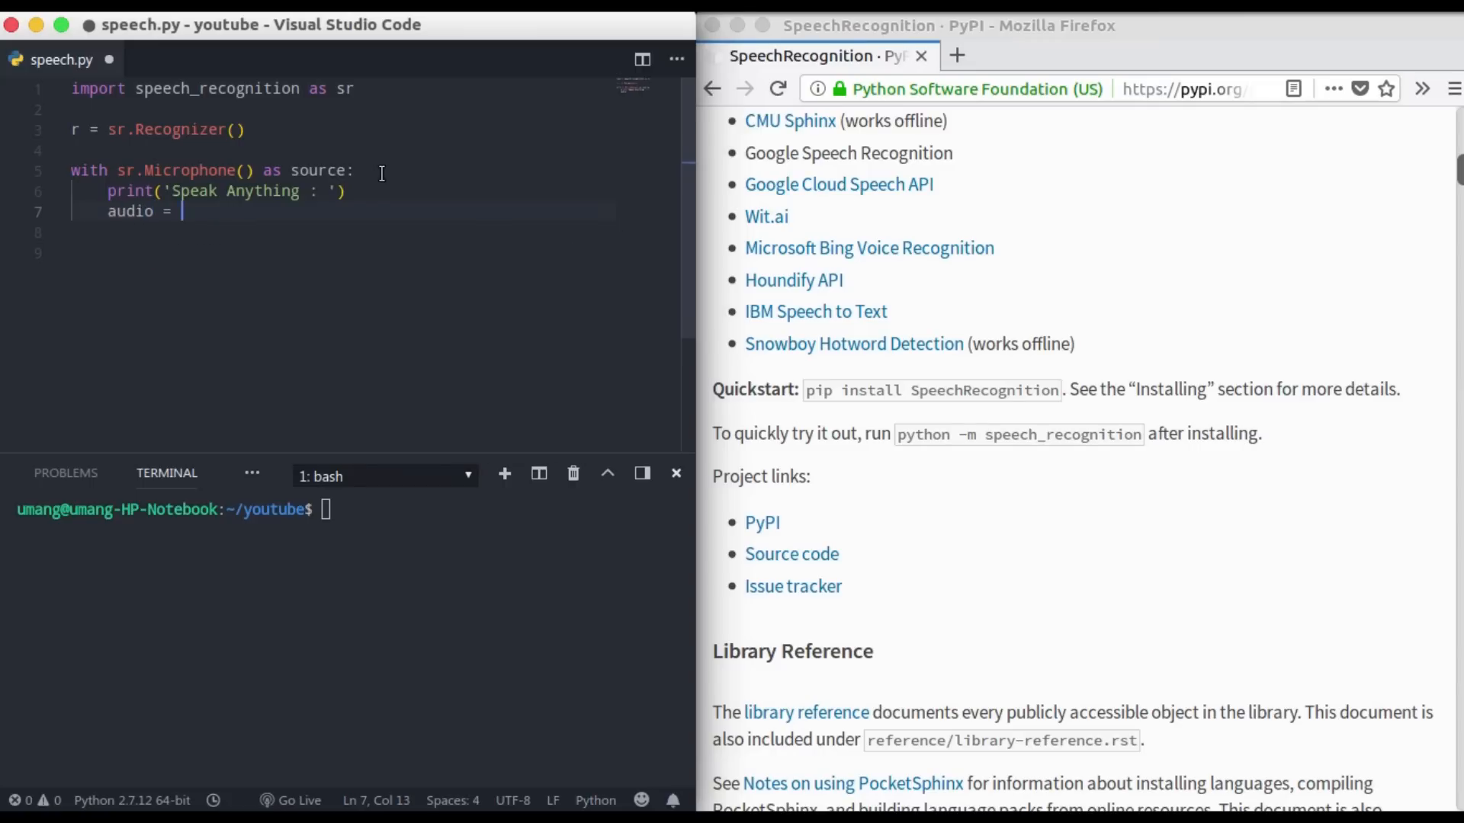
{"action": "type", "text": "r.lis"}
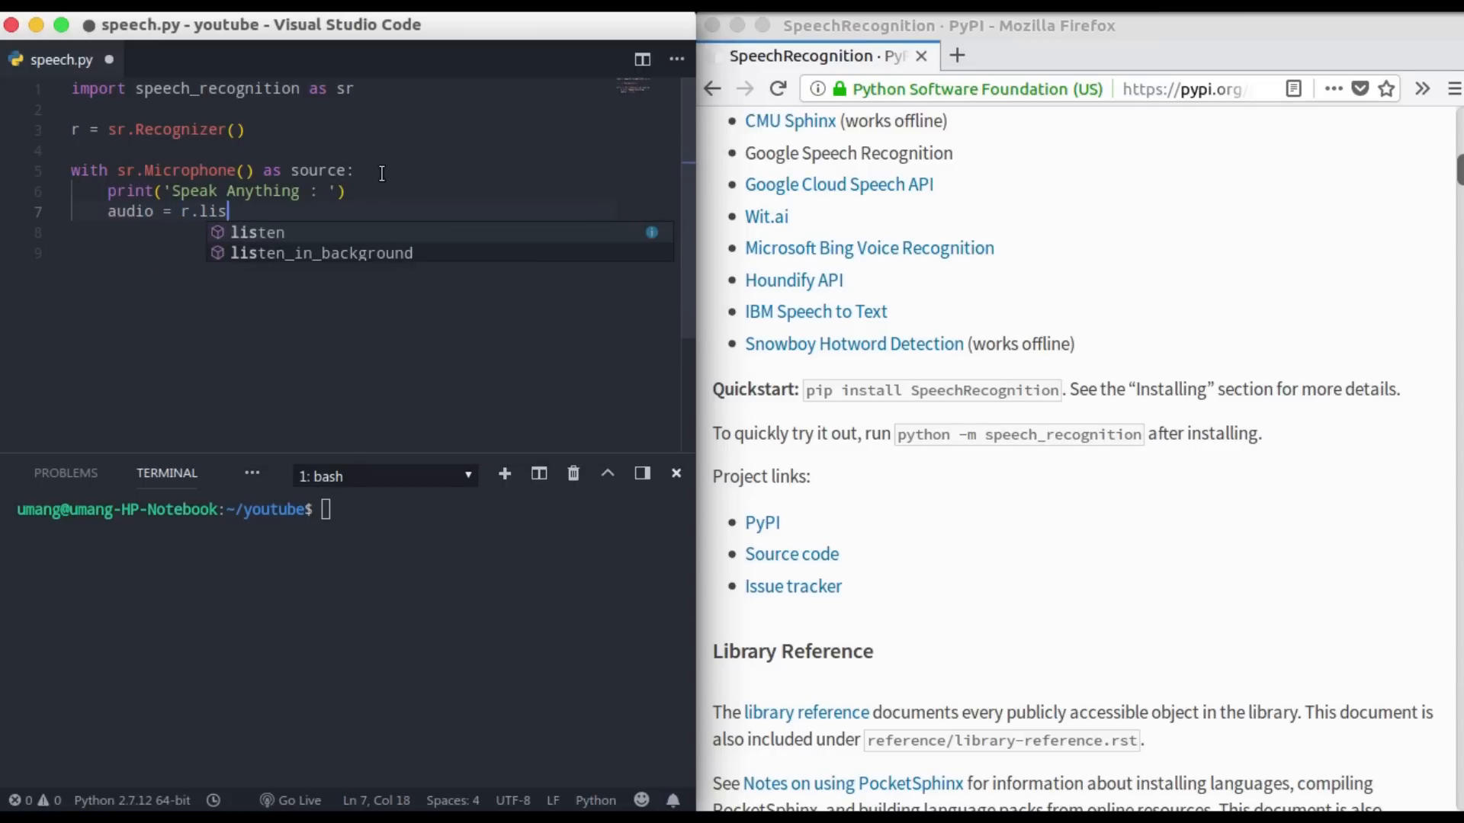
{"action": "type", "text": "ten()"}
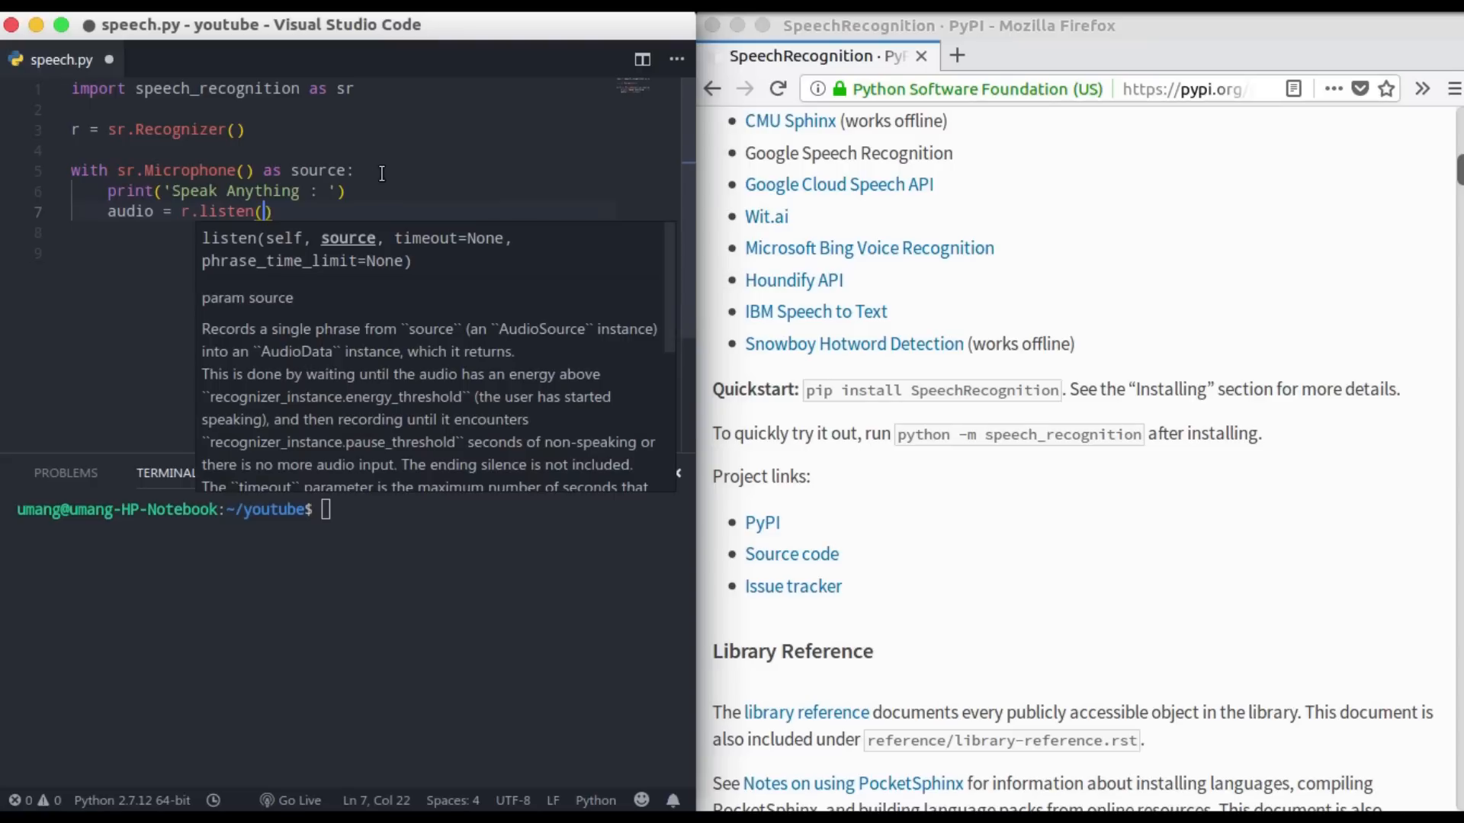
{"action": "type", "text": "source"}
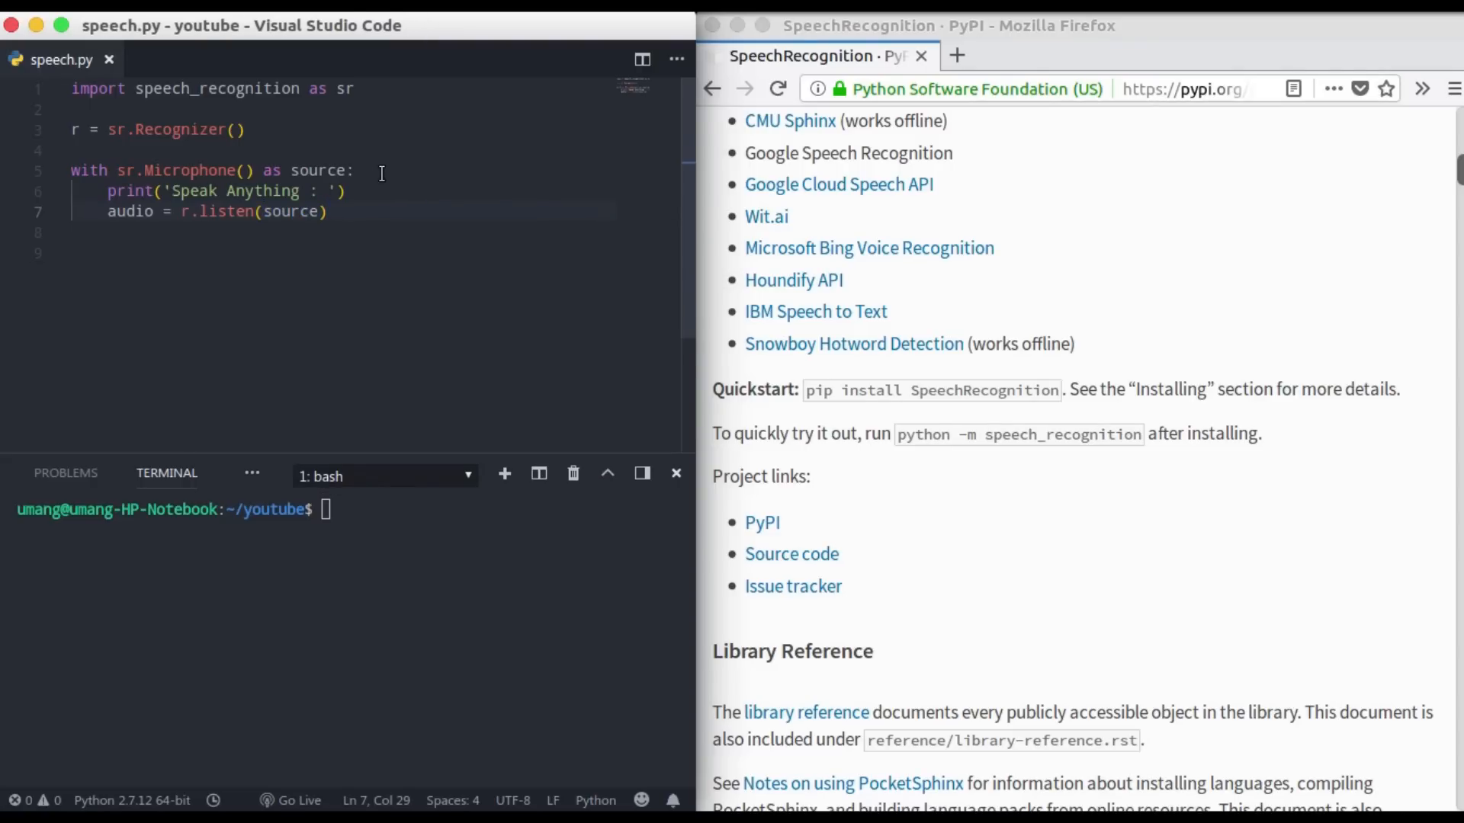
{"action": "mouse_move", "coordinate": [140, 207]}
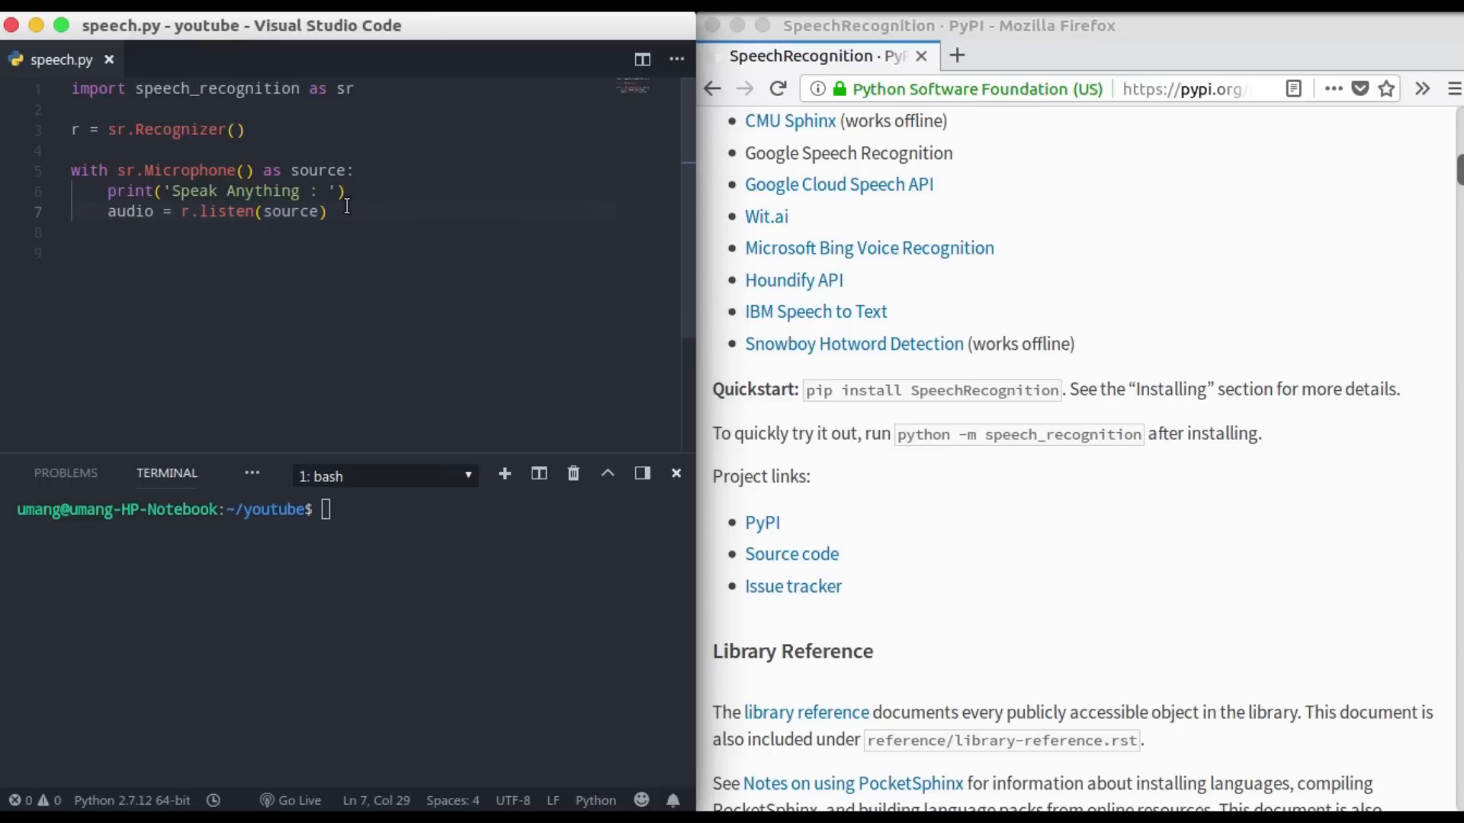
- Convert the audio with 'text = r.recognize_google(audio)' on line 9
{"action": "type", "text": "try:"}
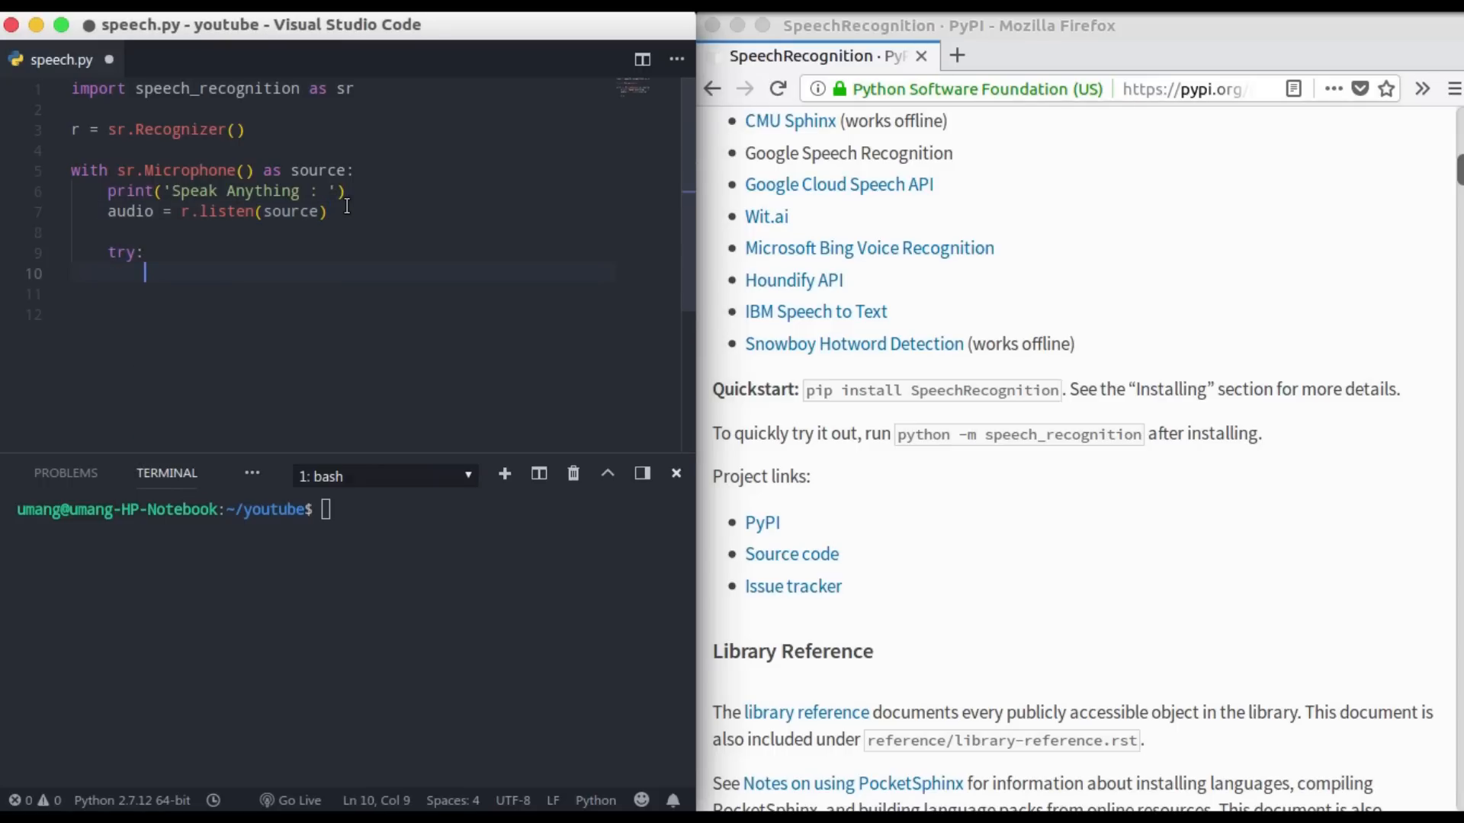
{"action": "type", "text": "te"}
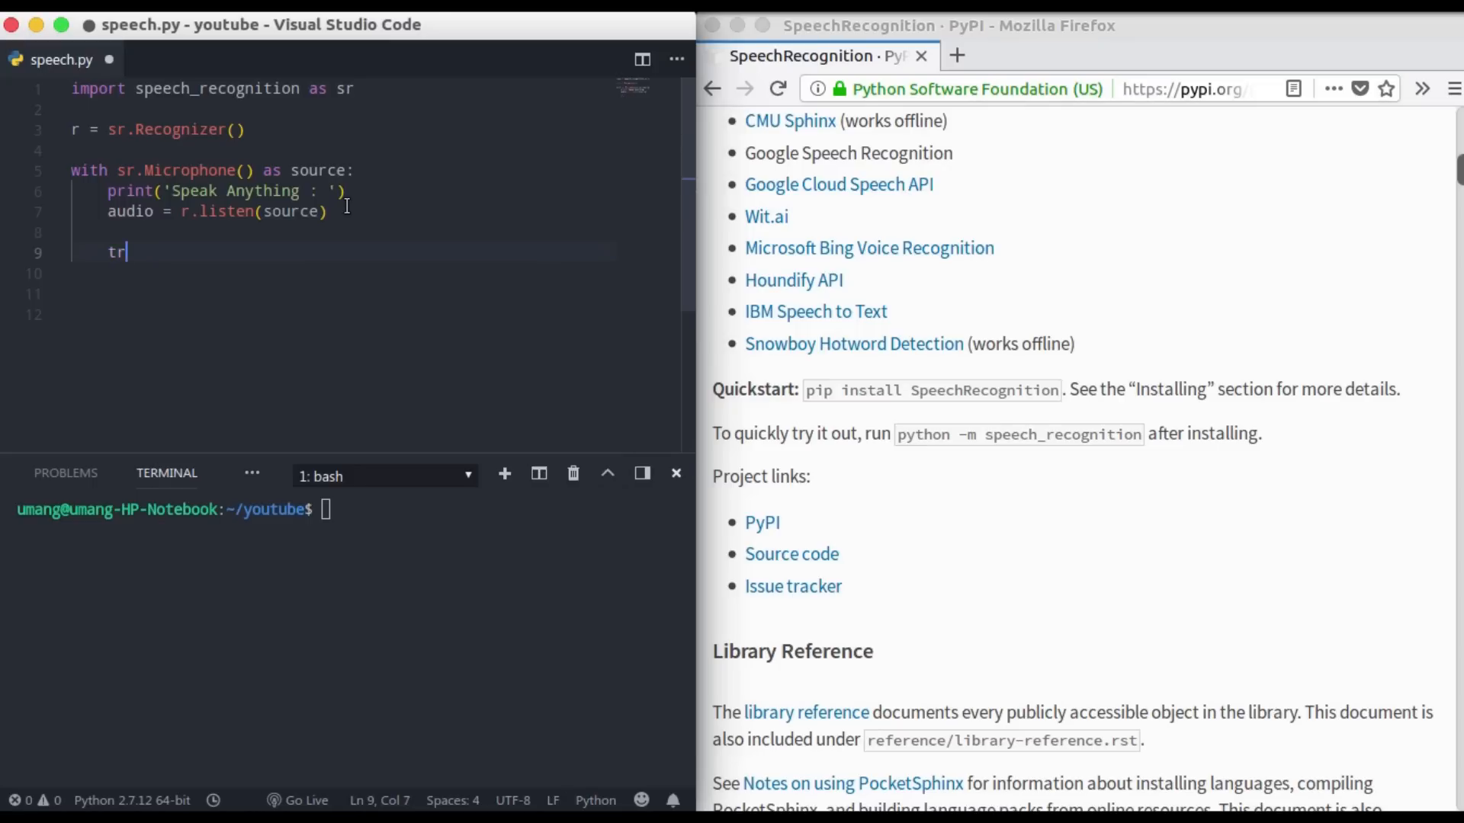
{"action": "key", "text": "BackSpace"}
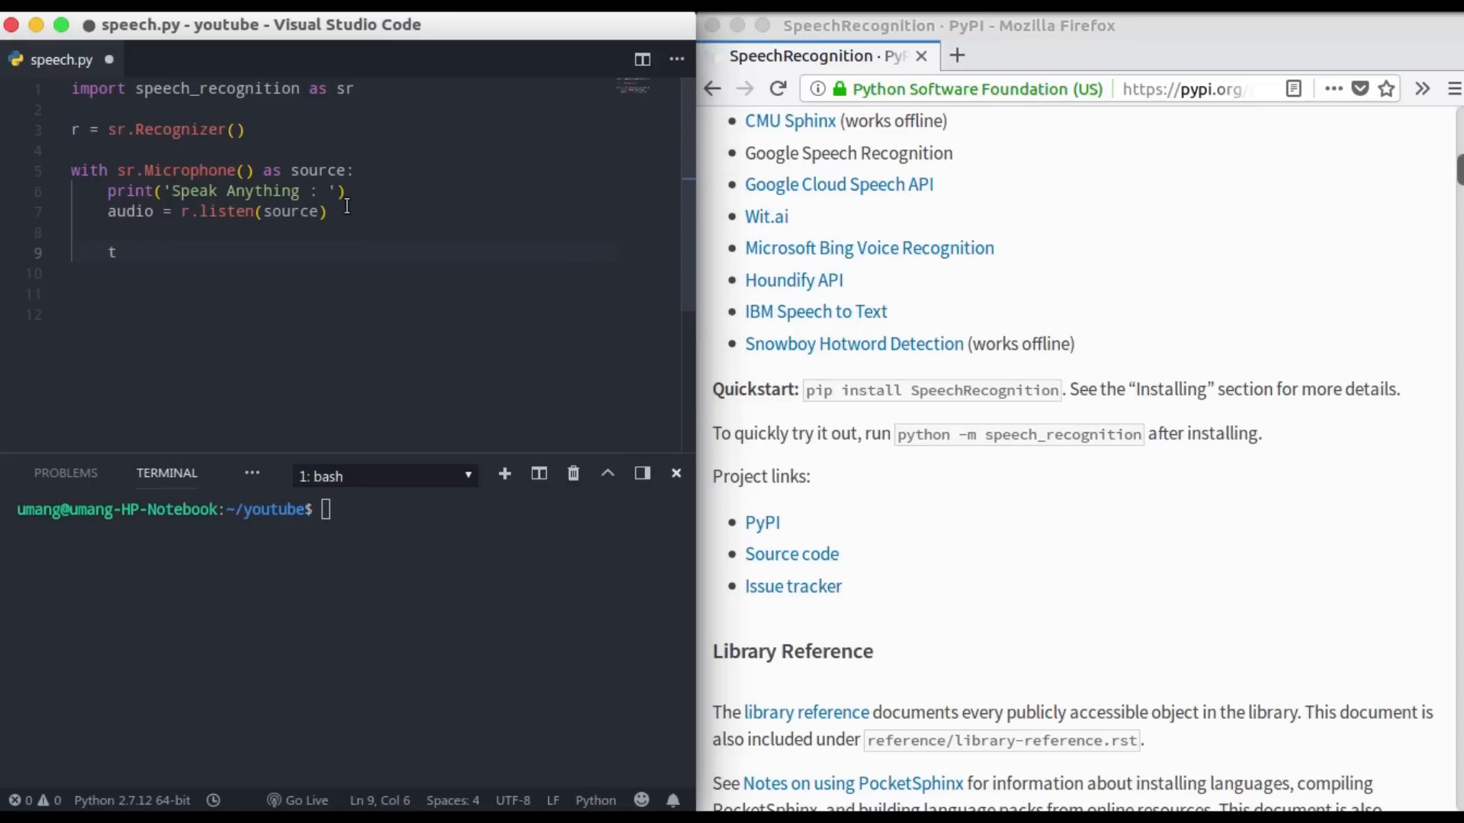
{"action": "type", "text": "ext ="}
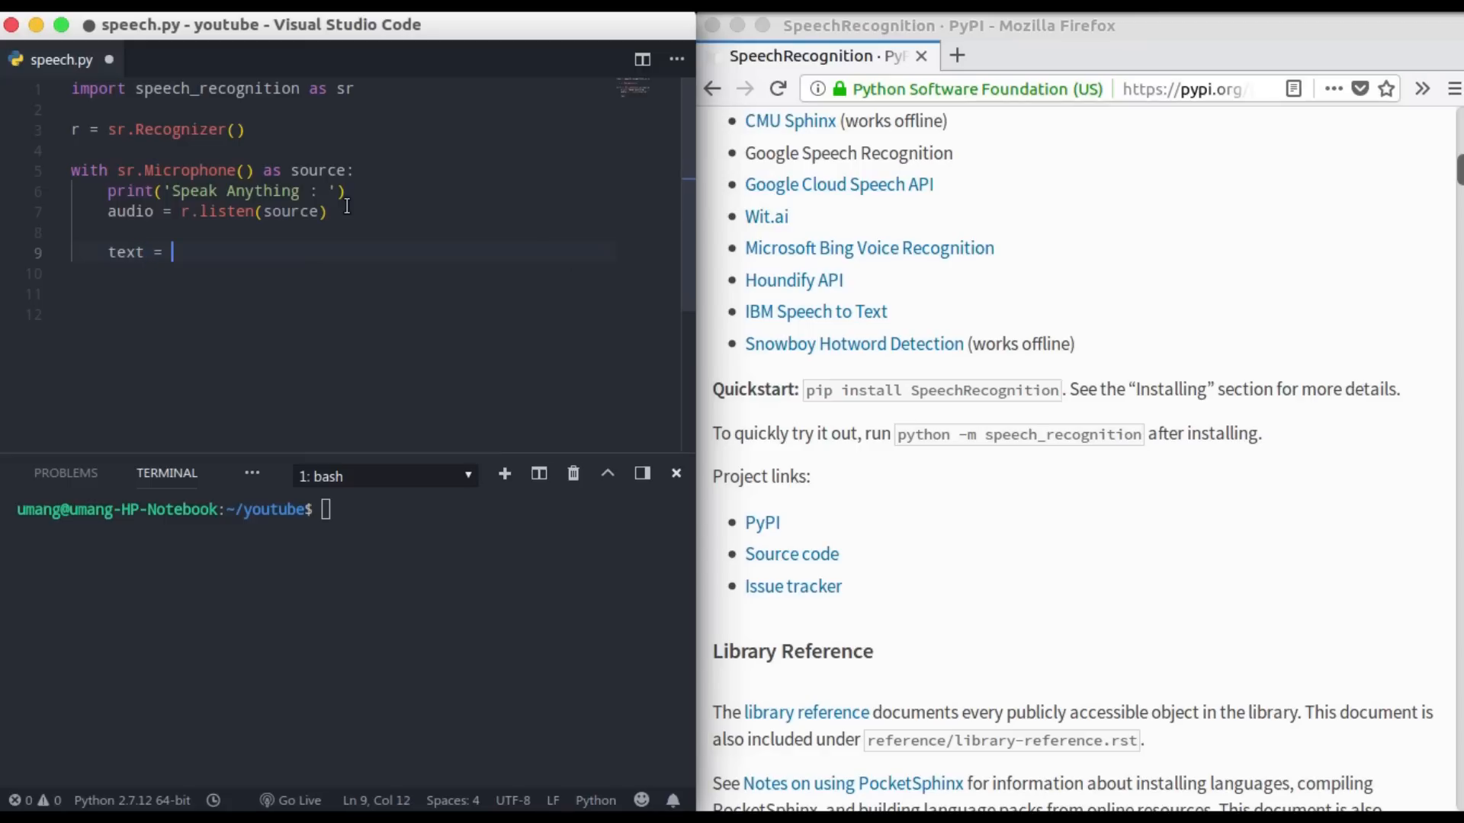
{"action": "type", "text": "r.re"}
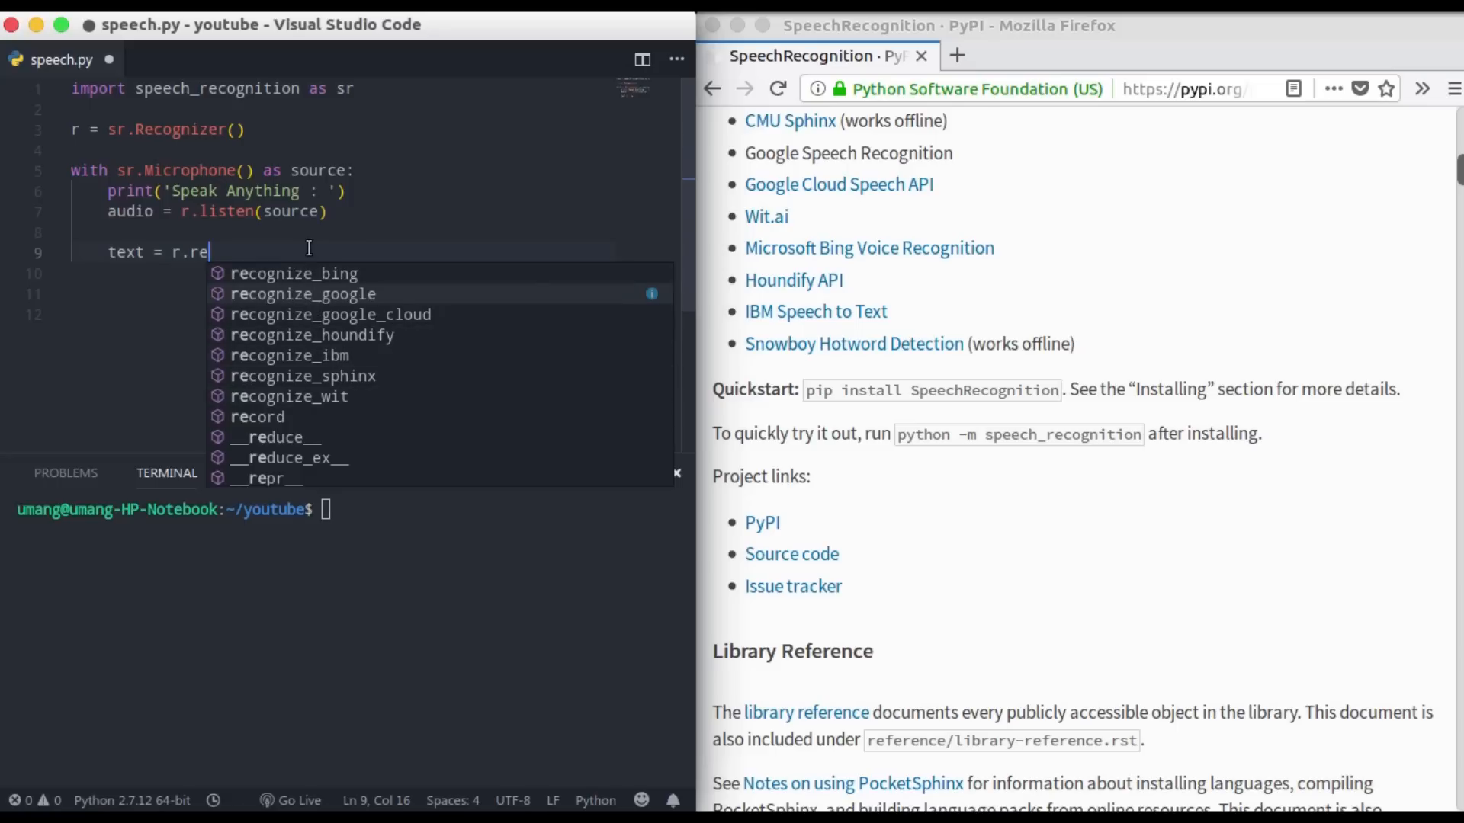
{"action": "left_click", "coordinate": [302, 294]}
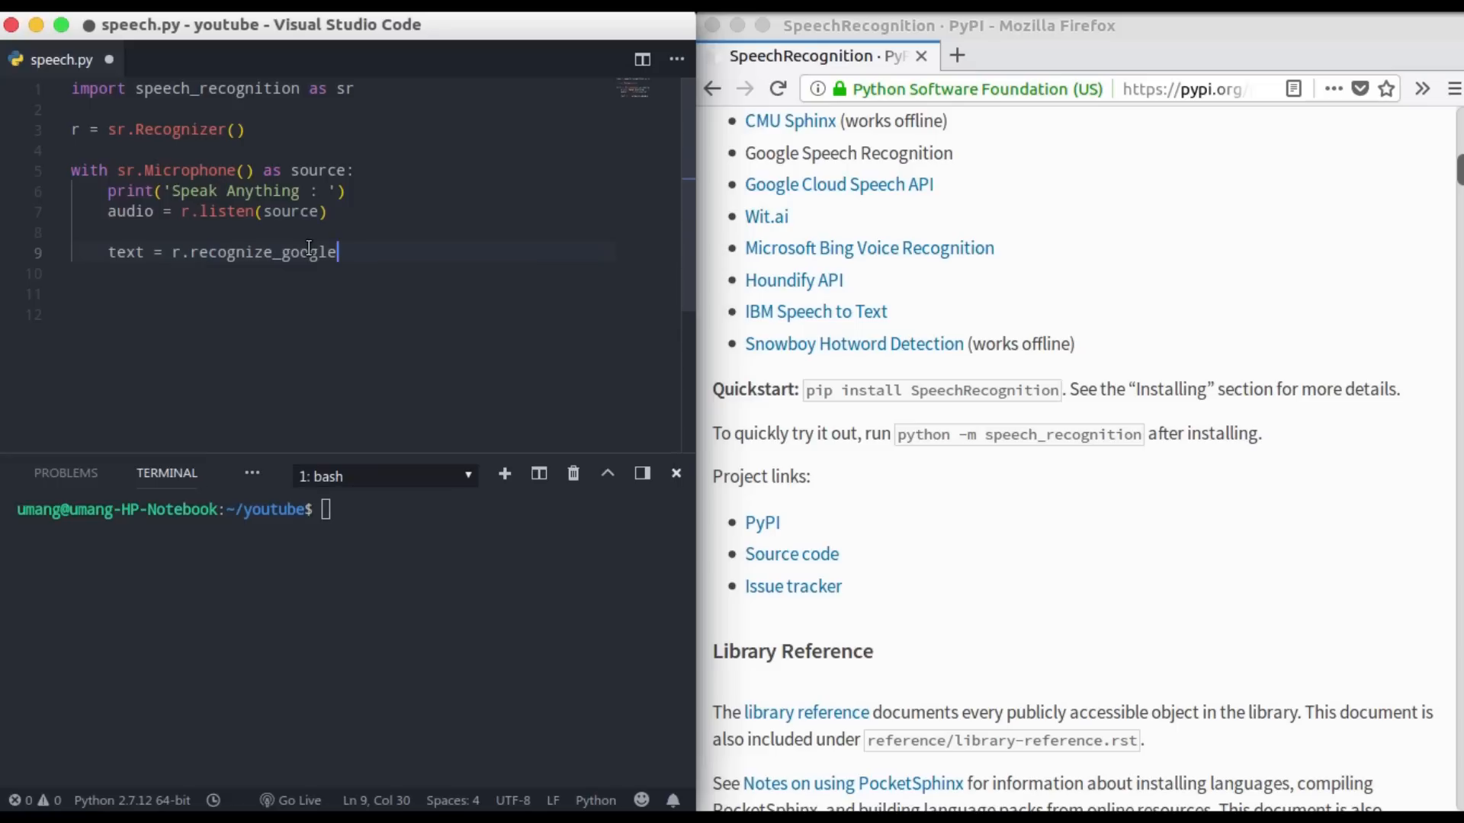
{"action": "type", "text": "()"}
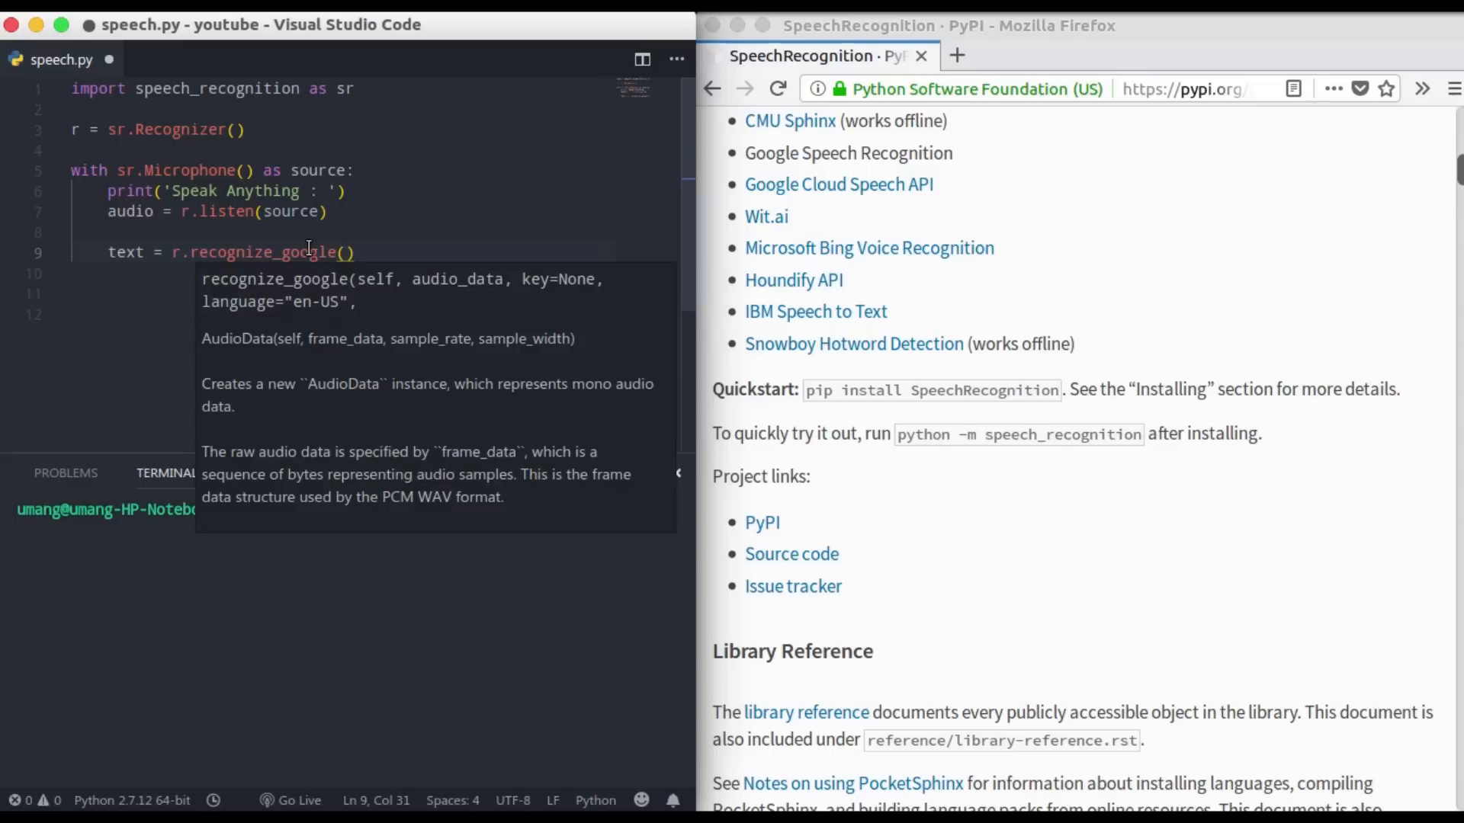
{"action": "type", "text": "audio"}
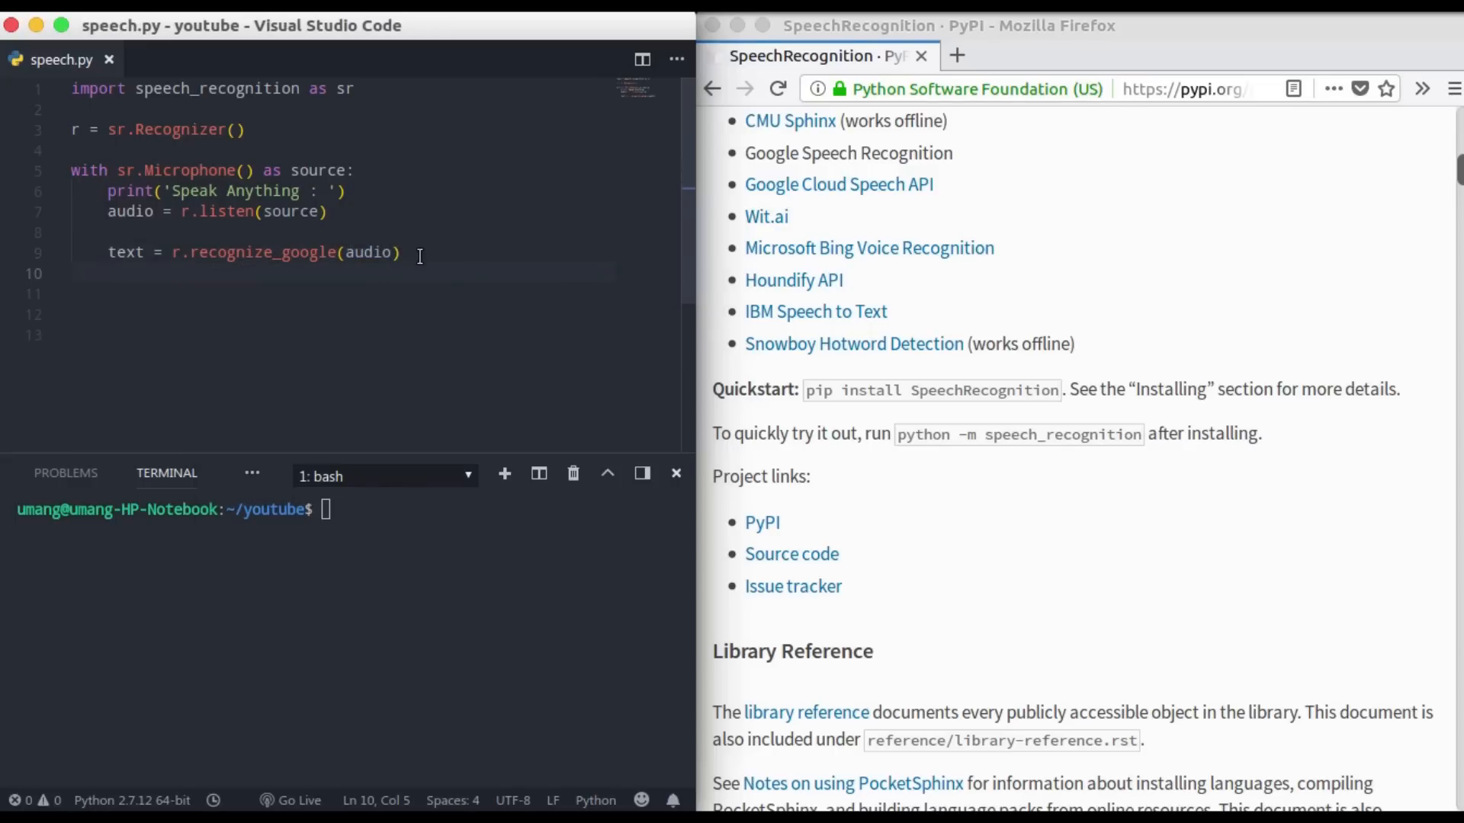
- Print the result with print('You said : {}'.format(text))
{"action": "type", "text": "print("}
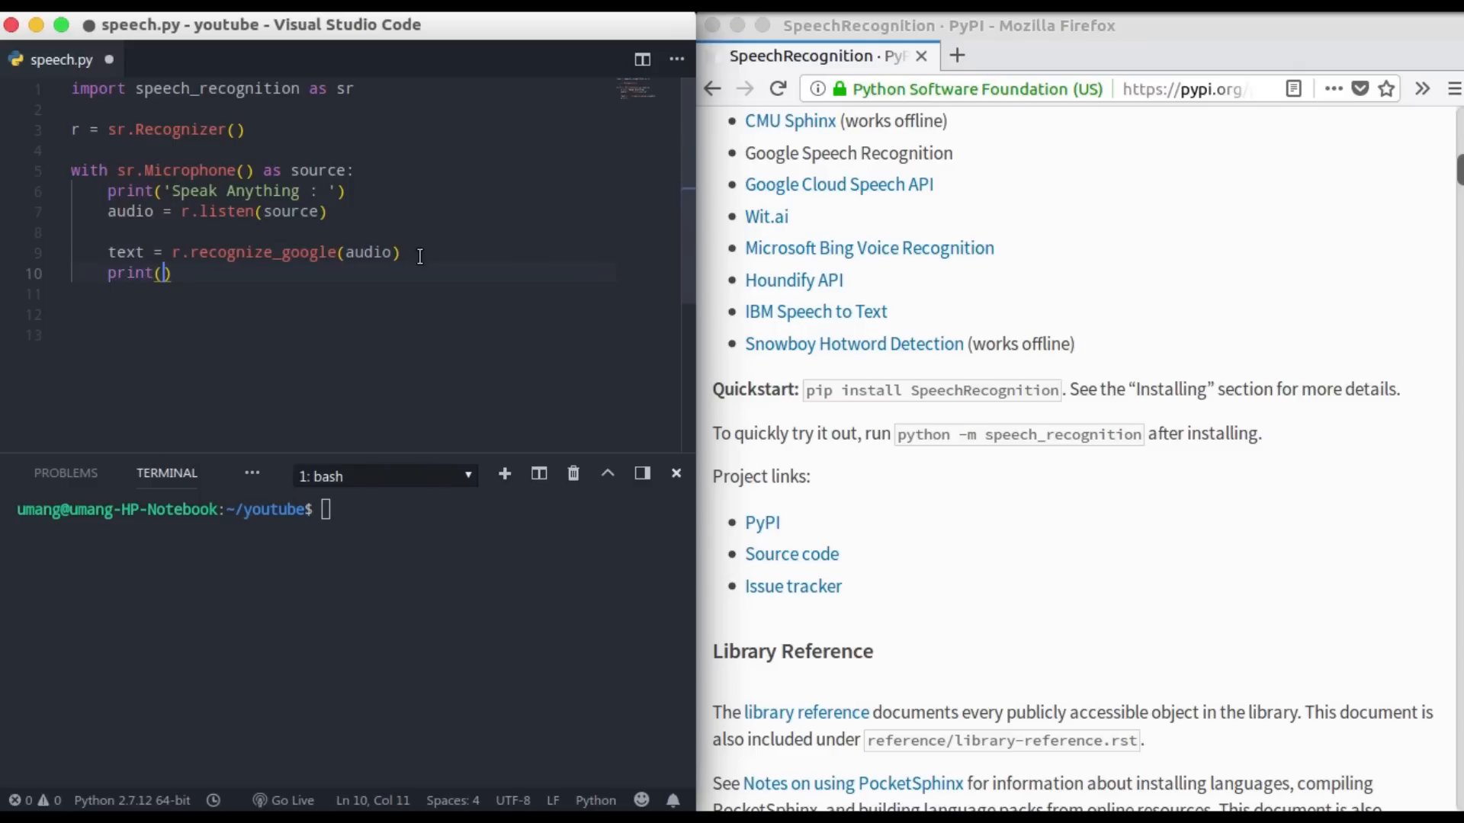
{"action": "type", "text": "''"}
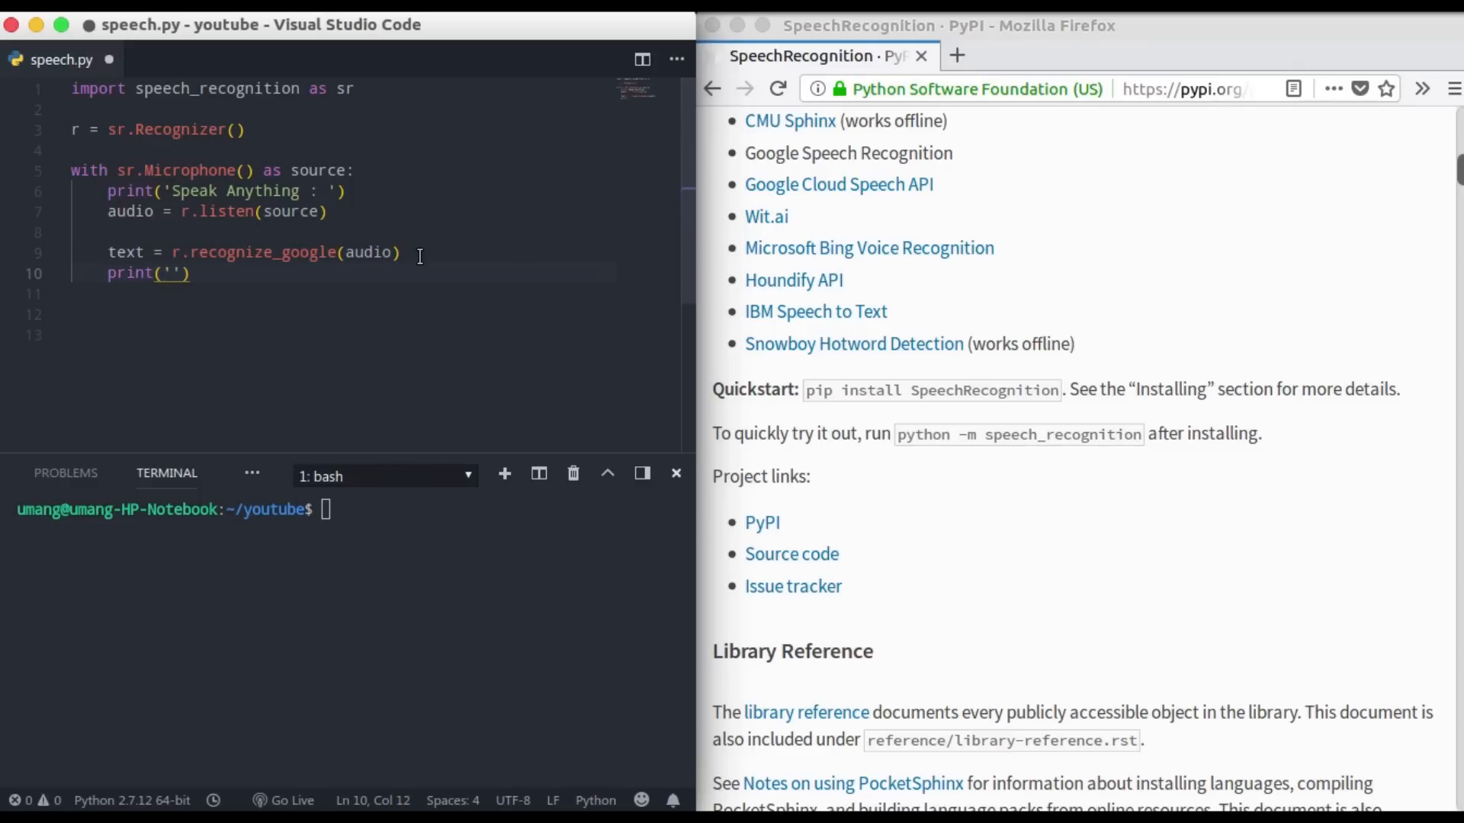
{"action": "type", "text": "You sia"}
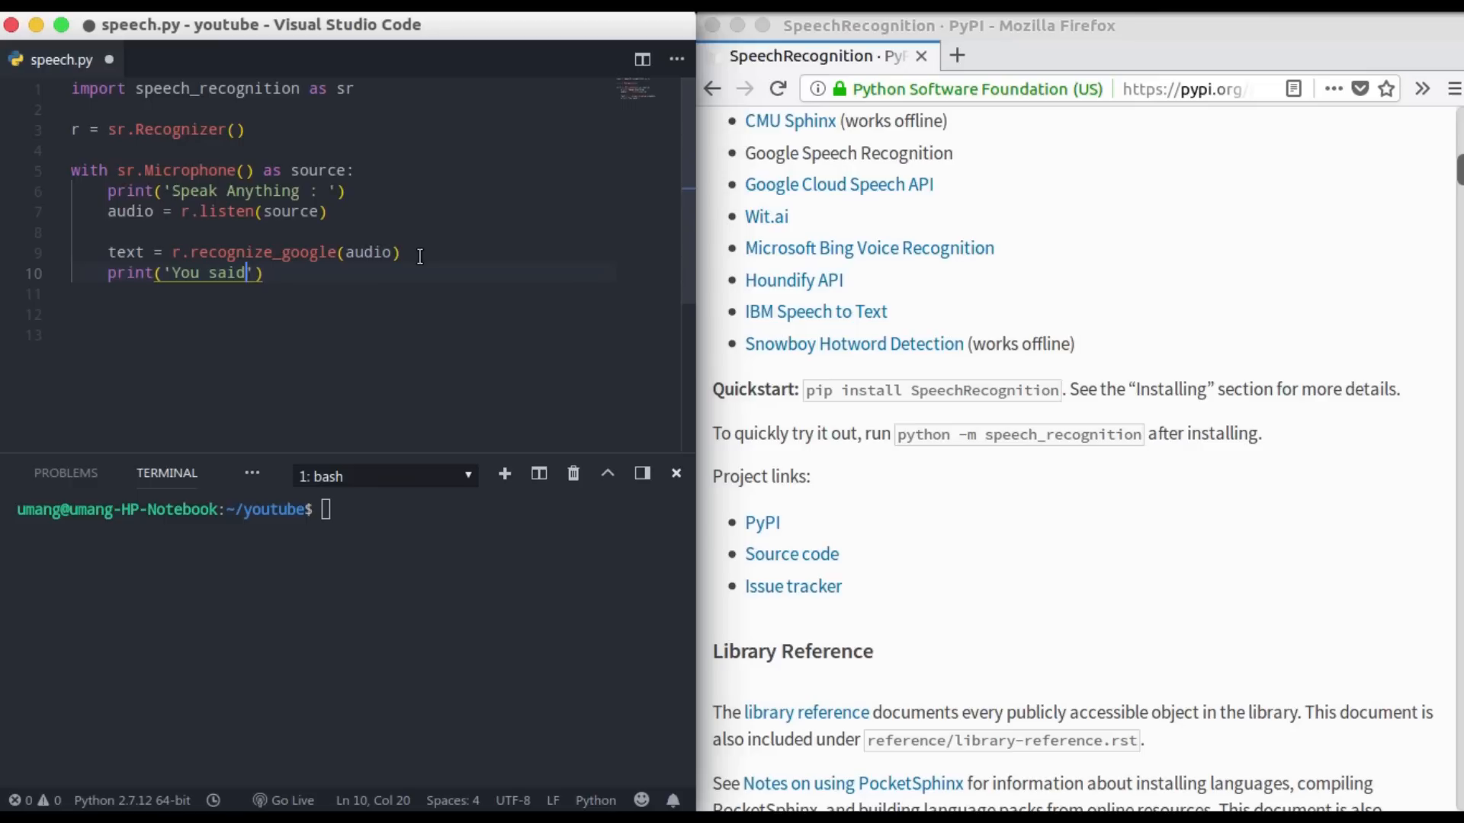
{"action": "type", "text": ": {}"}
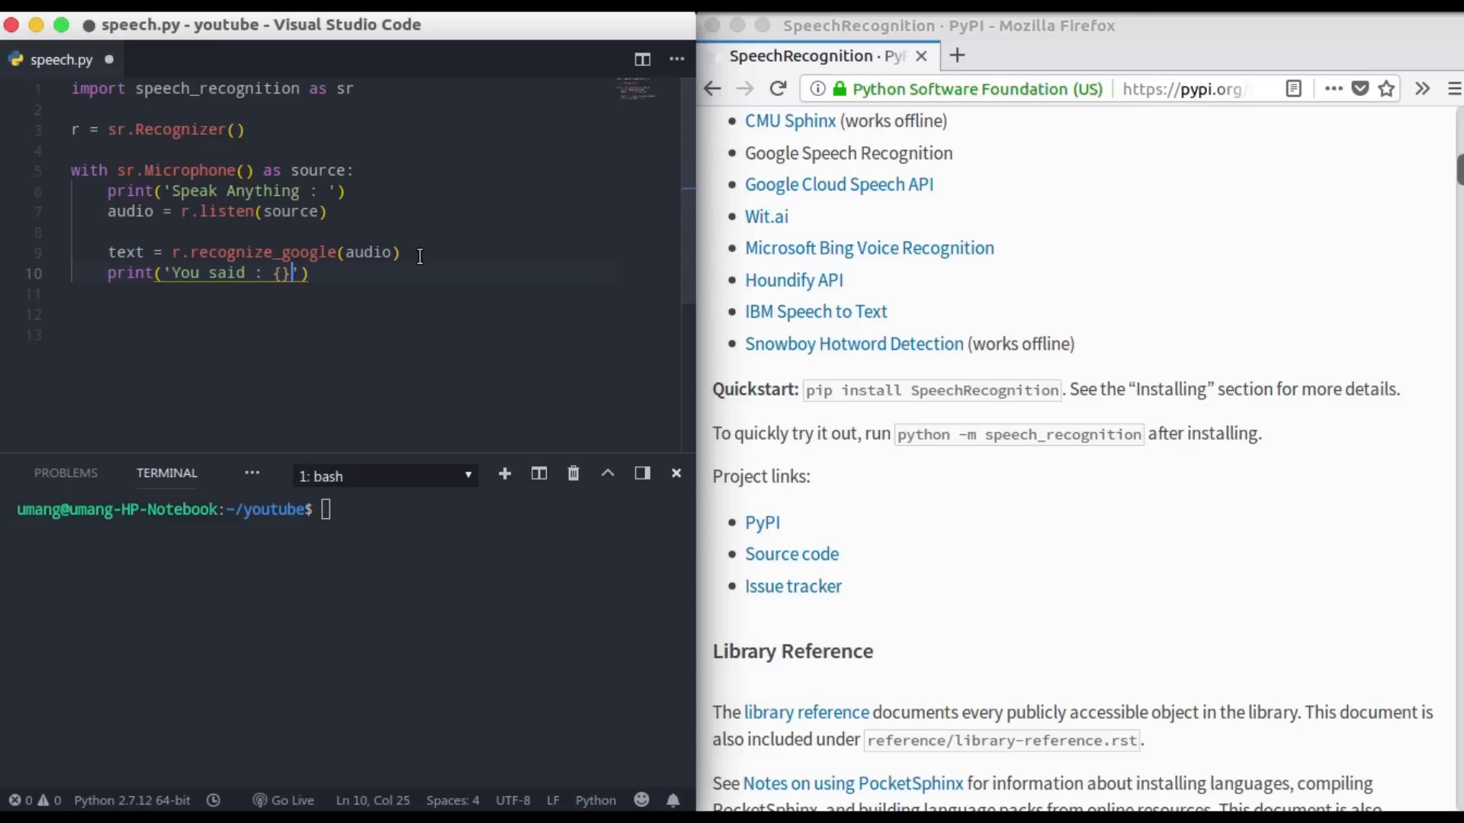
{"action": "type", "text": ".forma"}
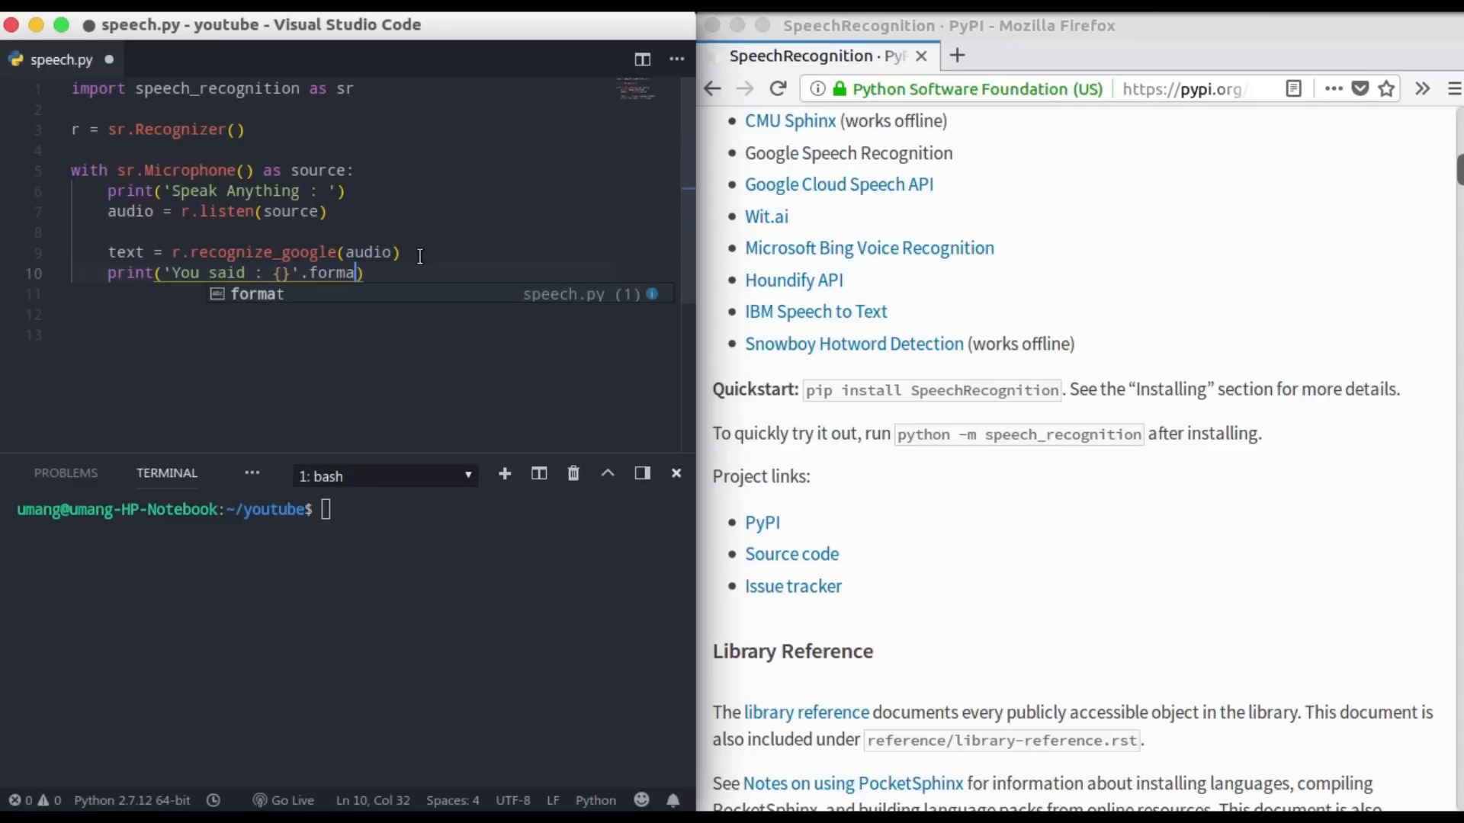
{"action": "type", "text": "t()"}
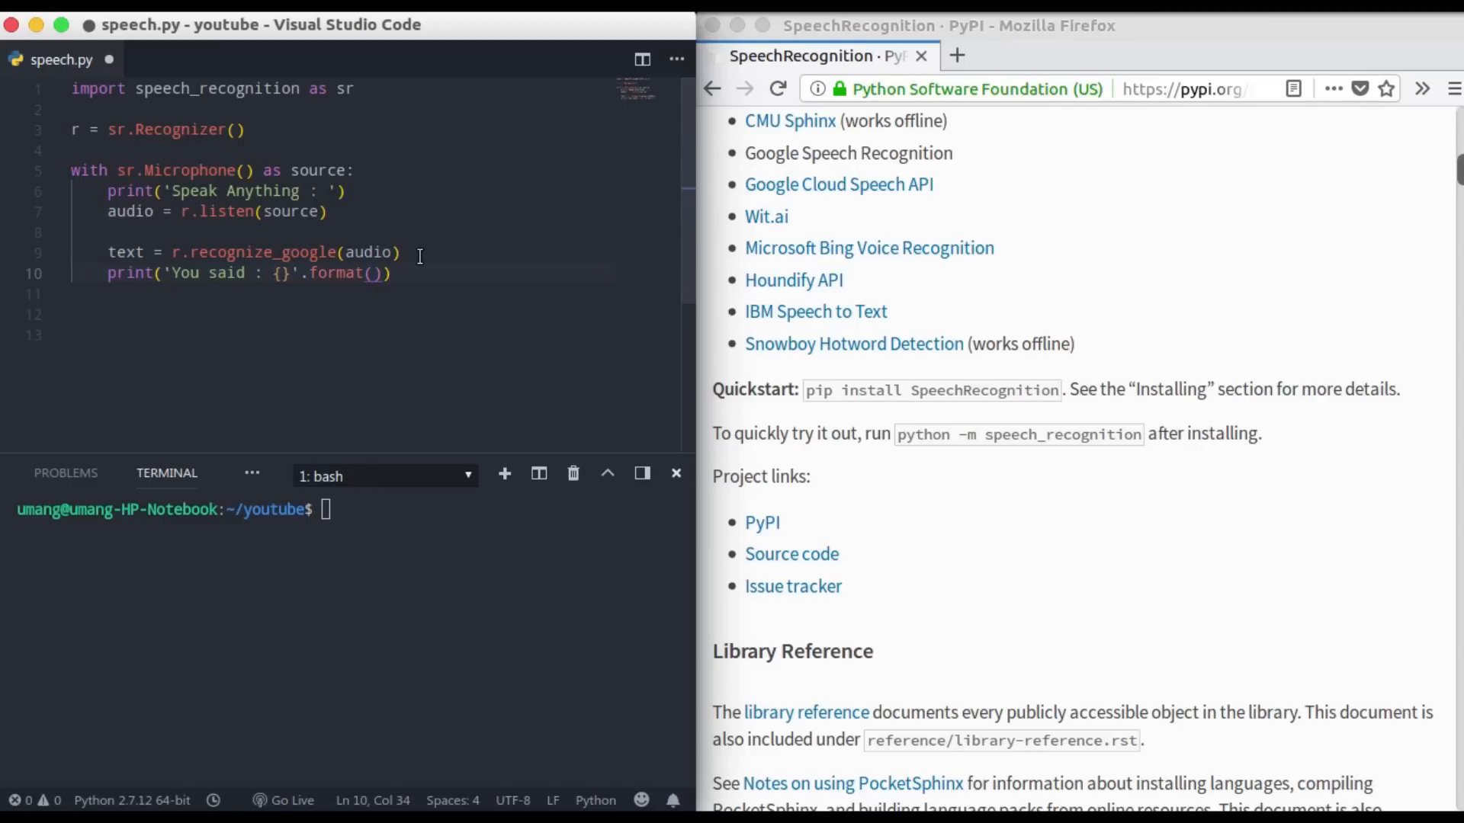
{"action": "type", "text": "text"}
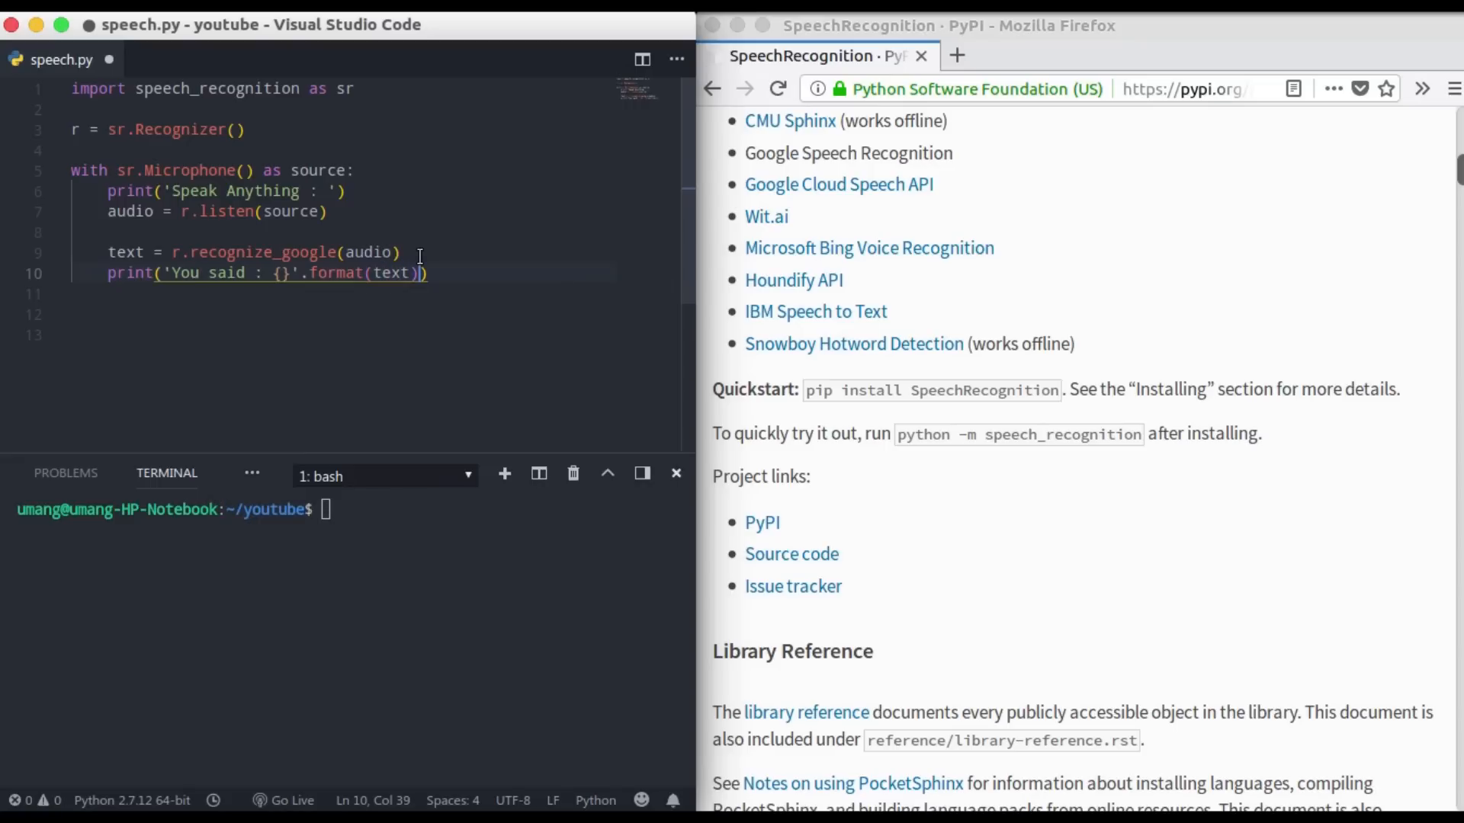
{"action": "mouse_move", "coordinate": [247, 281]}
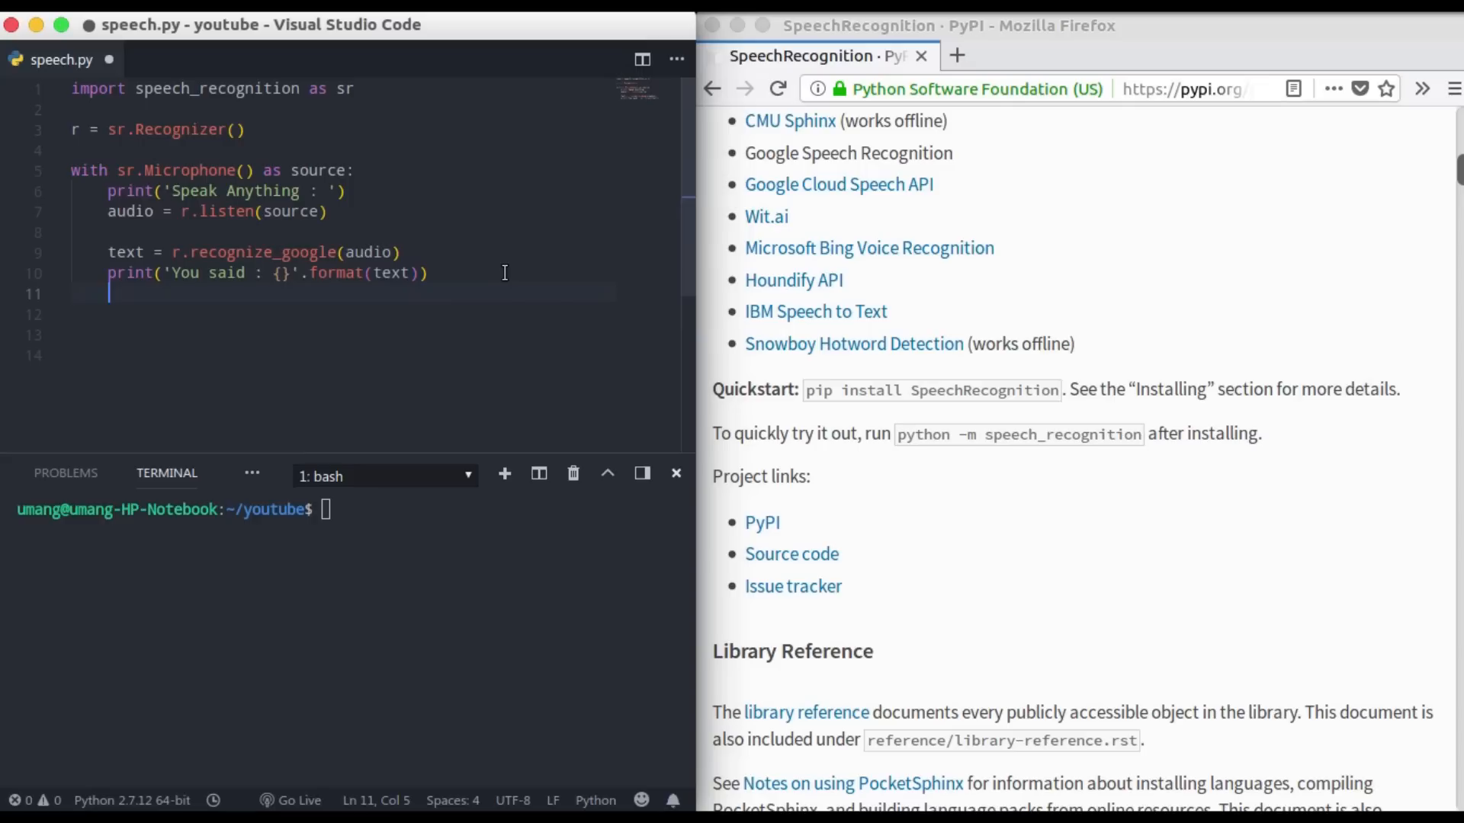
- Wrap the recognition lines in try:, with except printing 'Sorry could not recognize your voice'
{"action": "key", "text": "cmd+s"}
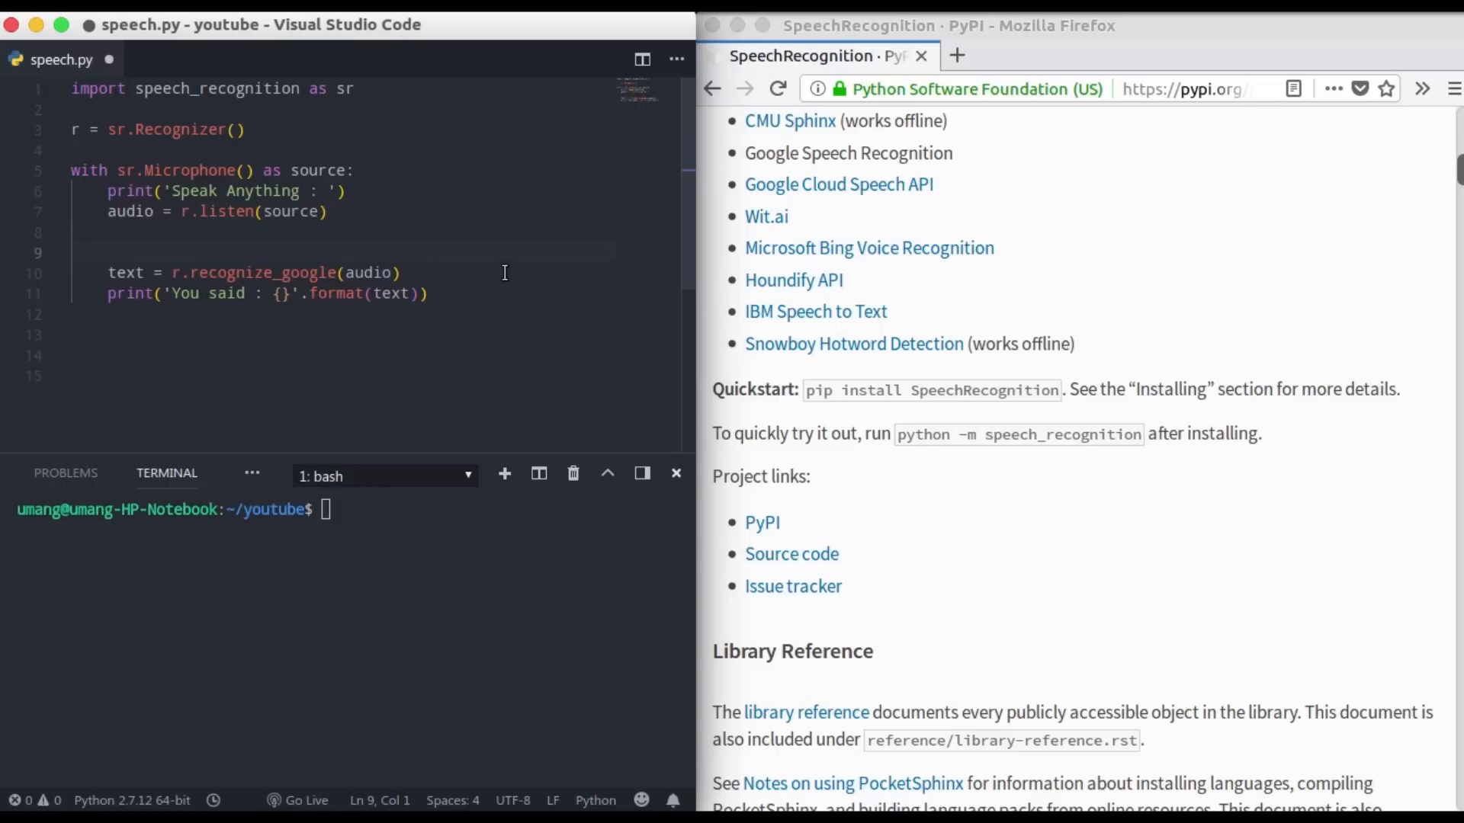
{"action": "type", "text": "try:"}
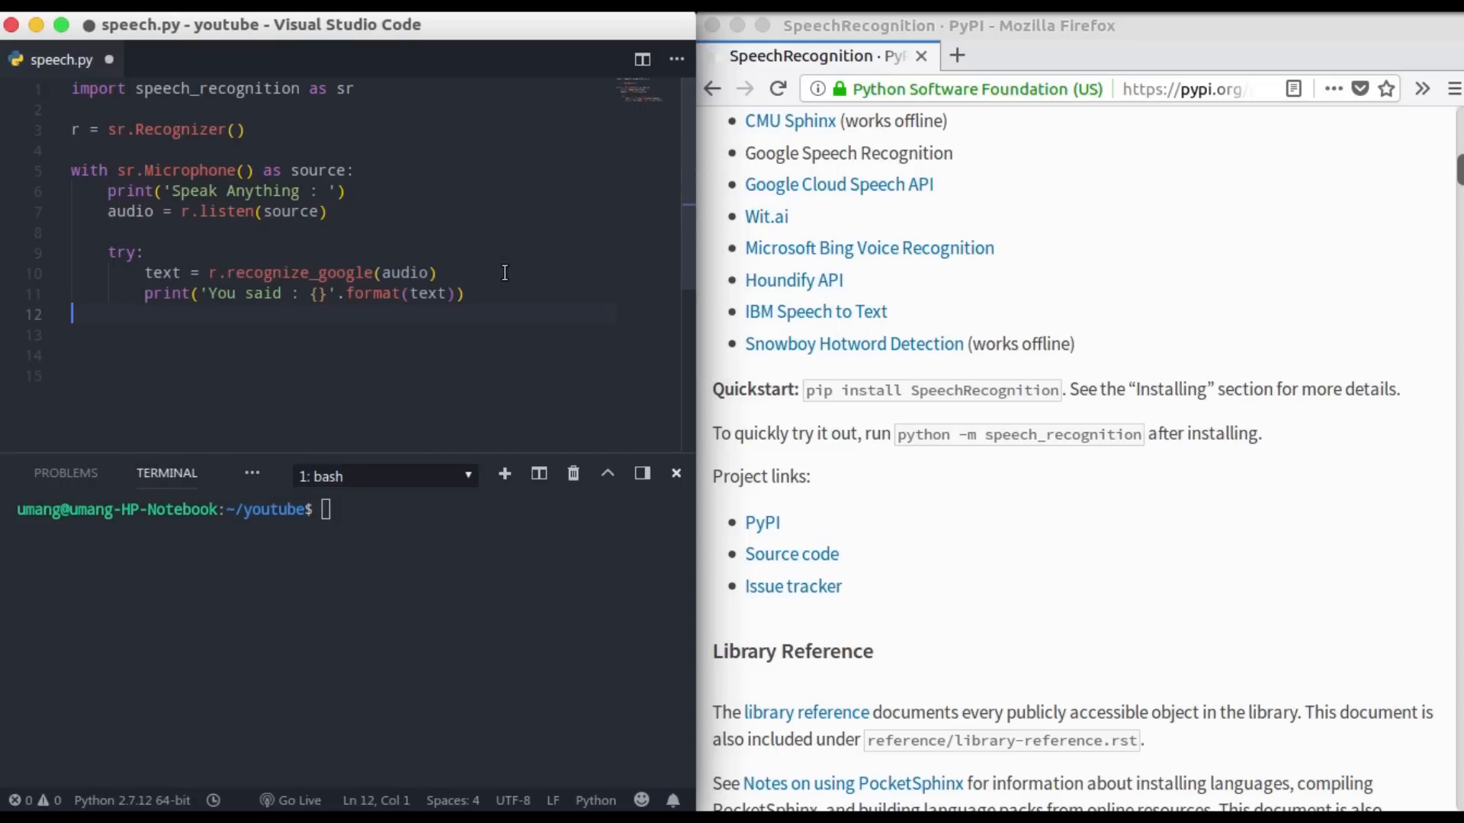
{"action": "type", "text": "exdfep"}
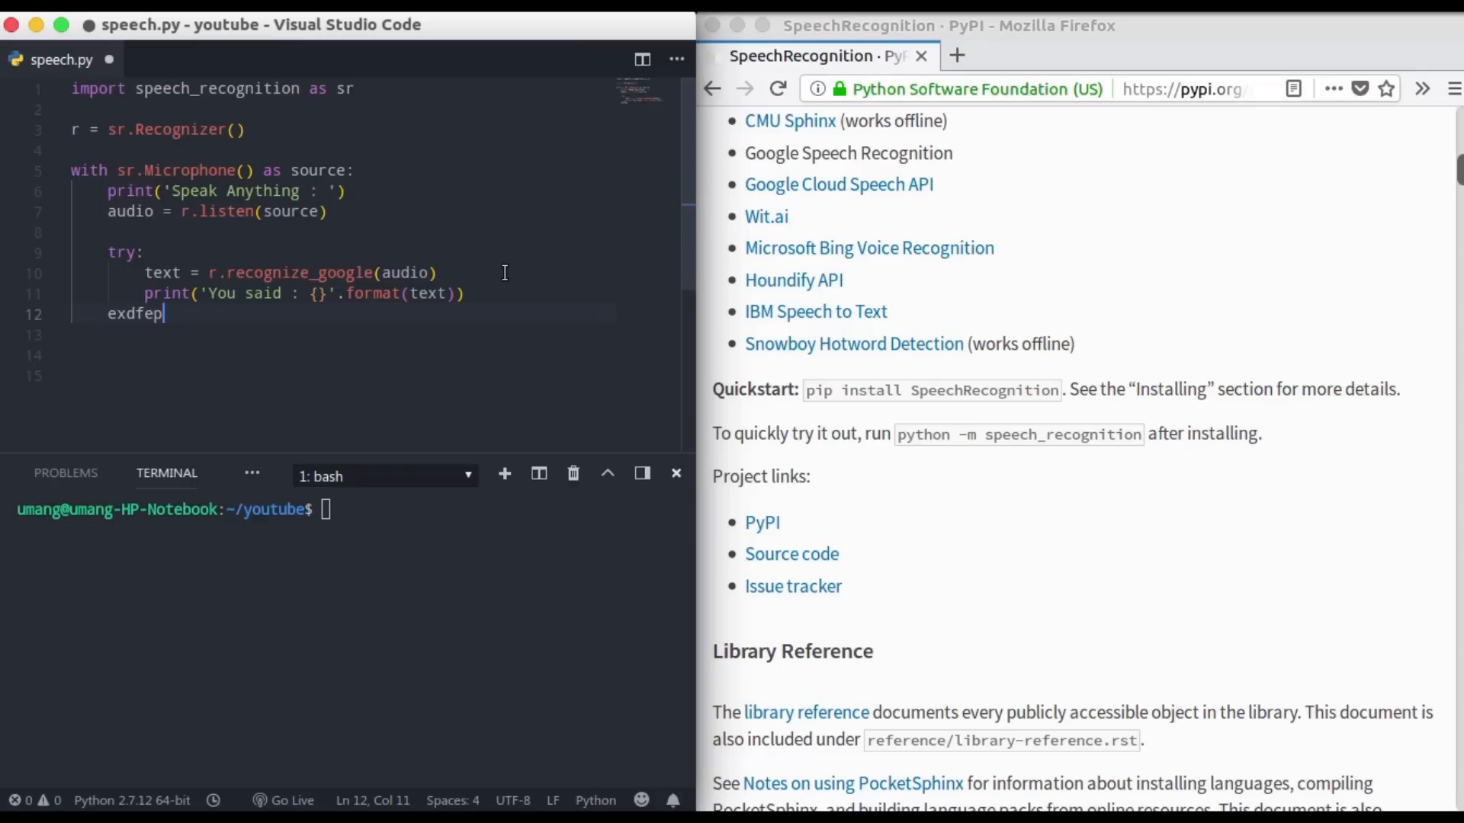
{"action": "type", "text": "except:"}
{"action": "type", "text": "print"}
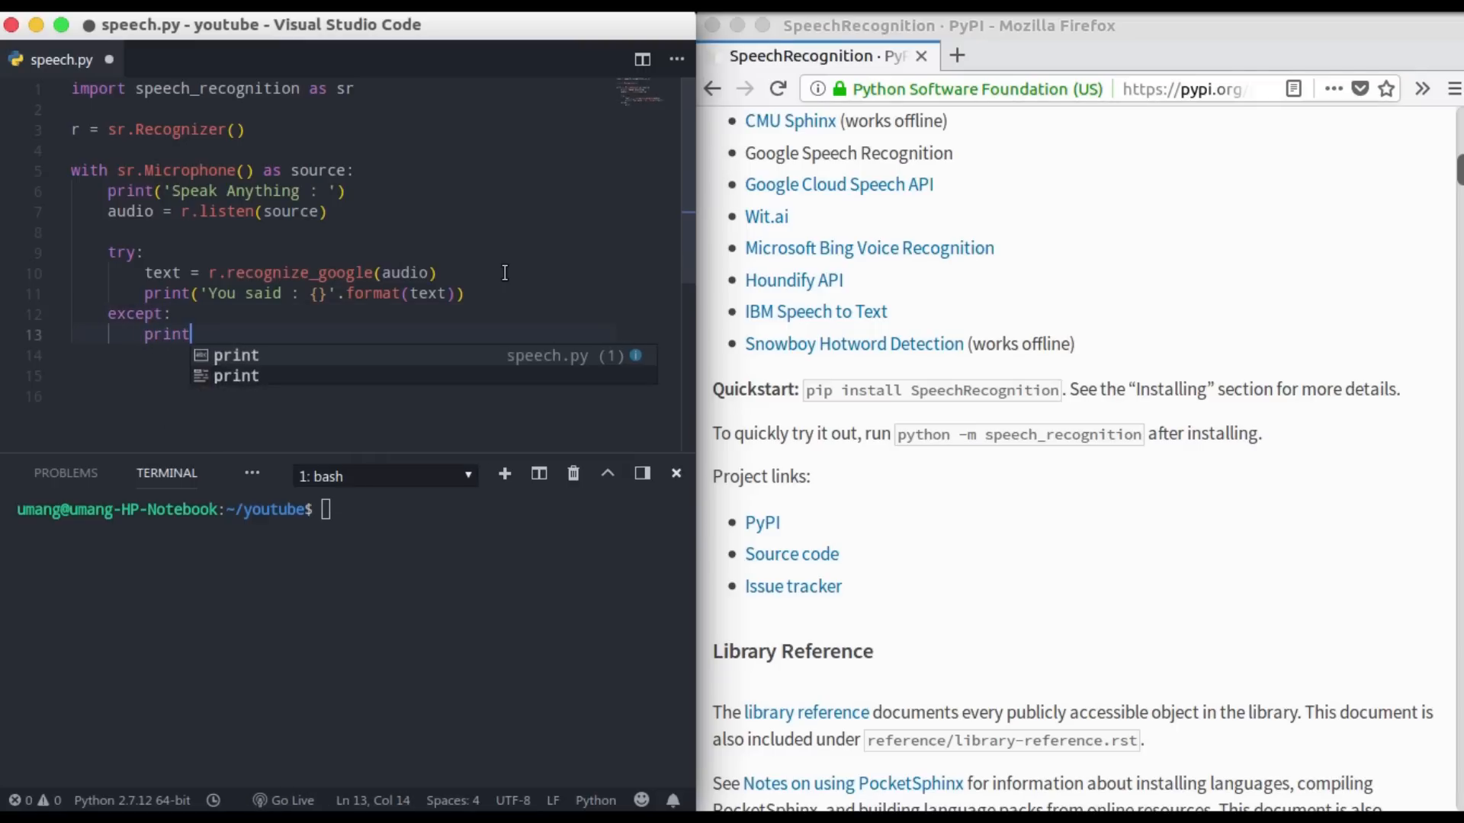
{"action": "type", "text": "('Sorry')"}
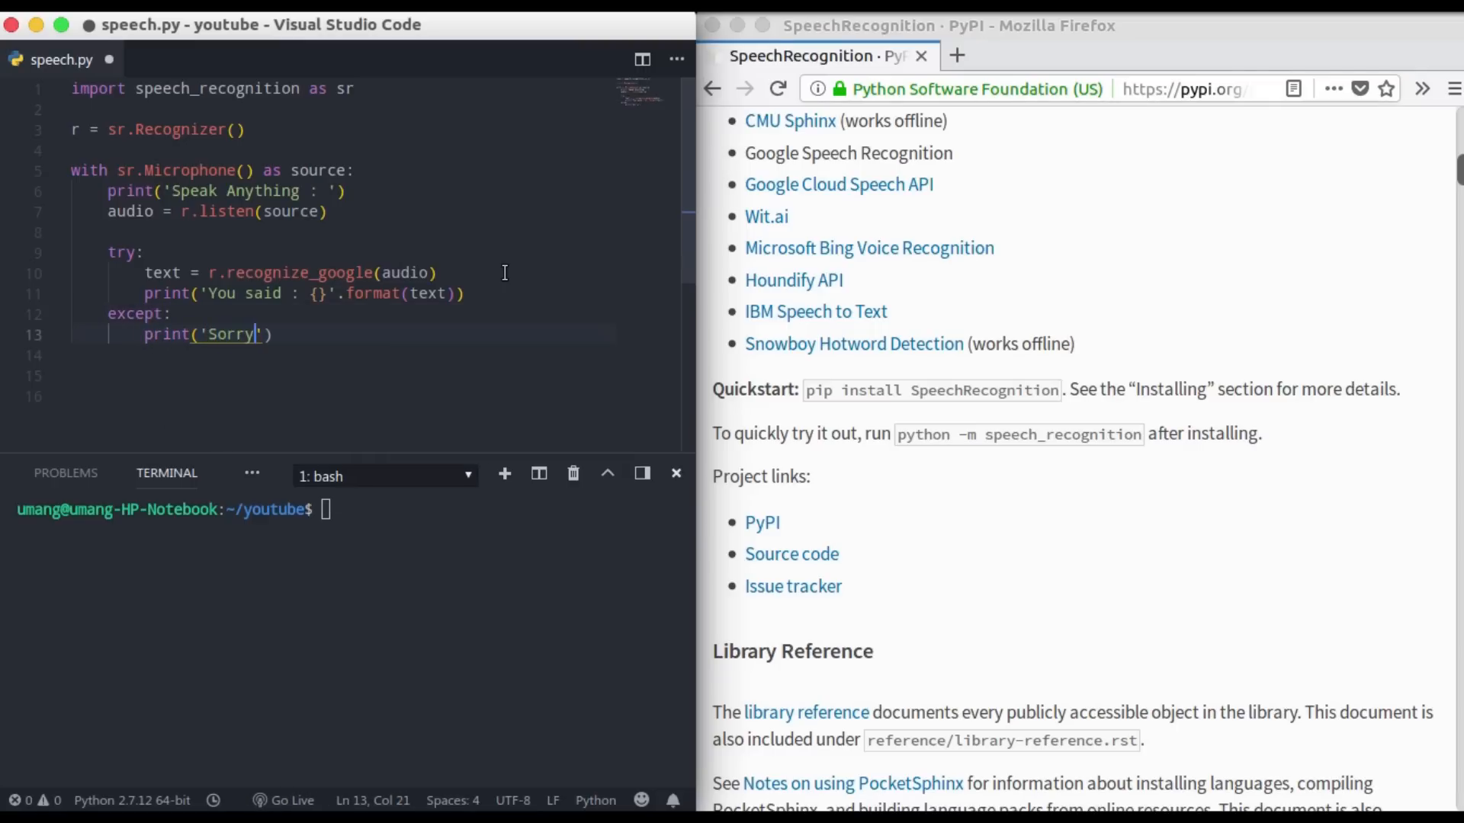
{"action": "type", "text": "could not recognize your"}
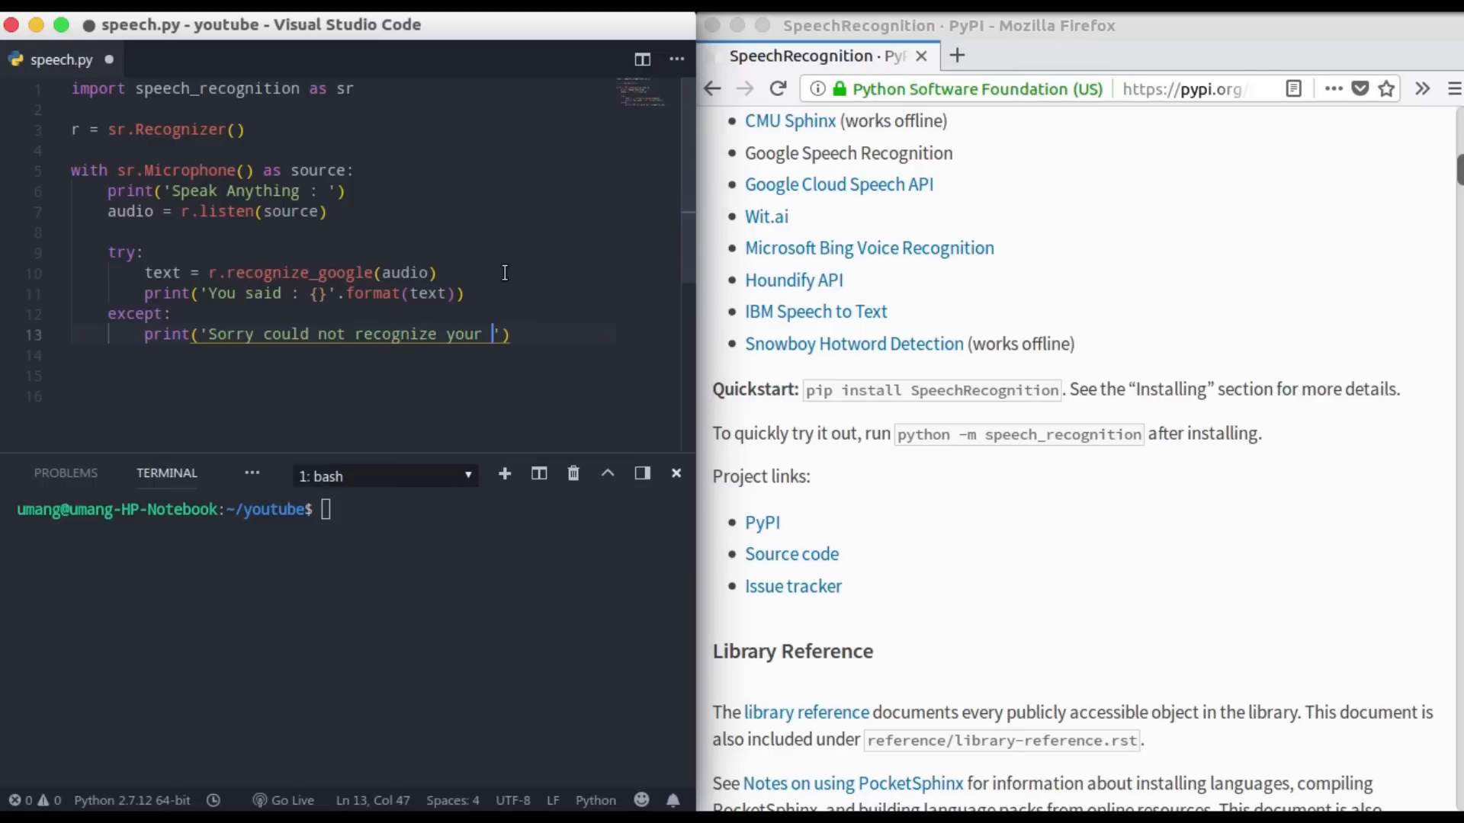
{"action": "type", "text": "voice"}
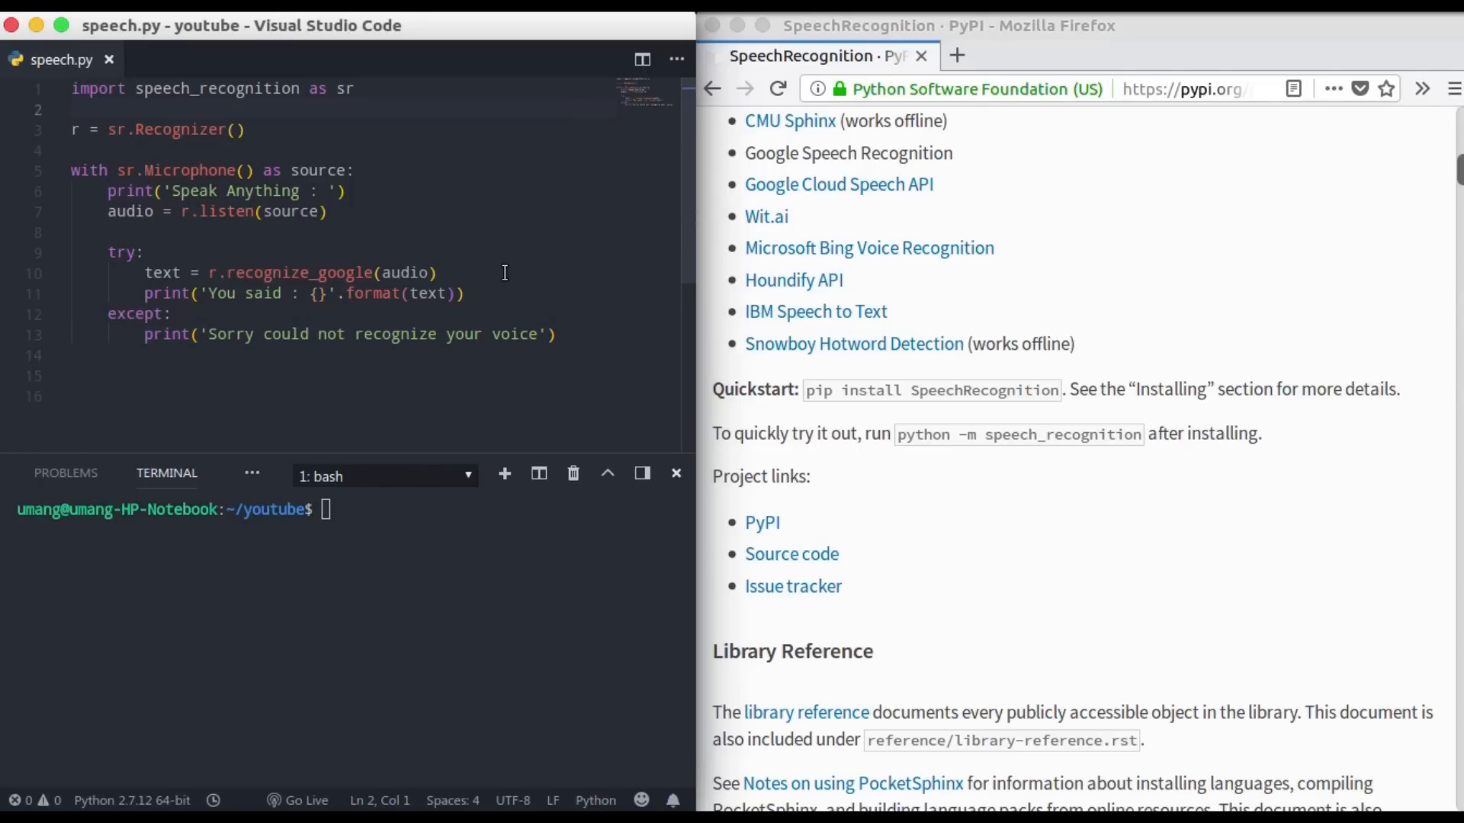
- Review the finished code and enter 'python3 speech.py' in the integrated terminal
{"action": "double_click", "coordinate": [345, 88]}
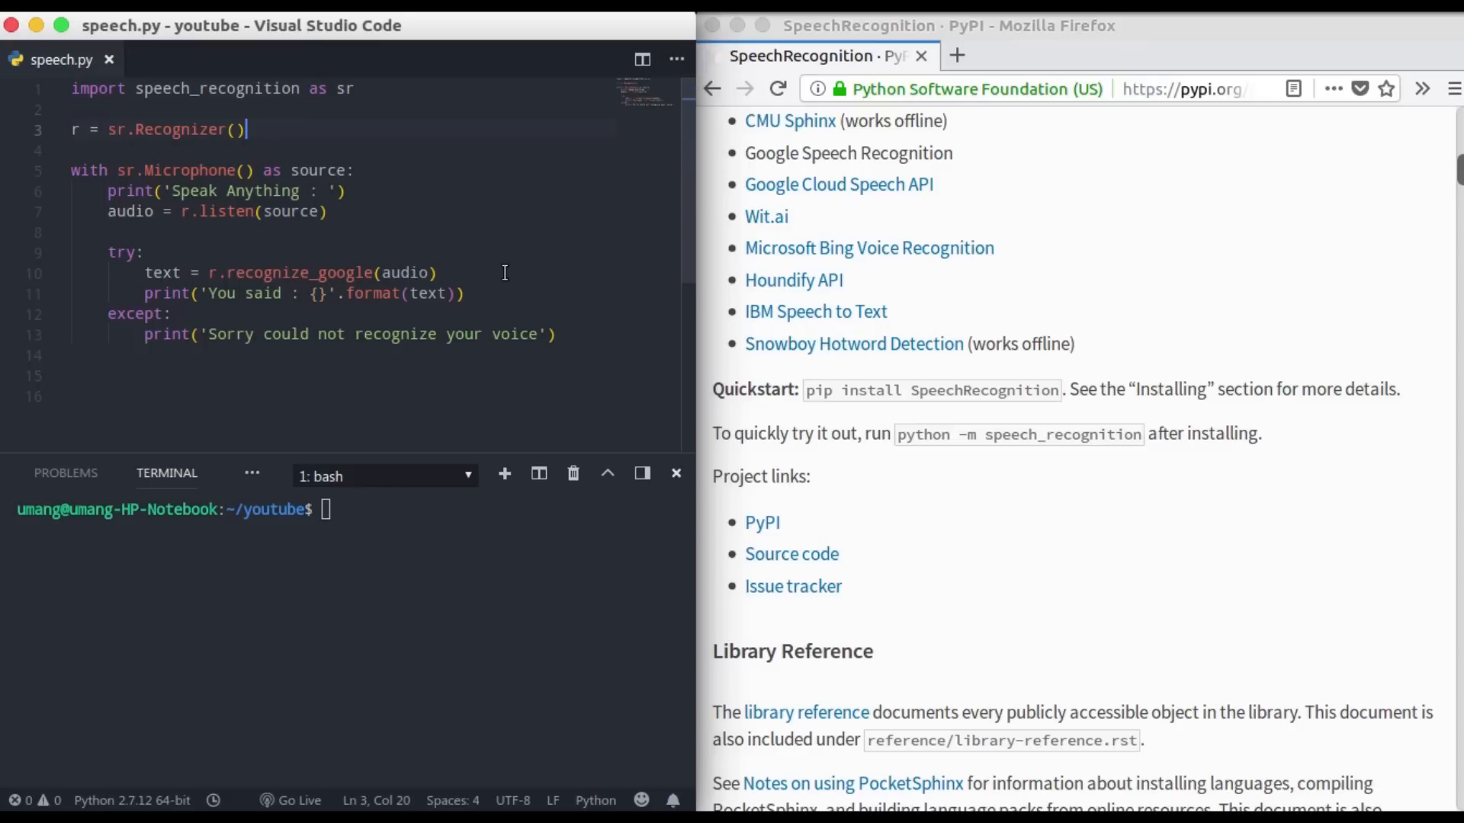
{"action": "left_click", "coordinate": [351, 169]}
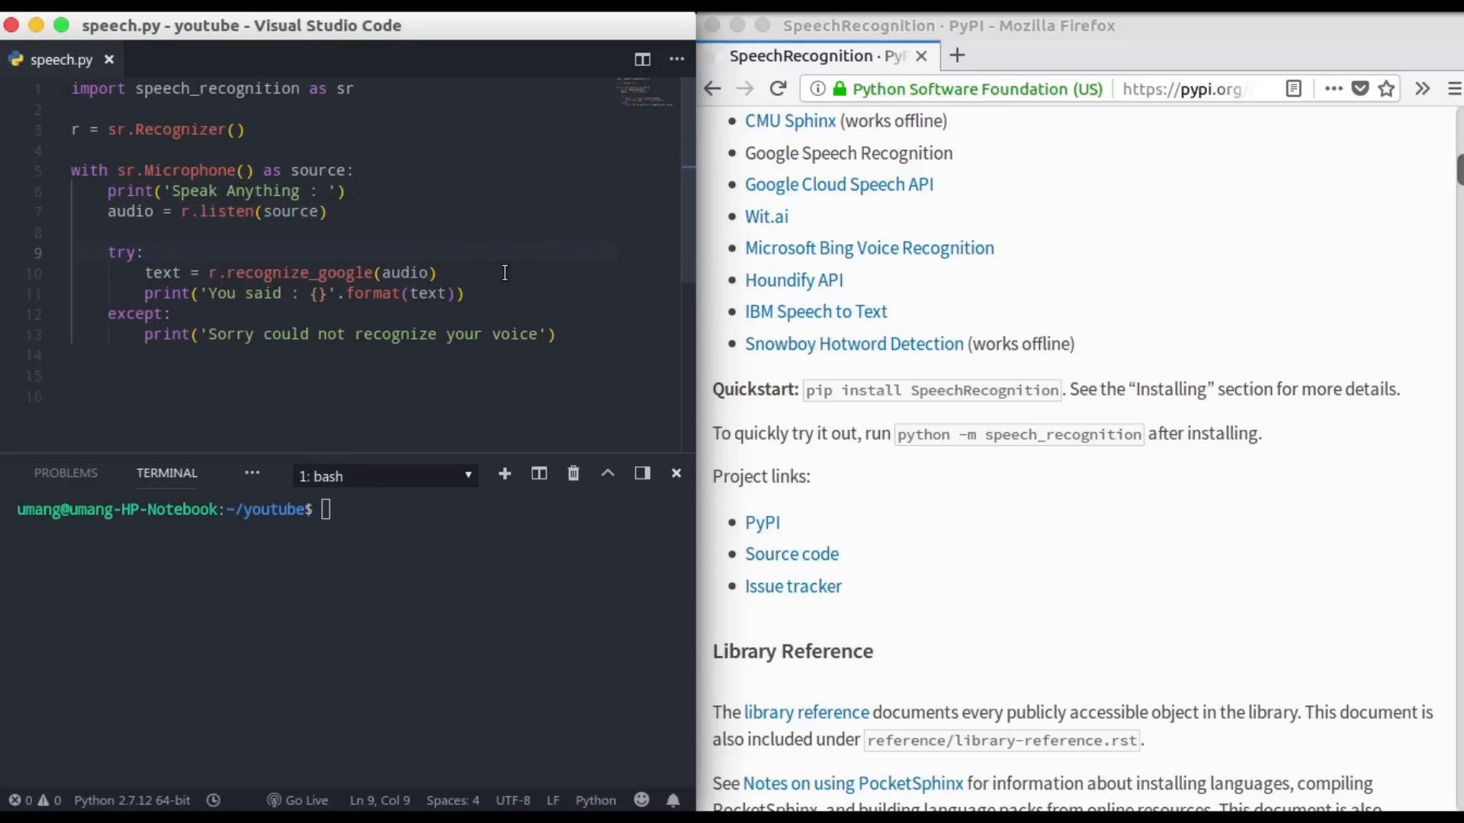
{"action": "left_click", "coordinate": [222, 273]}
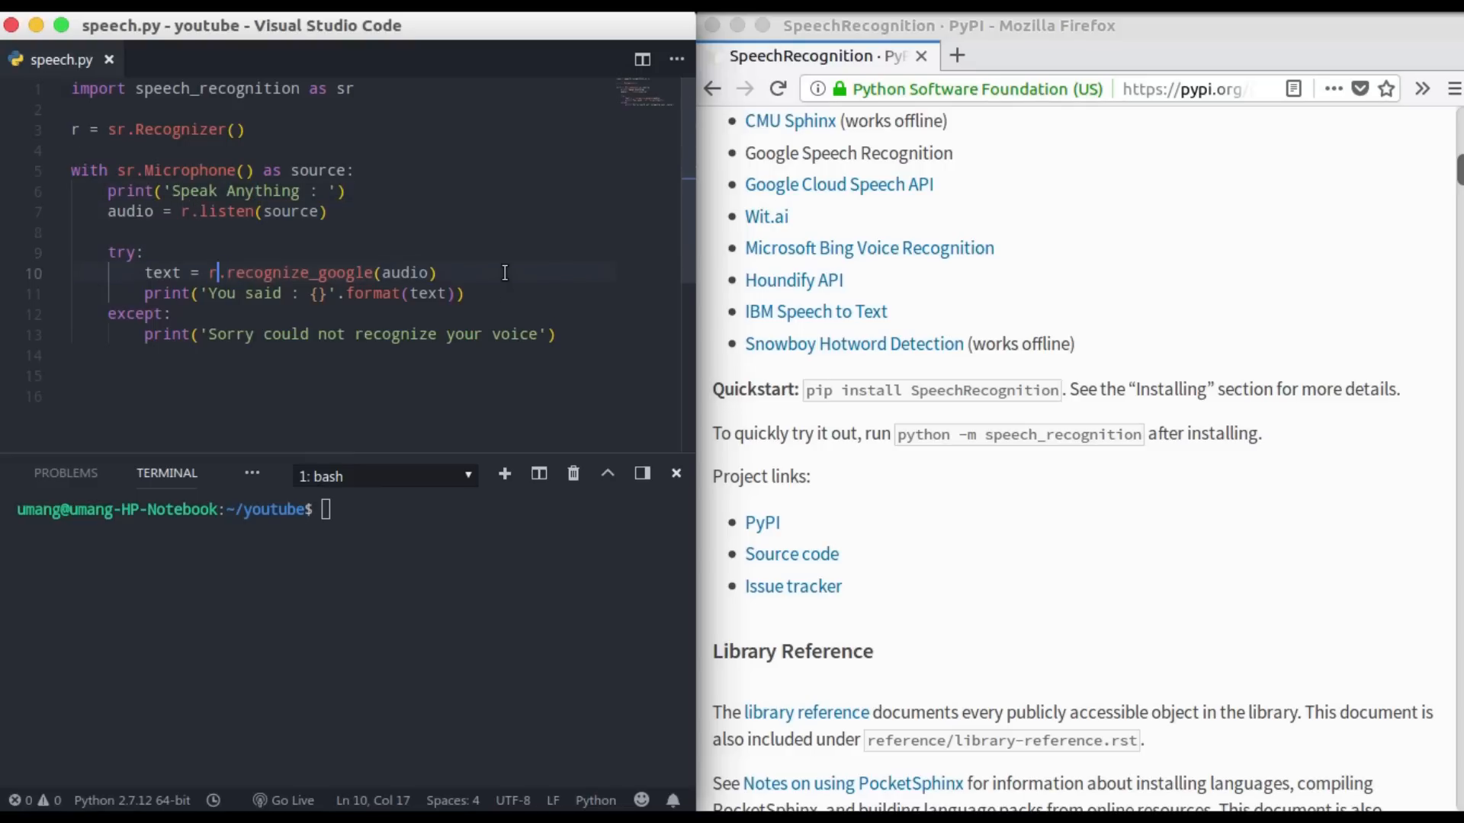
{"action": "double_click", "coordinate": [295, 271]}
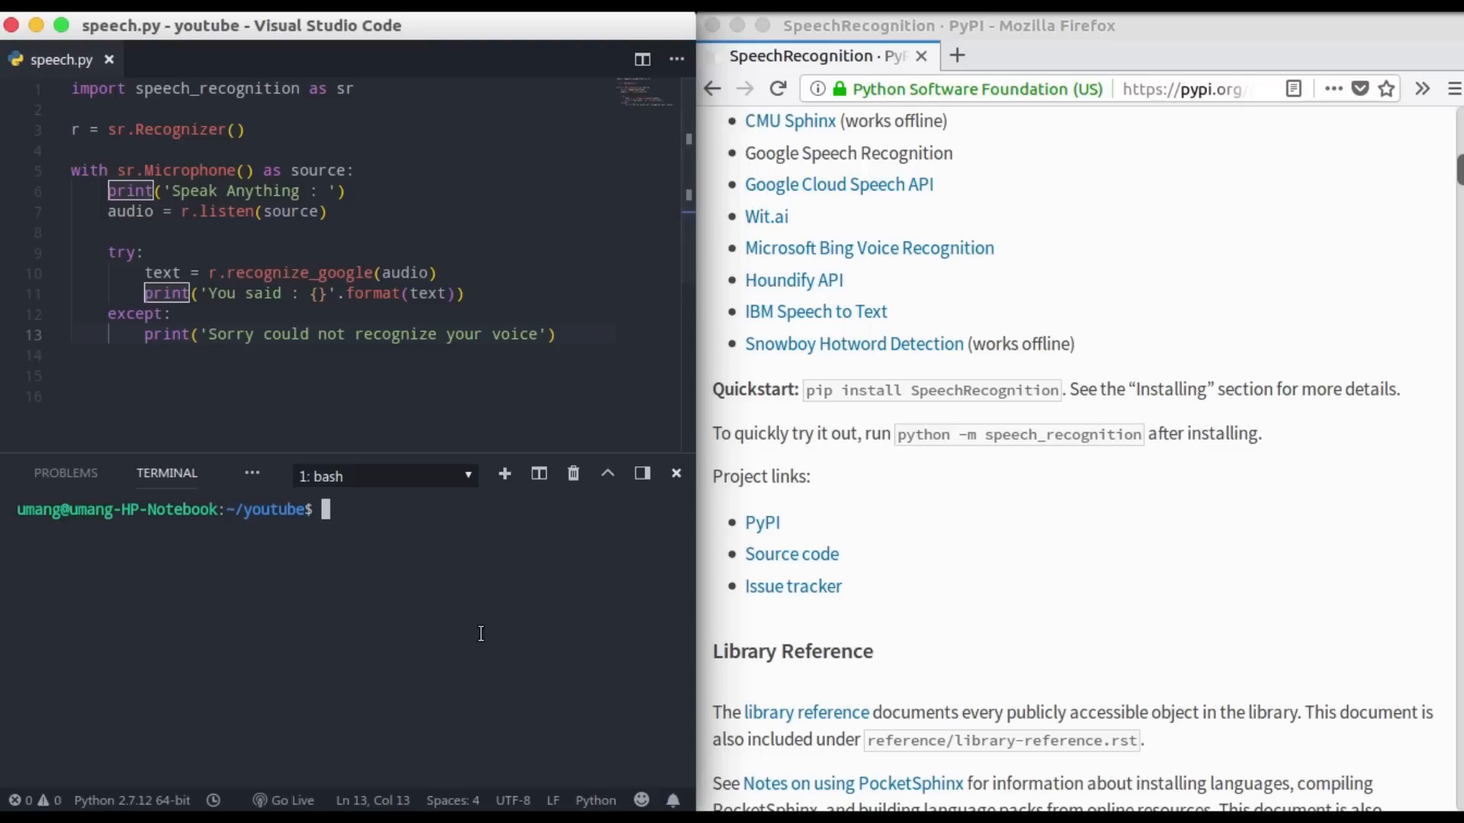
{"action": "type", "text": "python3 speech.py"}
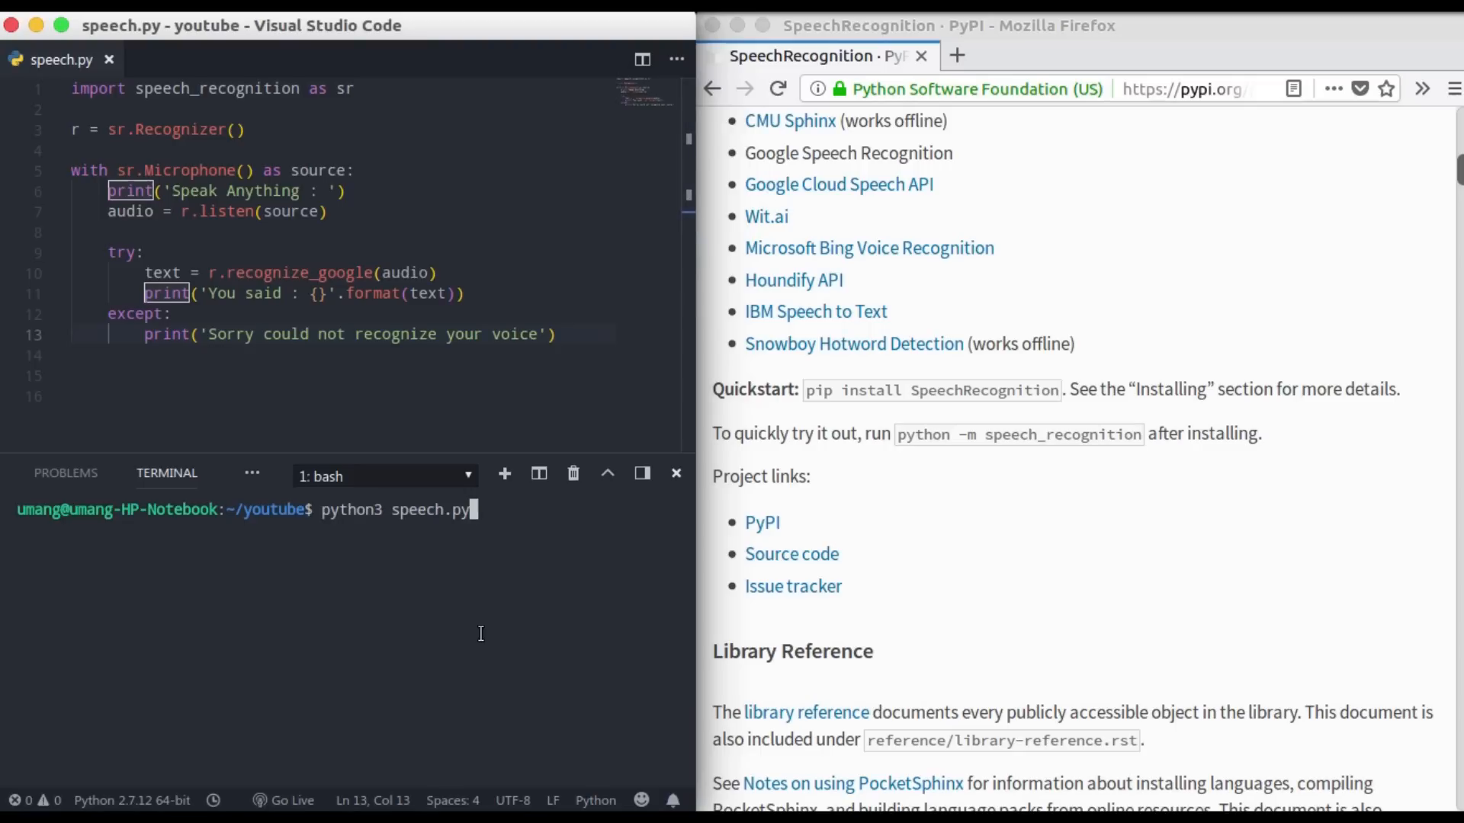